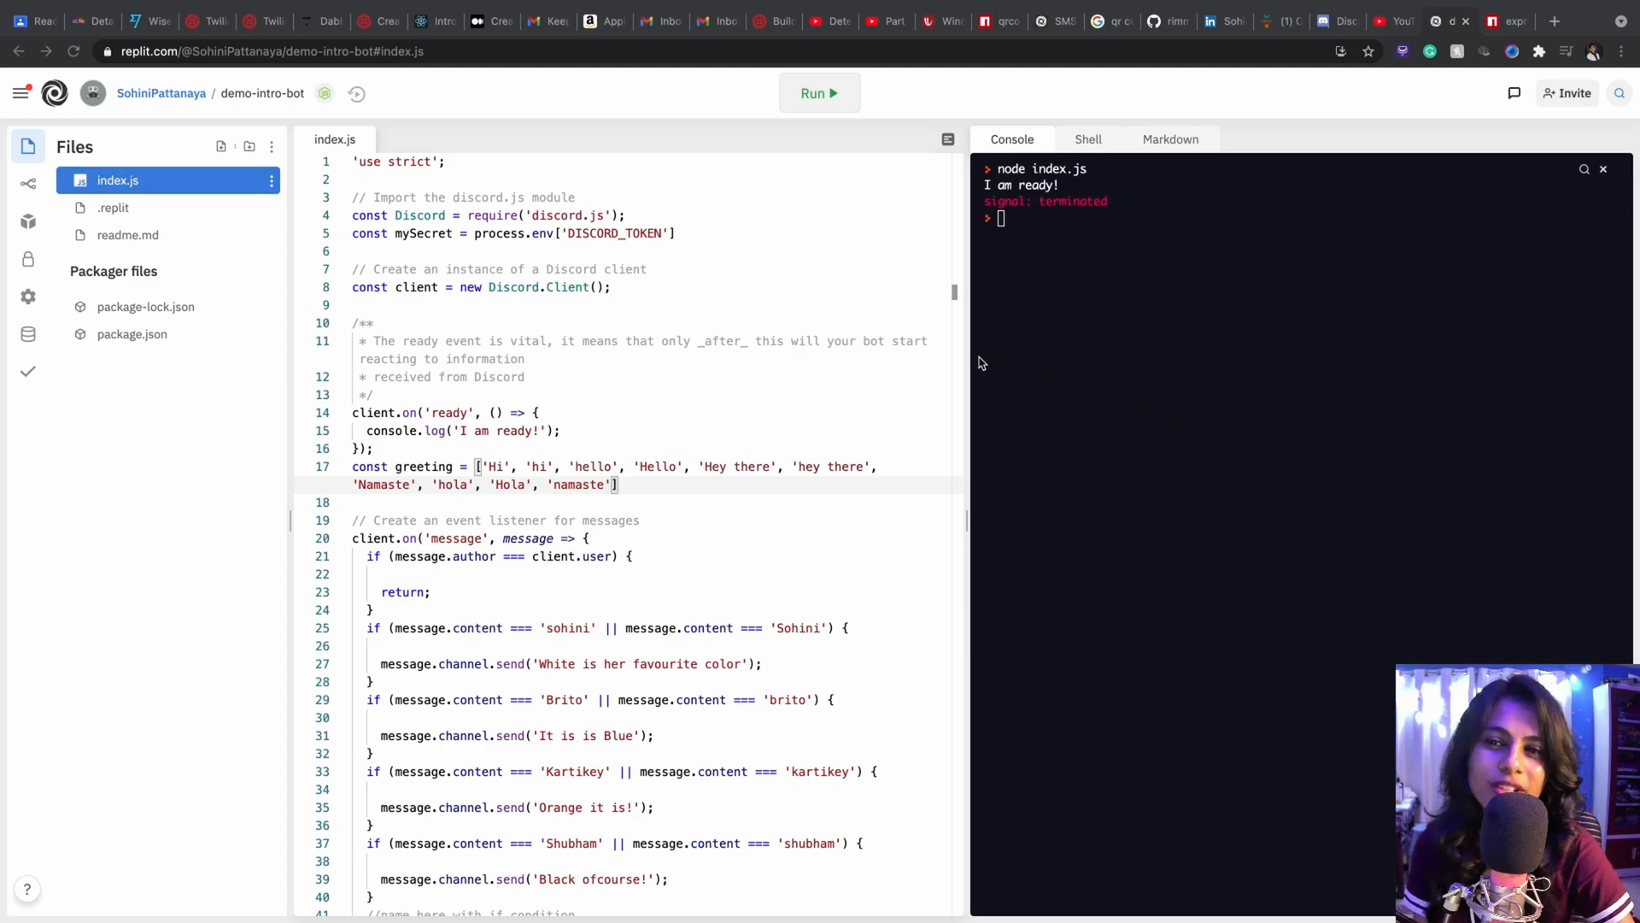
mouse_move(795, 325)
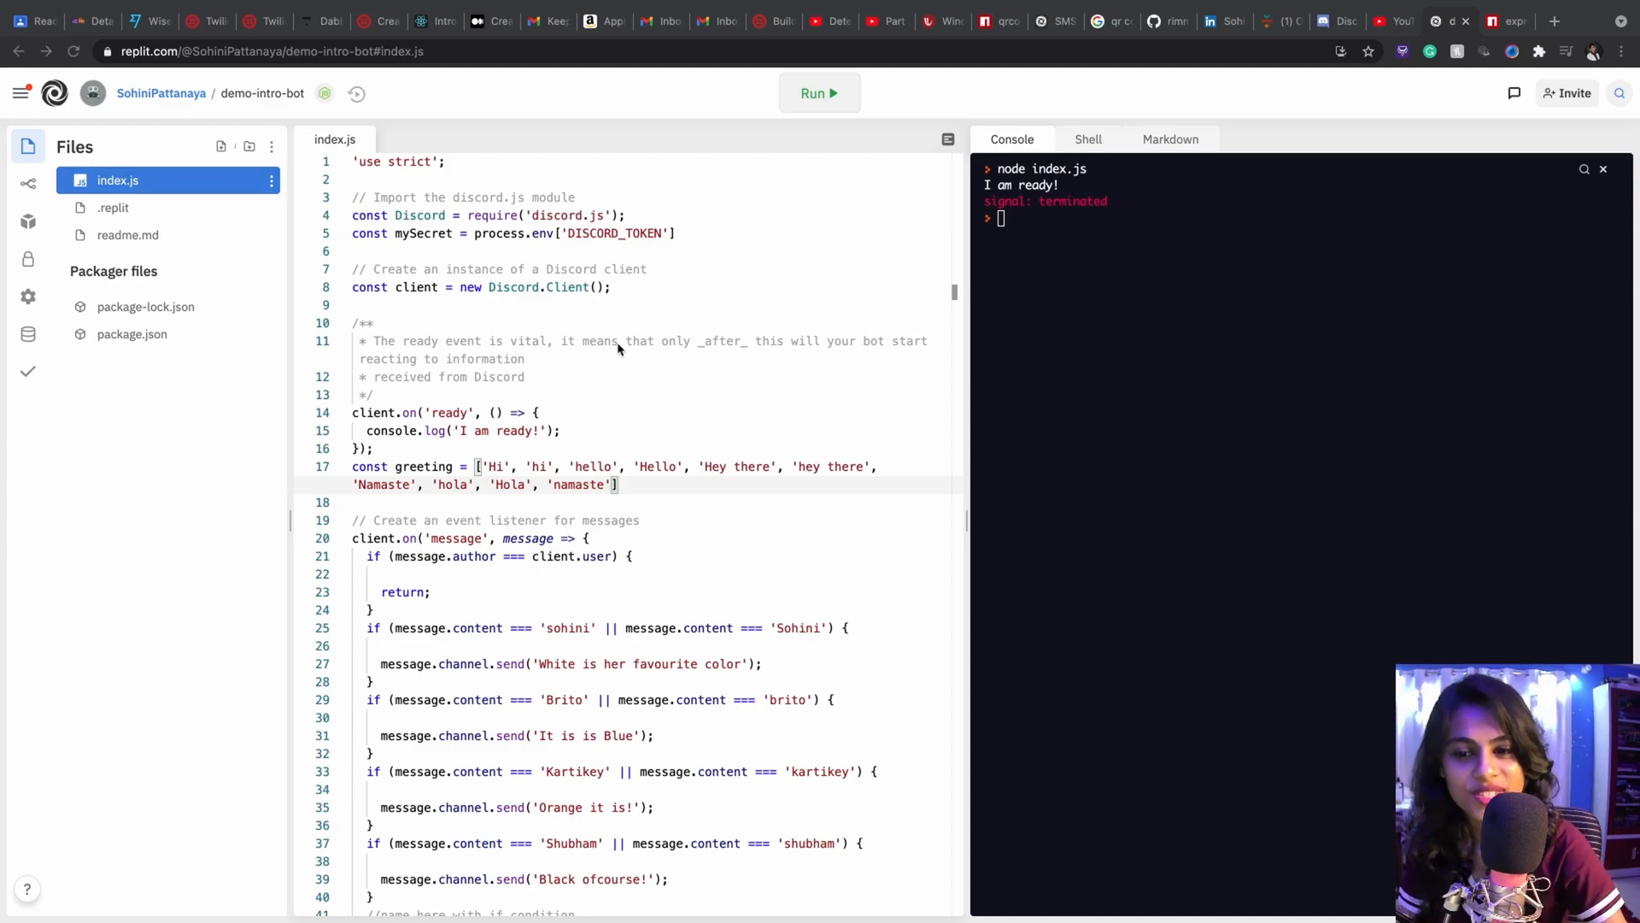
mouse_move(526, 311)
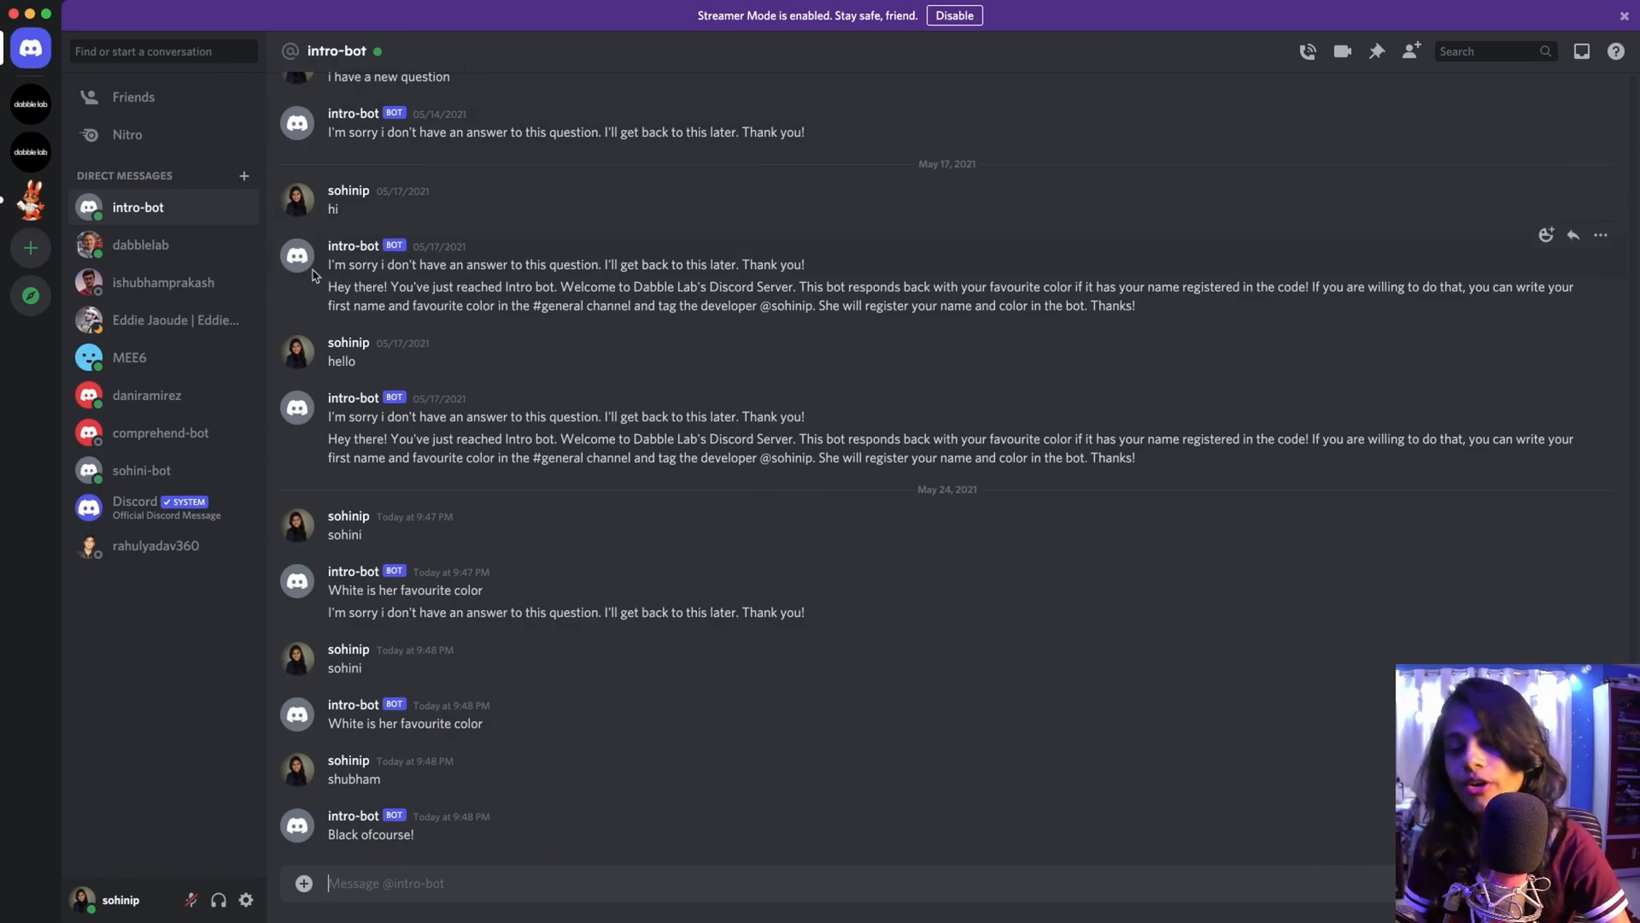
Send 'sohini' to the intro bot and review its 'White is her favourite color' reply.
type("so")
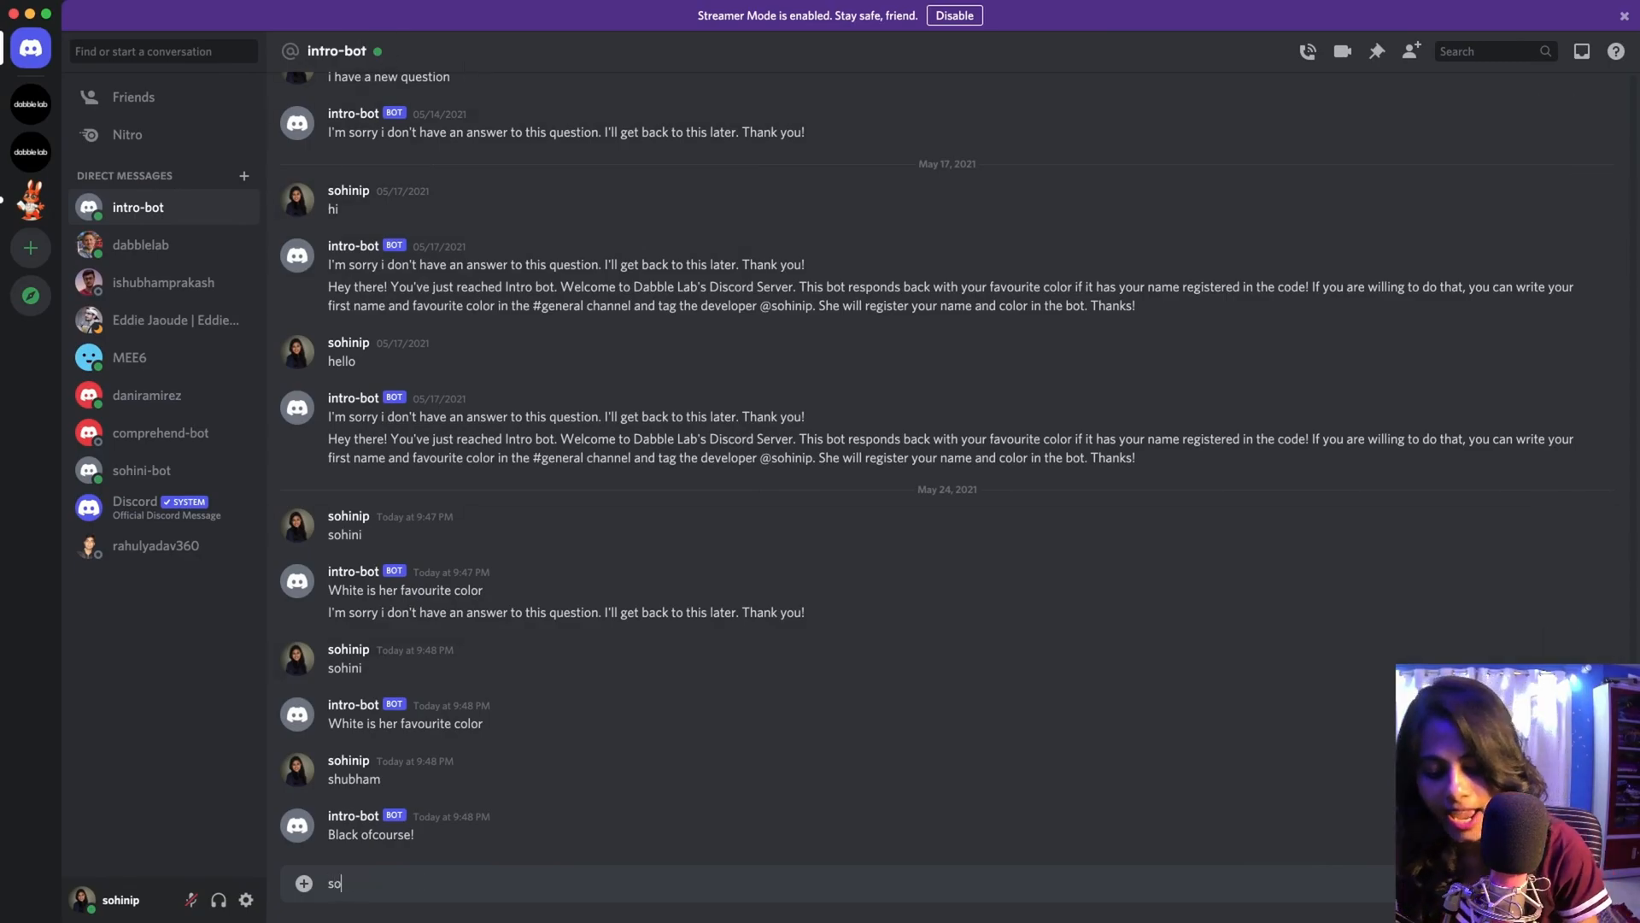
key("Enter")
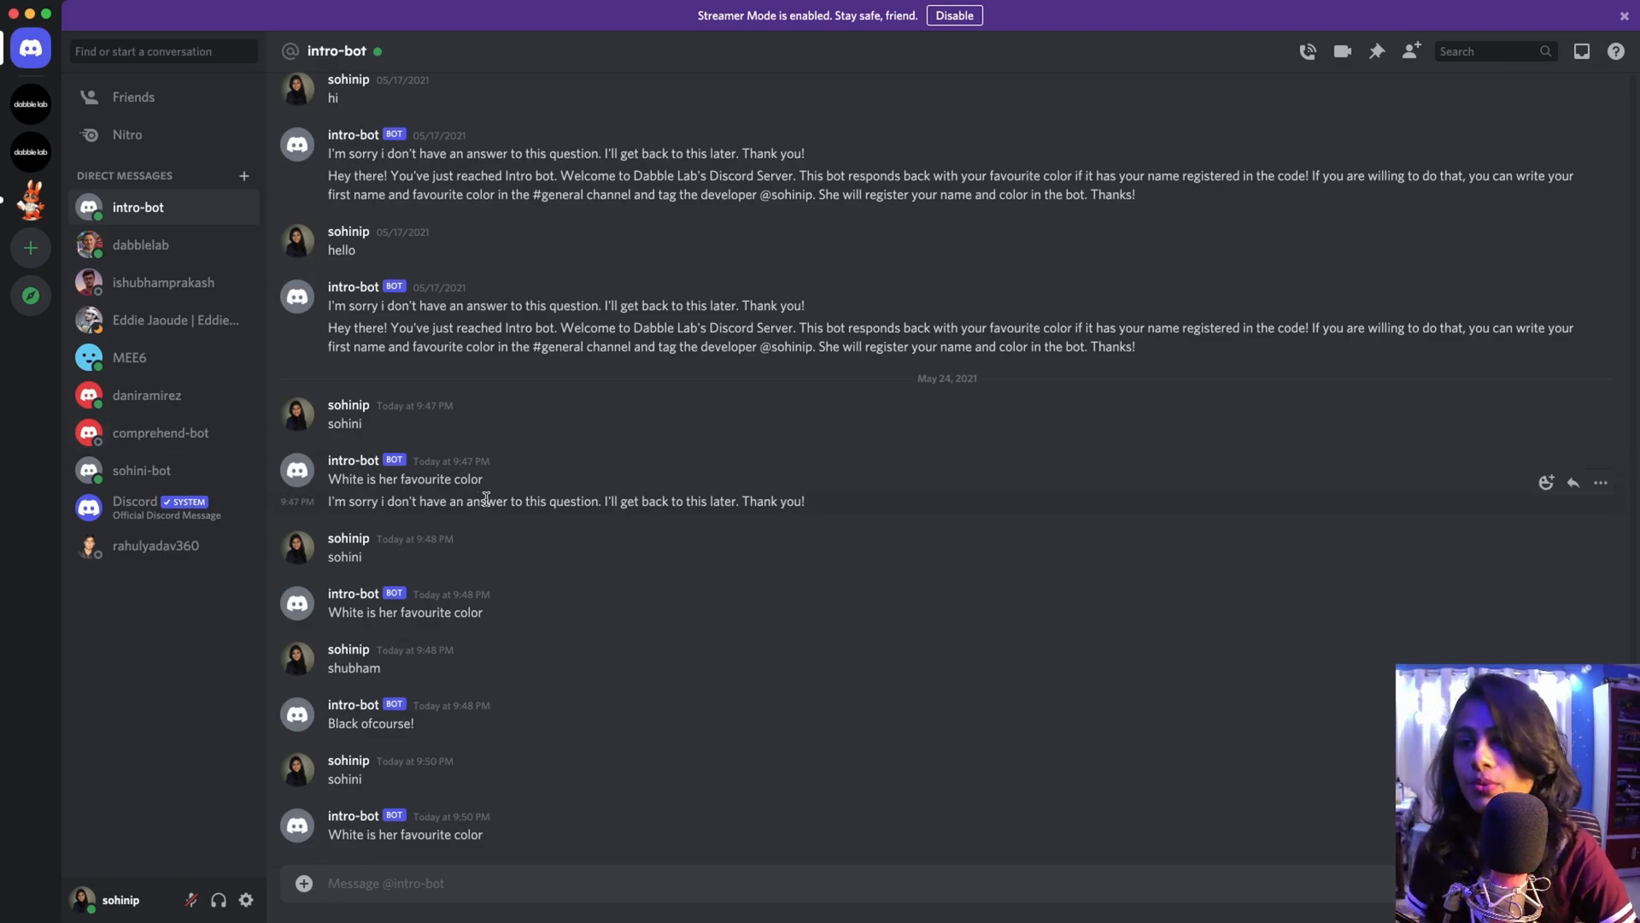
scroll("up", 3)
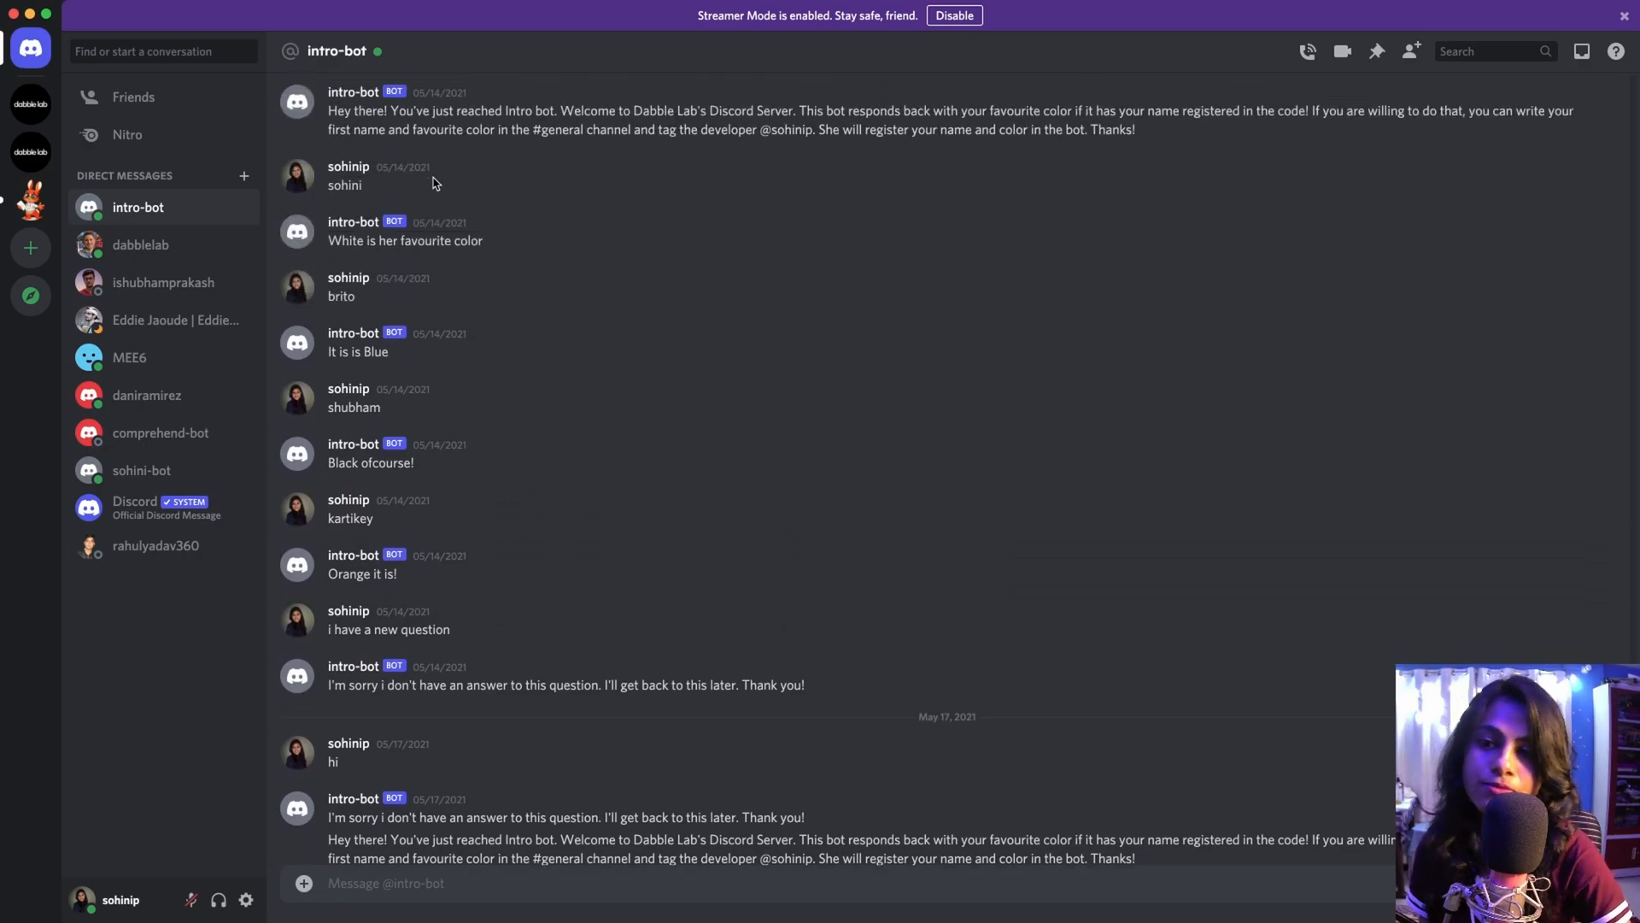
scroll("down", 3)
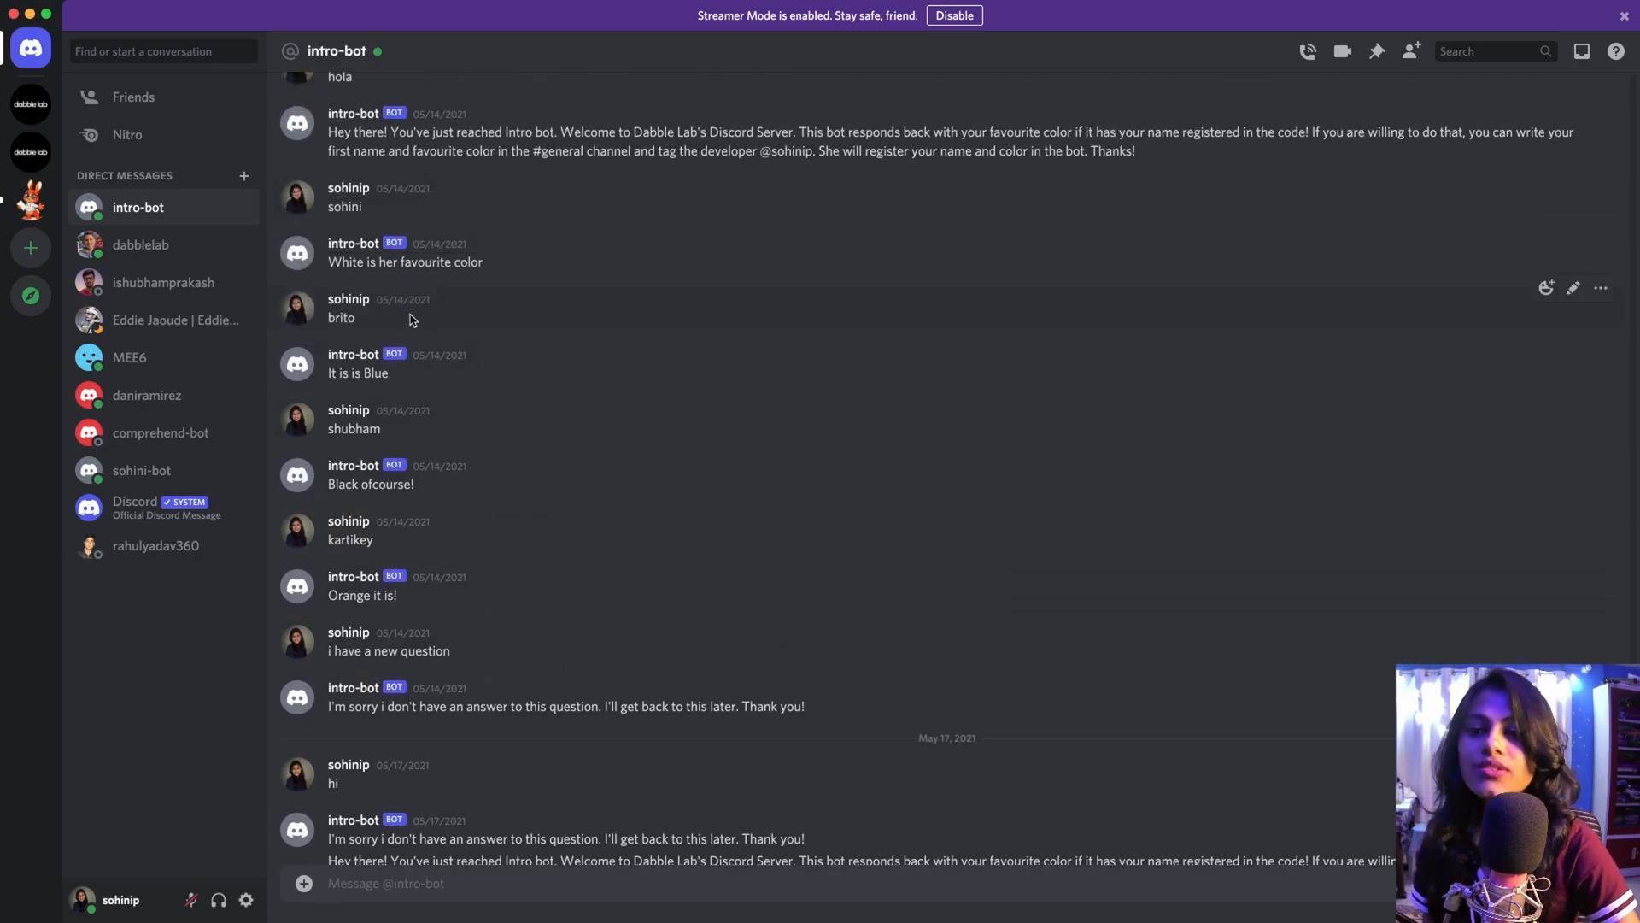
scroll("down", 3)
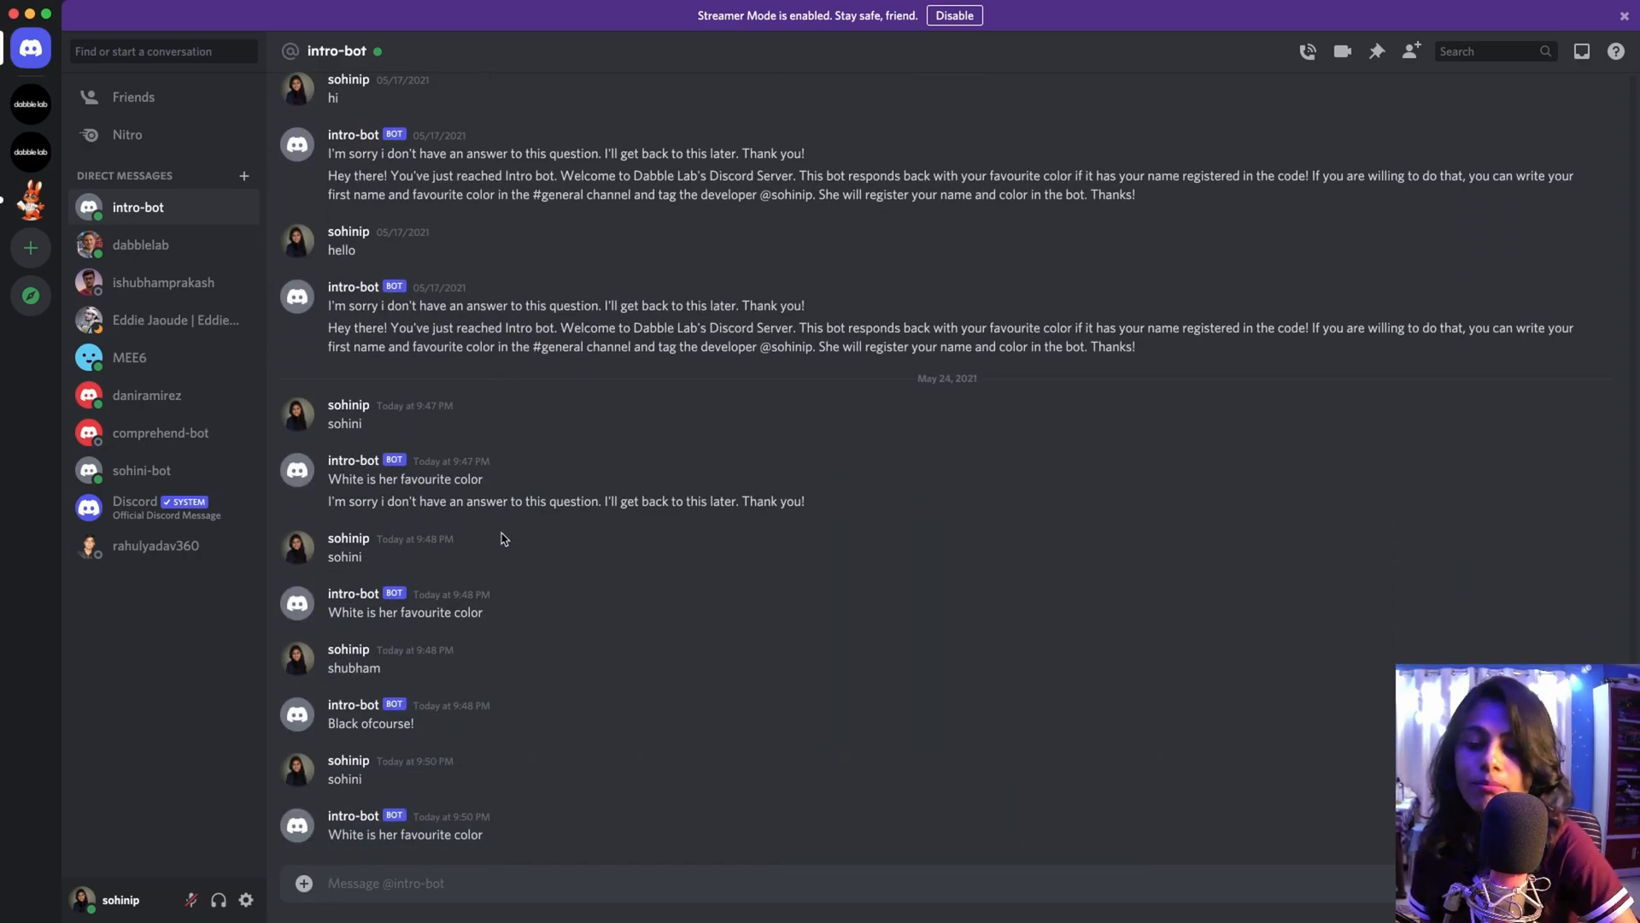
mouse_move(500, 538)
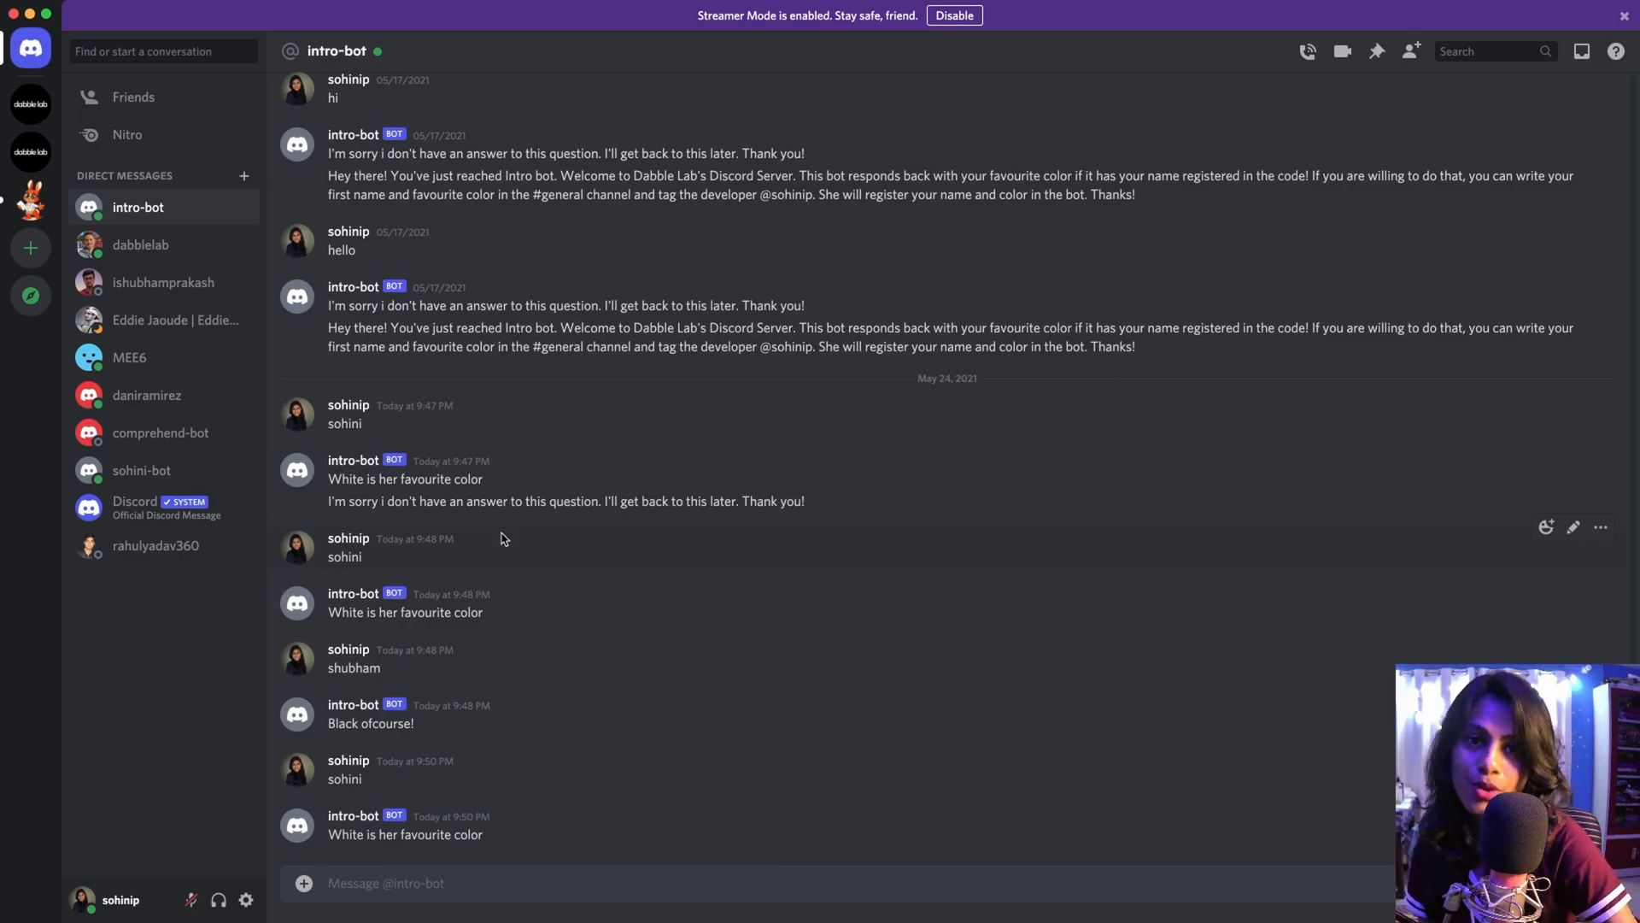
mouse_move(477, 410)
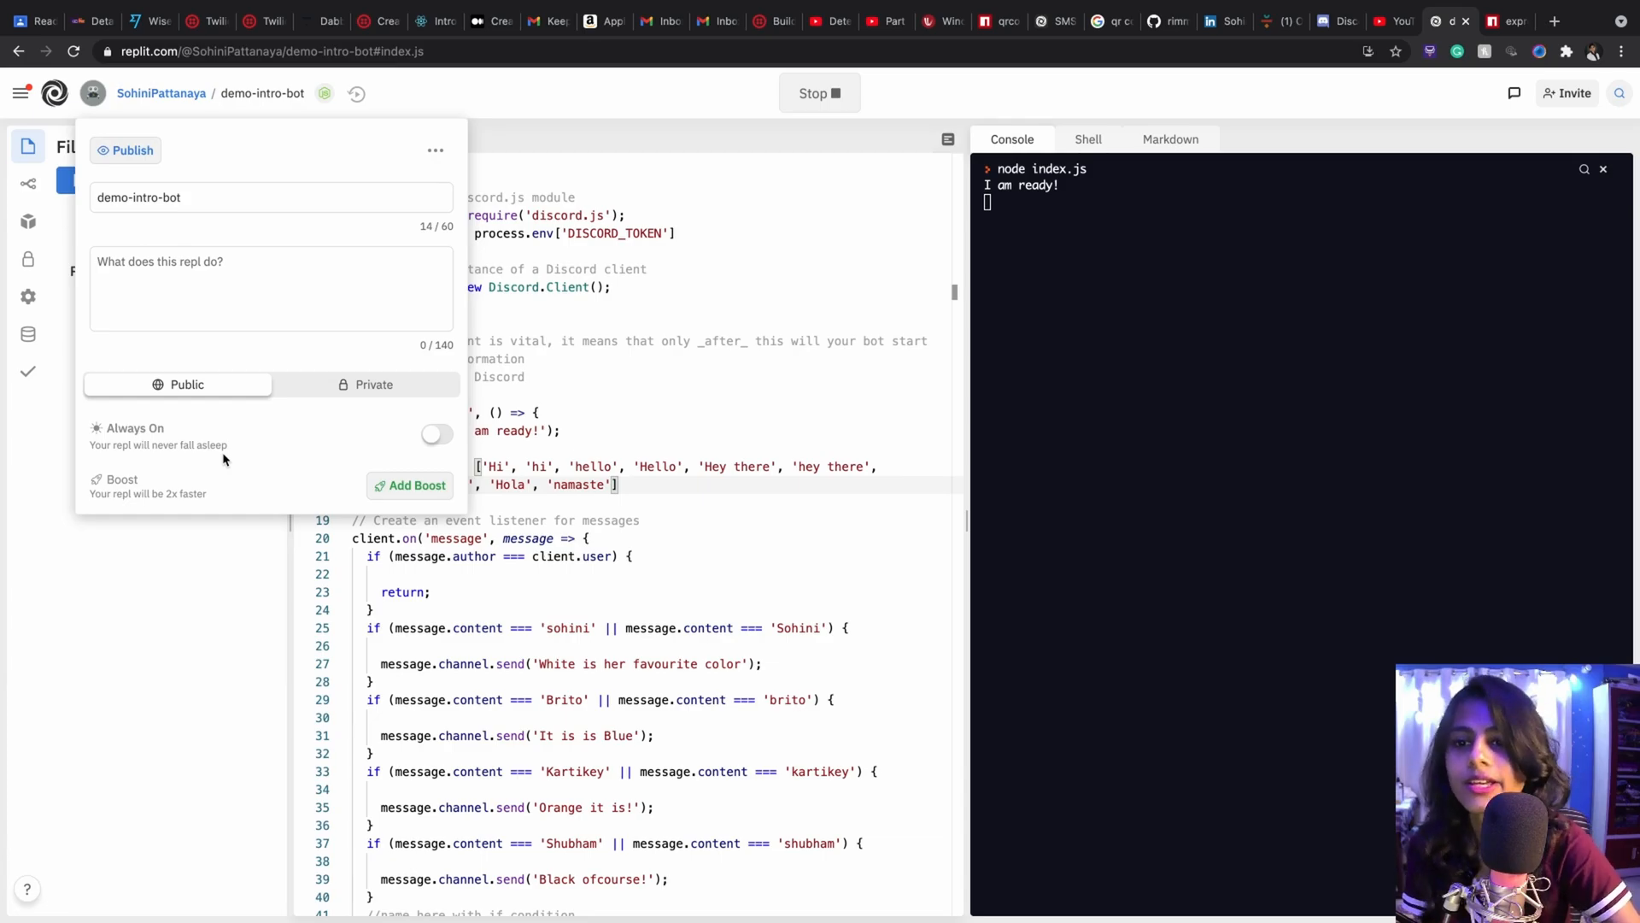
Run the repl so the Discord bot starts and the console reports it is ready.
left_click(552, 395)
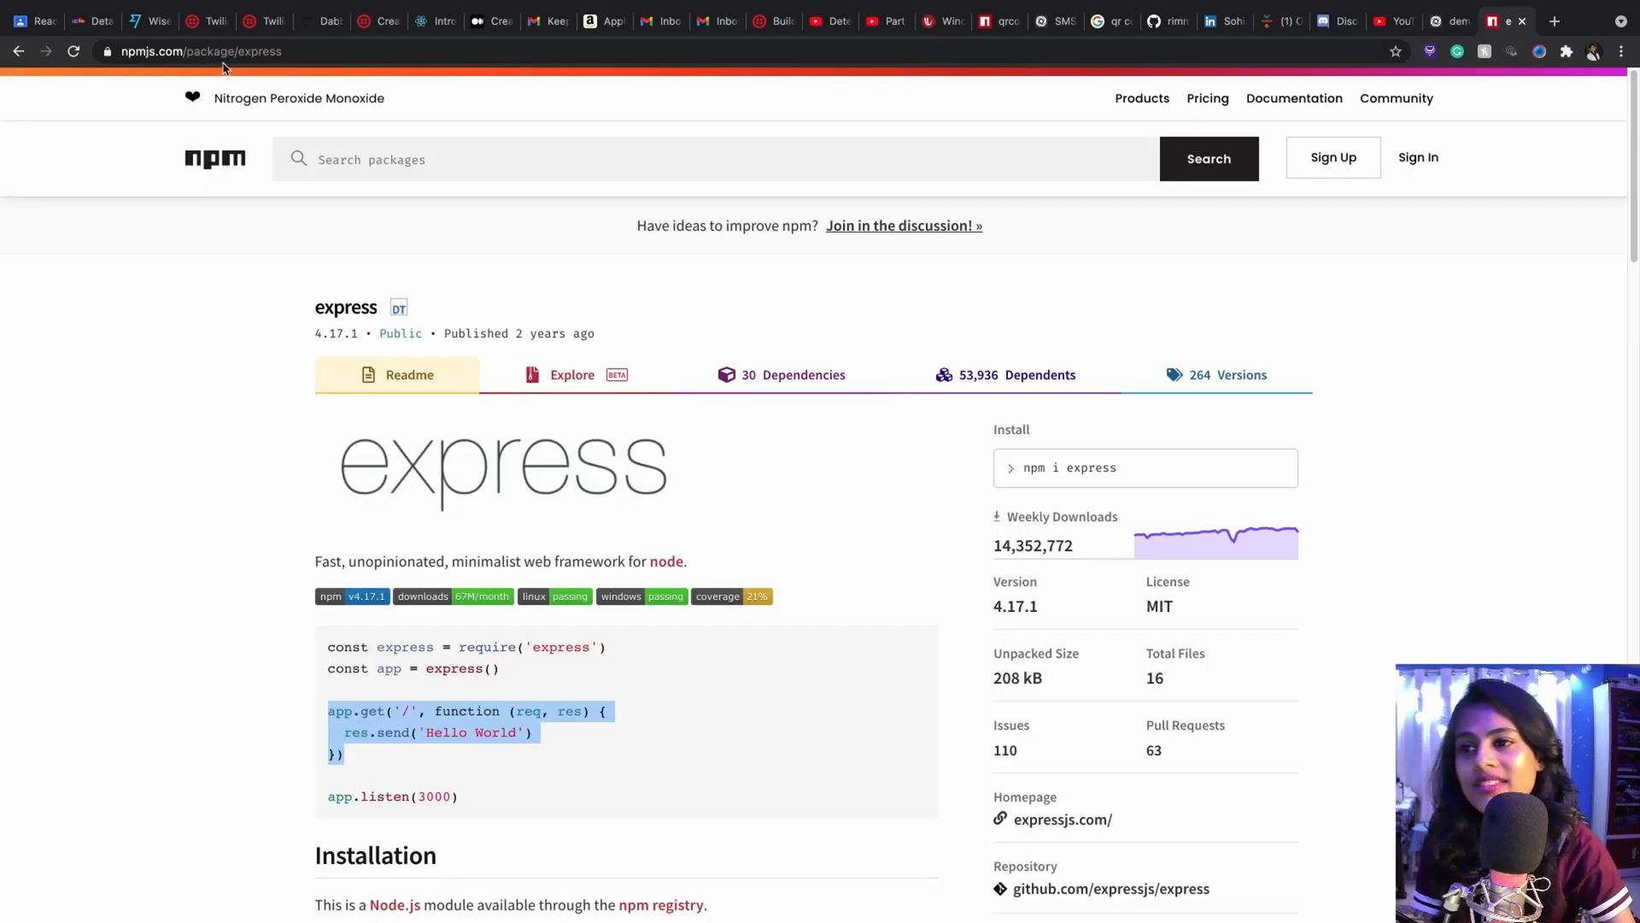
mouse_move(622, 501)
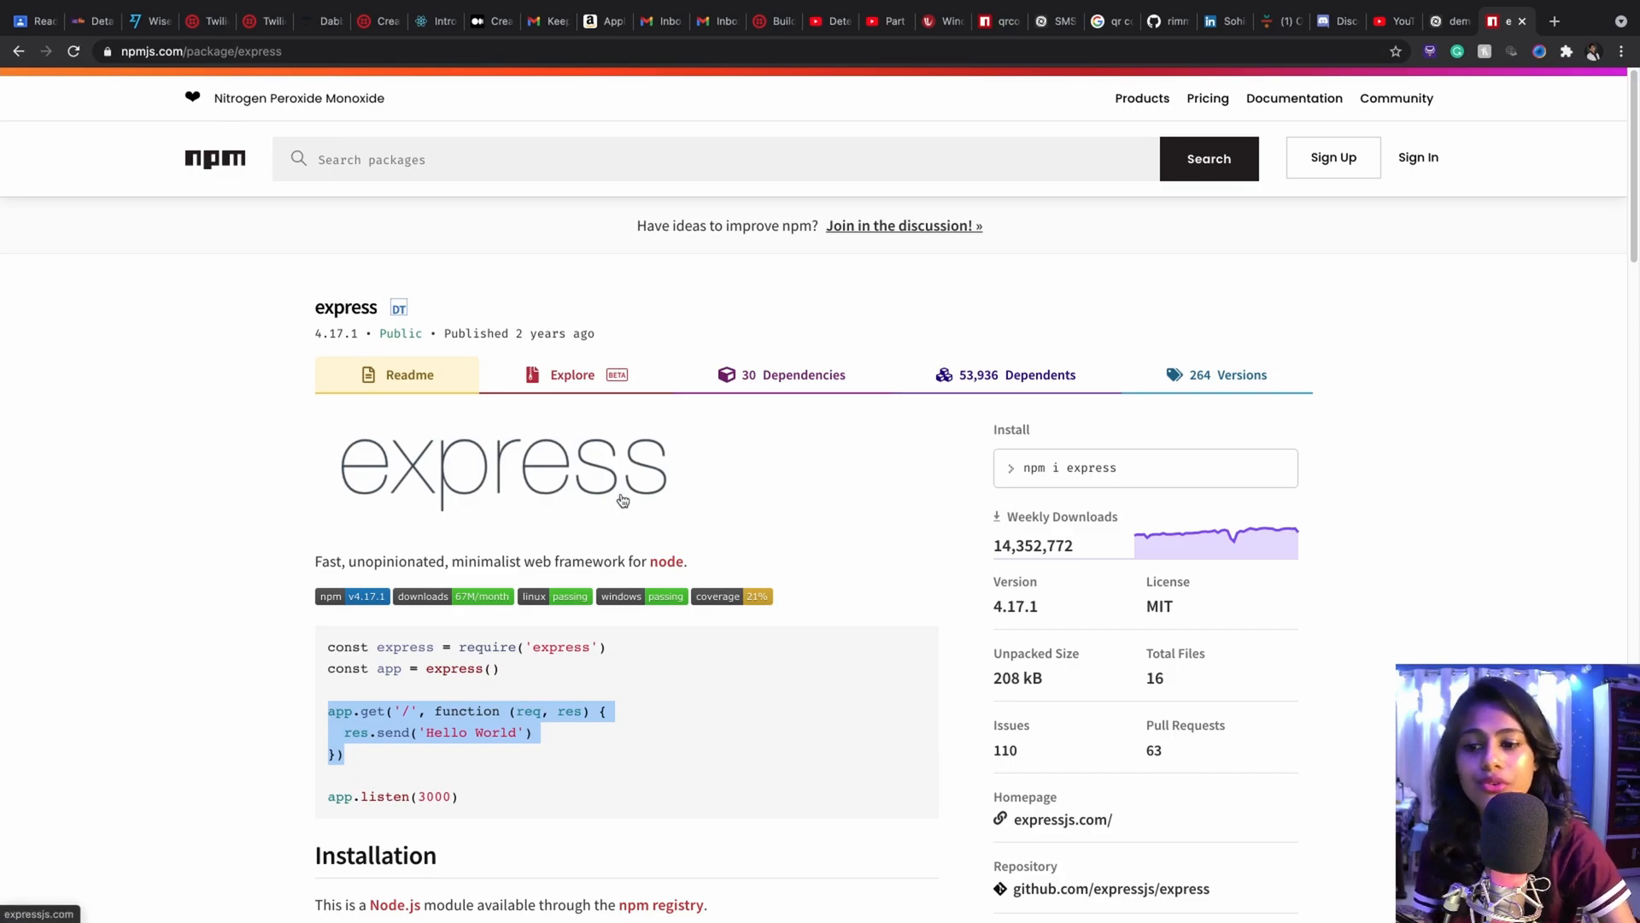
mouse_move(755, 646)
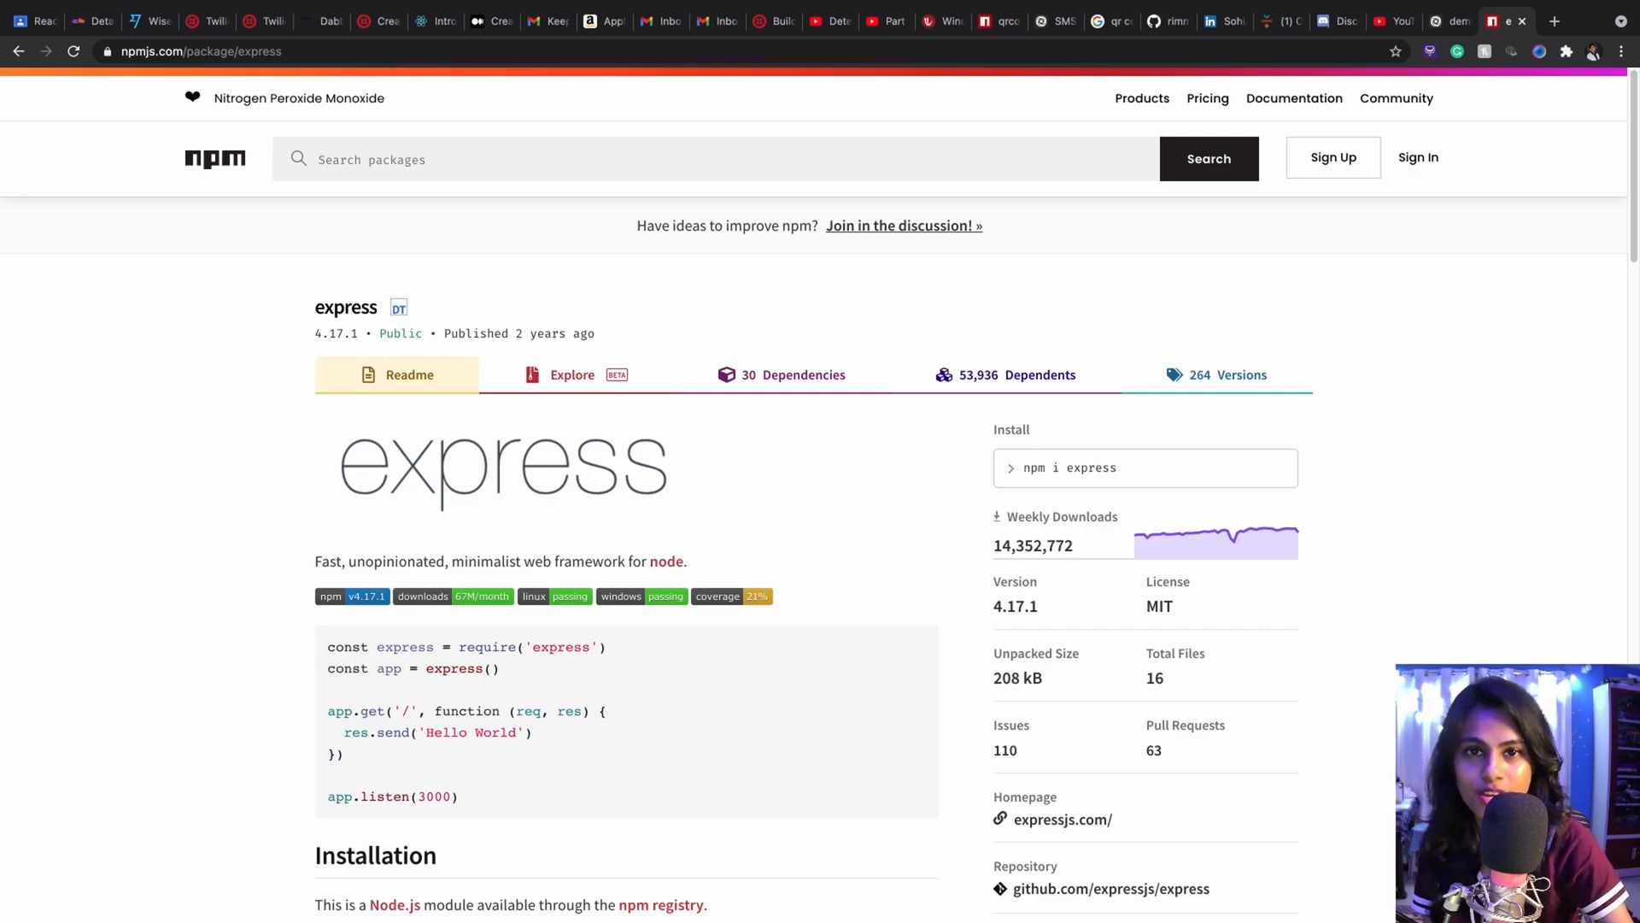
Copy the app.get and app.listen Hello World example from the express npm page.
scroll("down", 3)
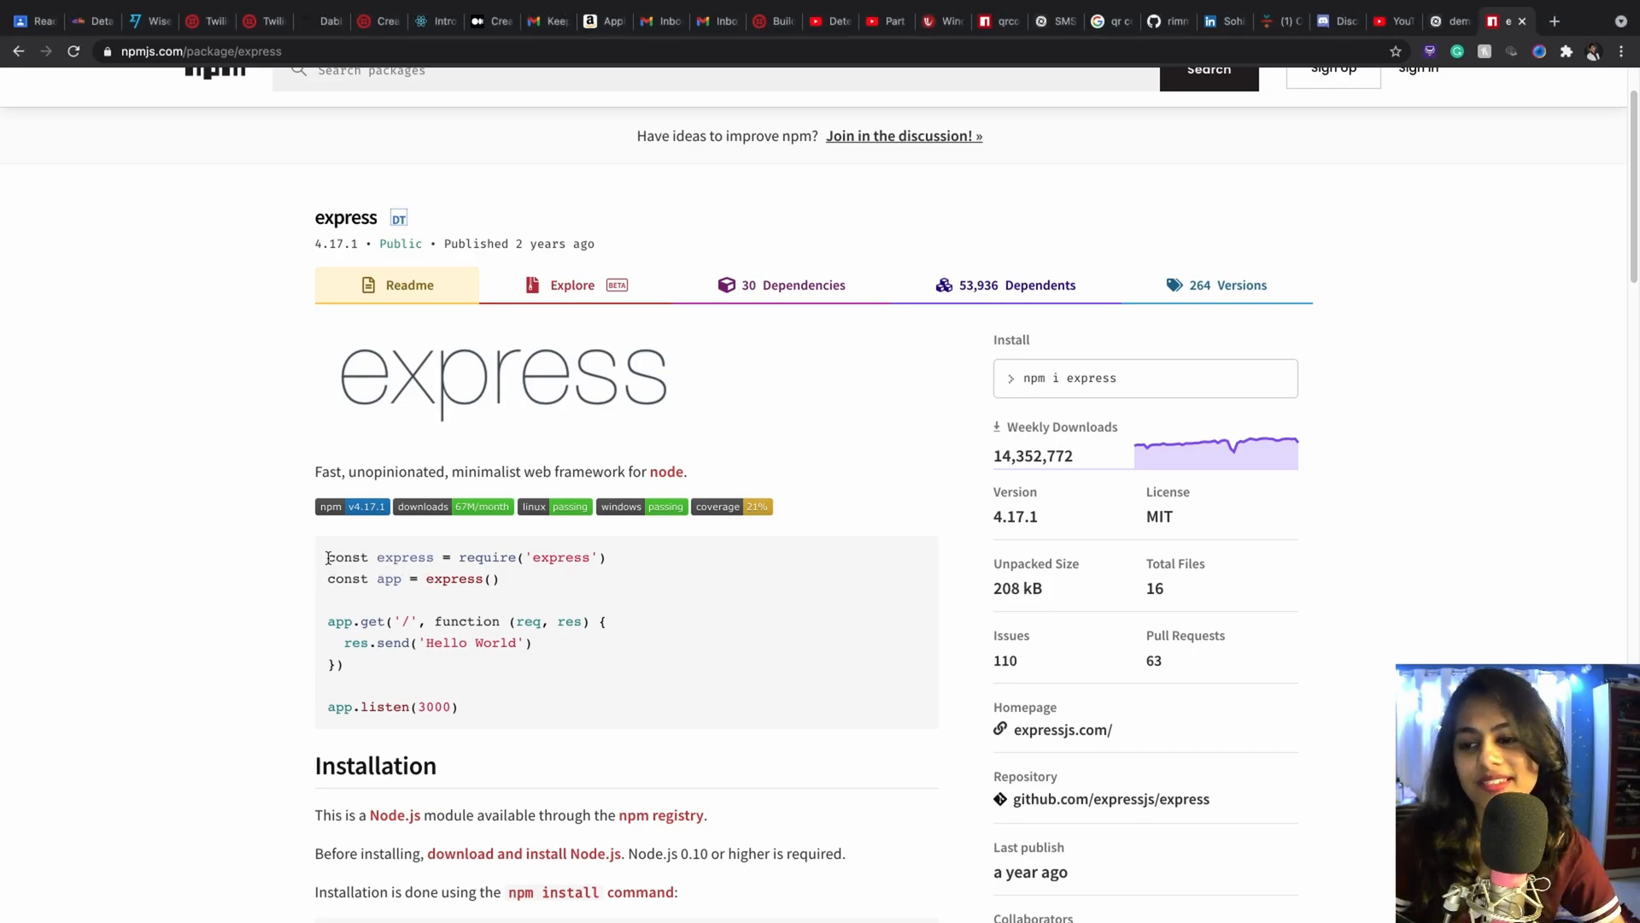
left_click_drag(329, 557, 501, 580)
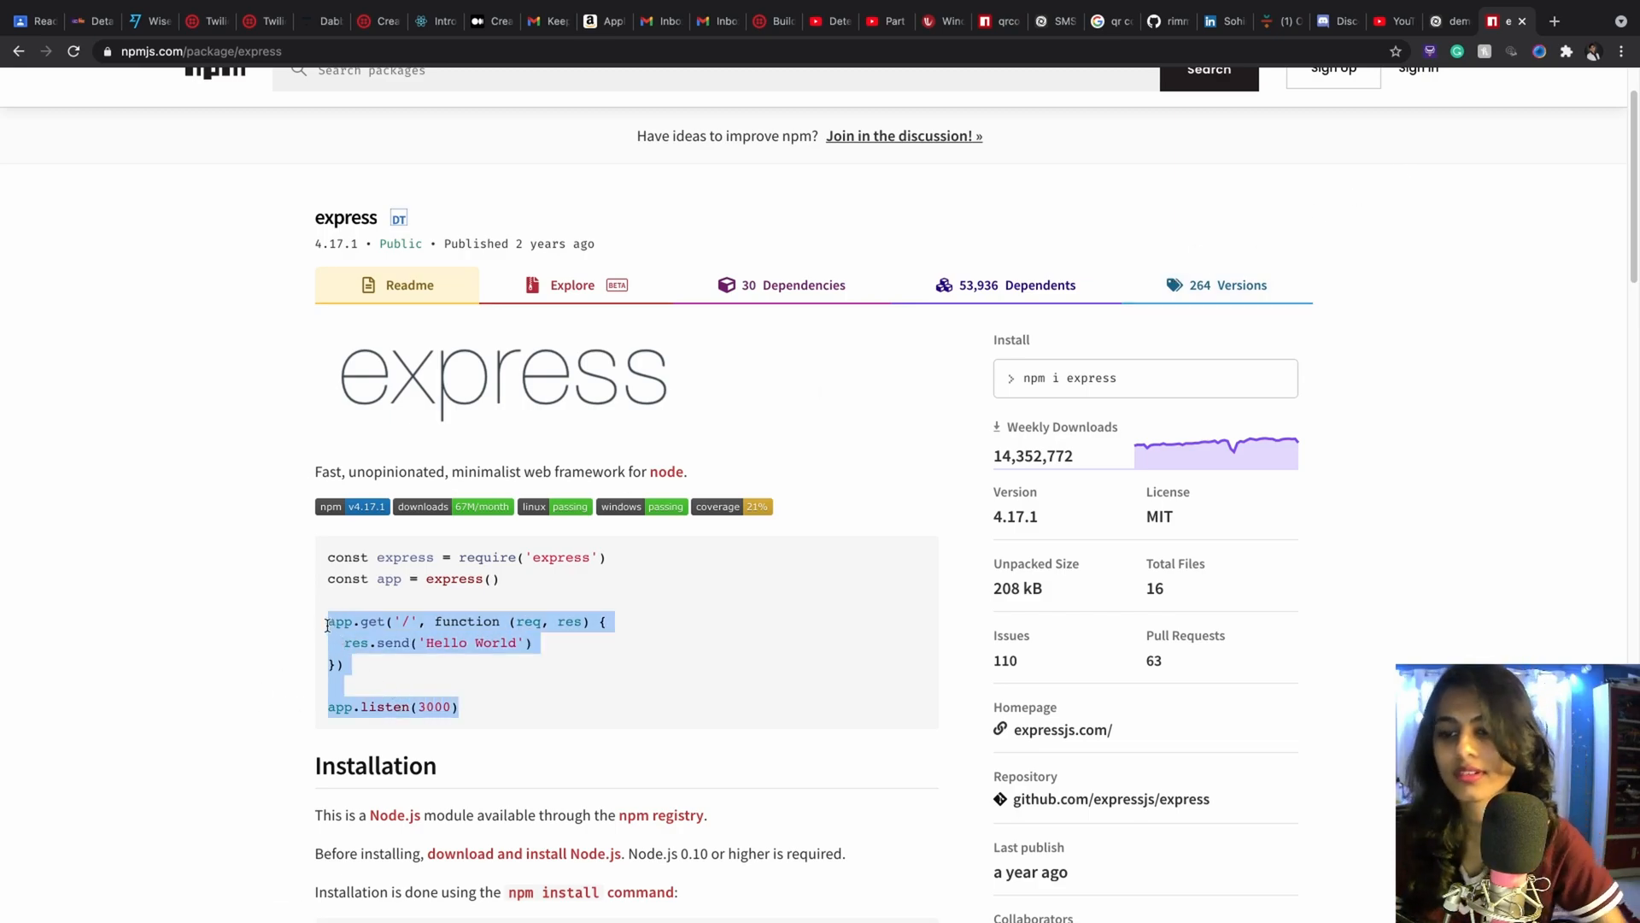
left_click(1449, 20)
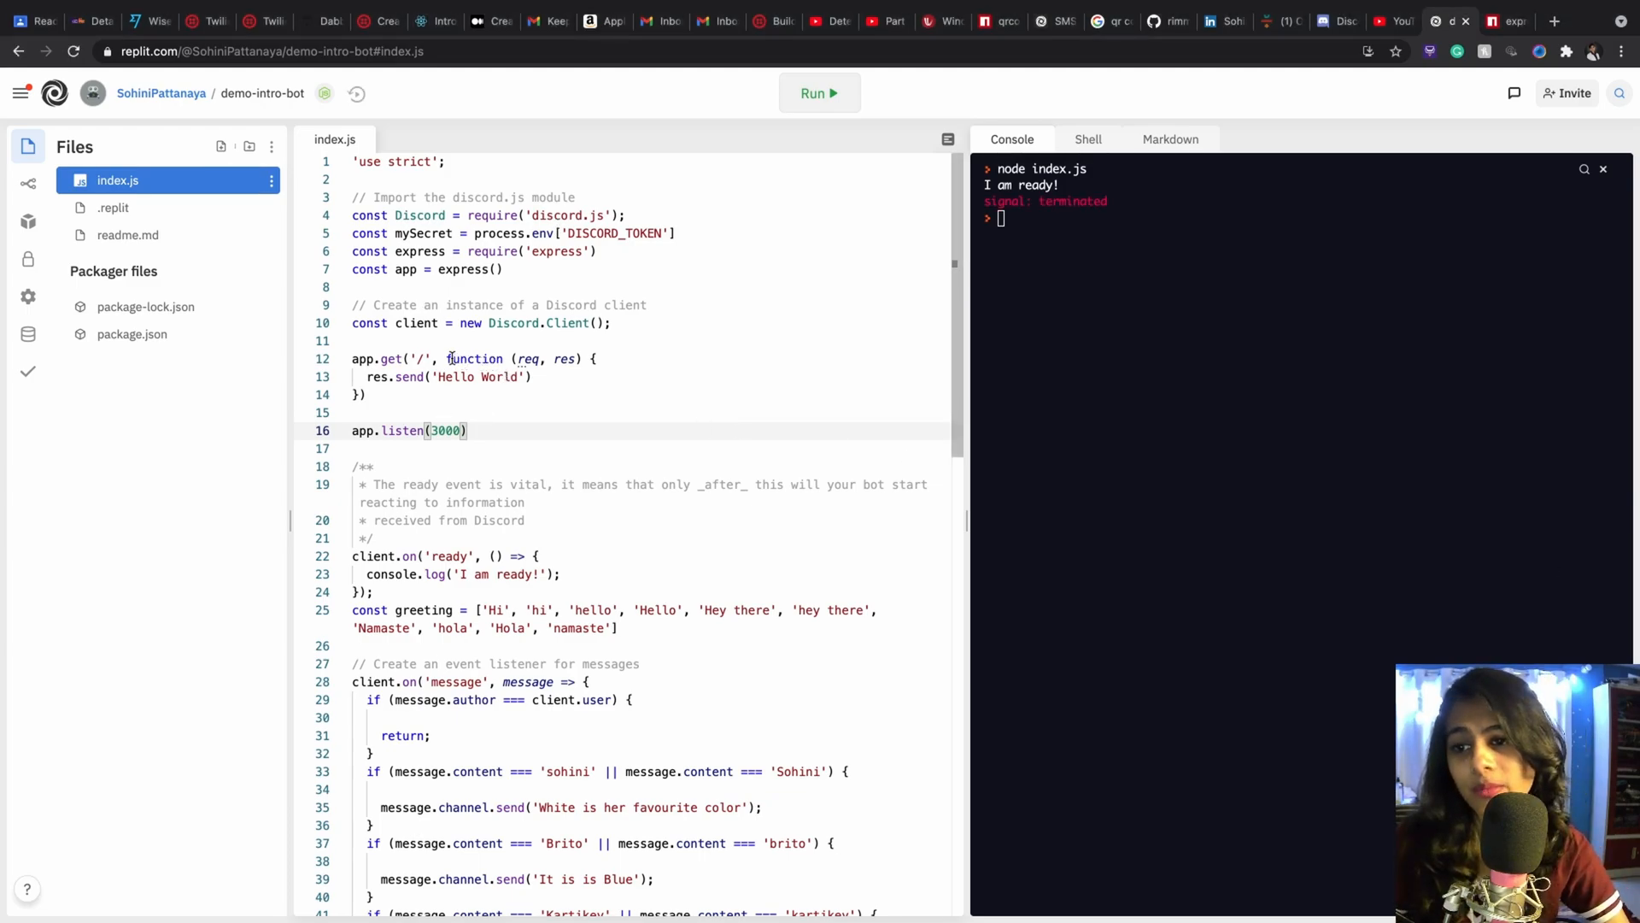
Rewrite the route handler as an arrow function and log 'Example Server for Intro Bot' from app.listen(3000), then run it.
double_click(473, 359)
type(")")
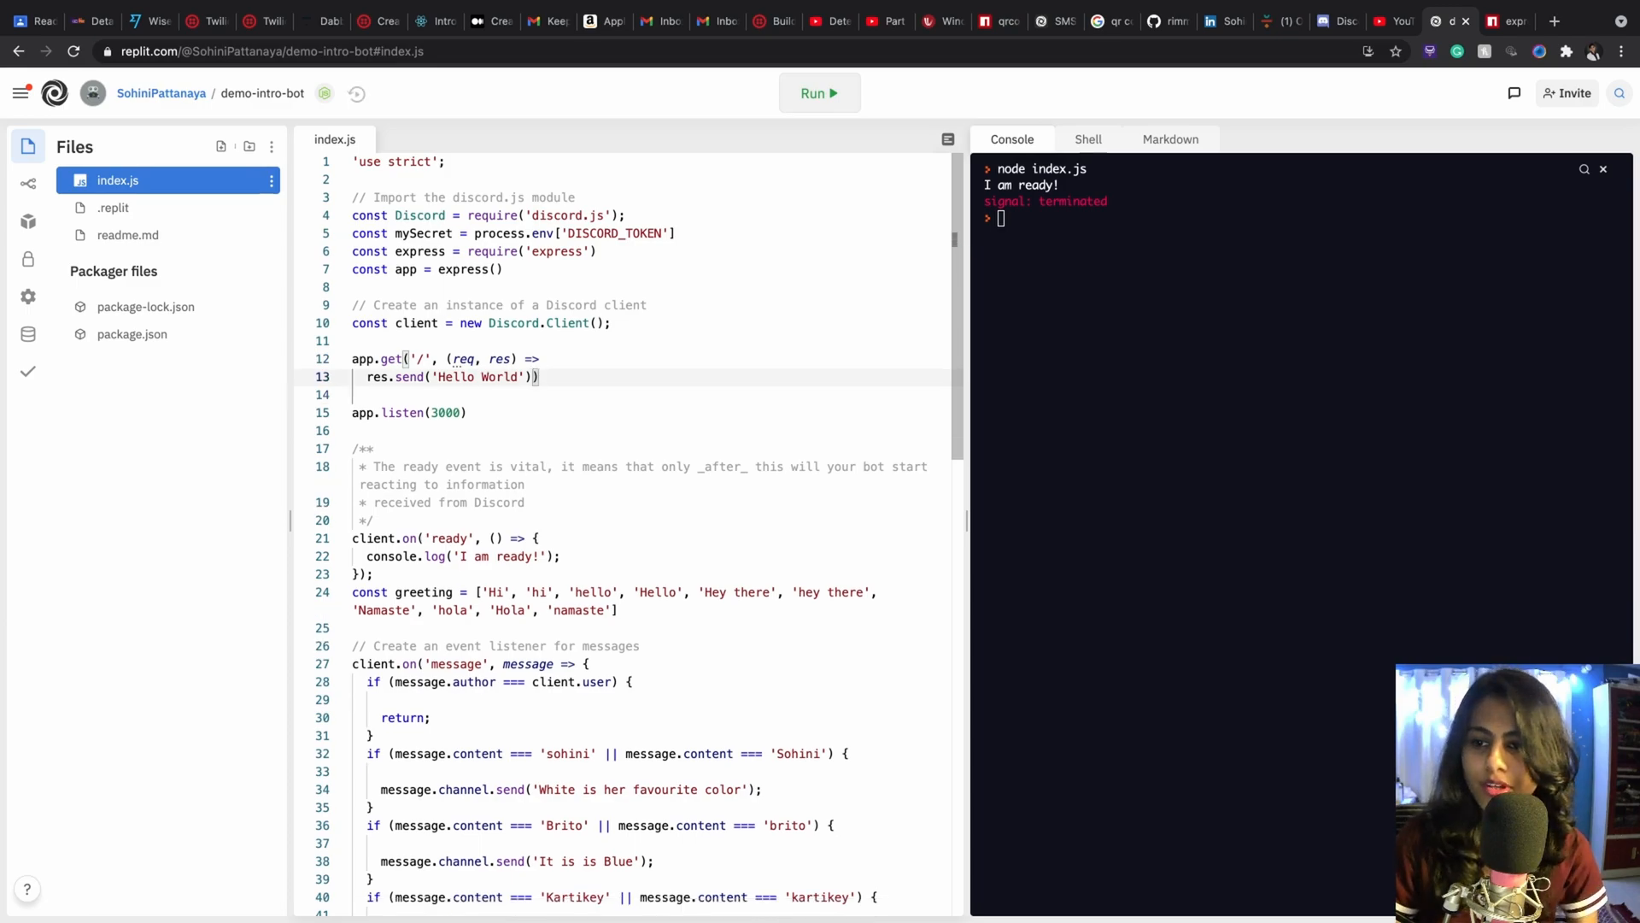
double_click(479, 375)
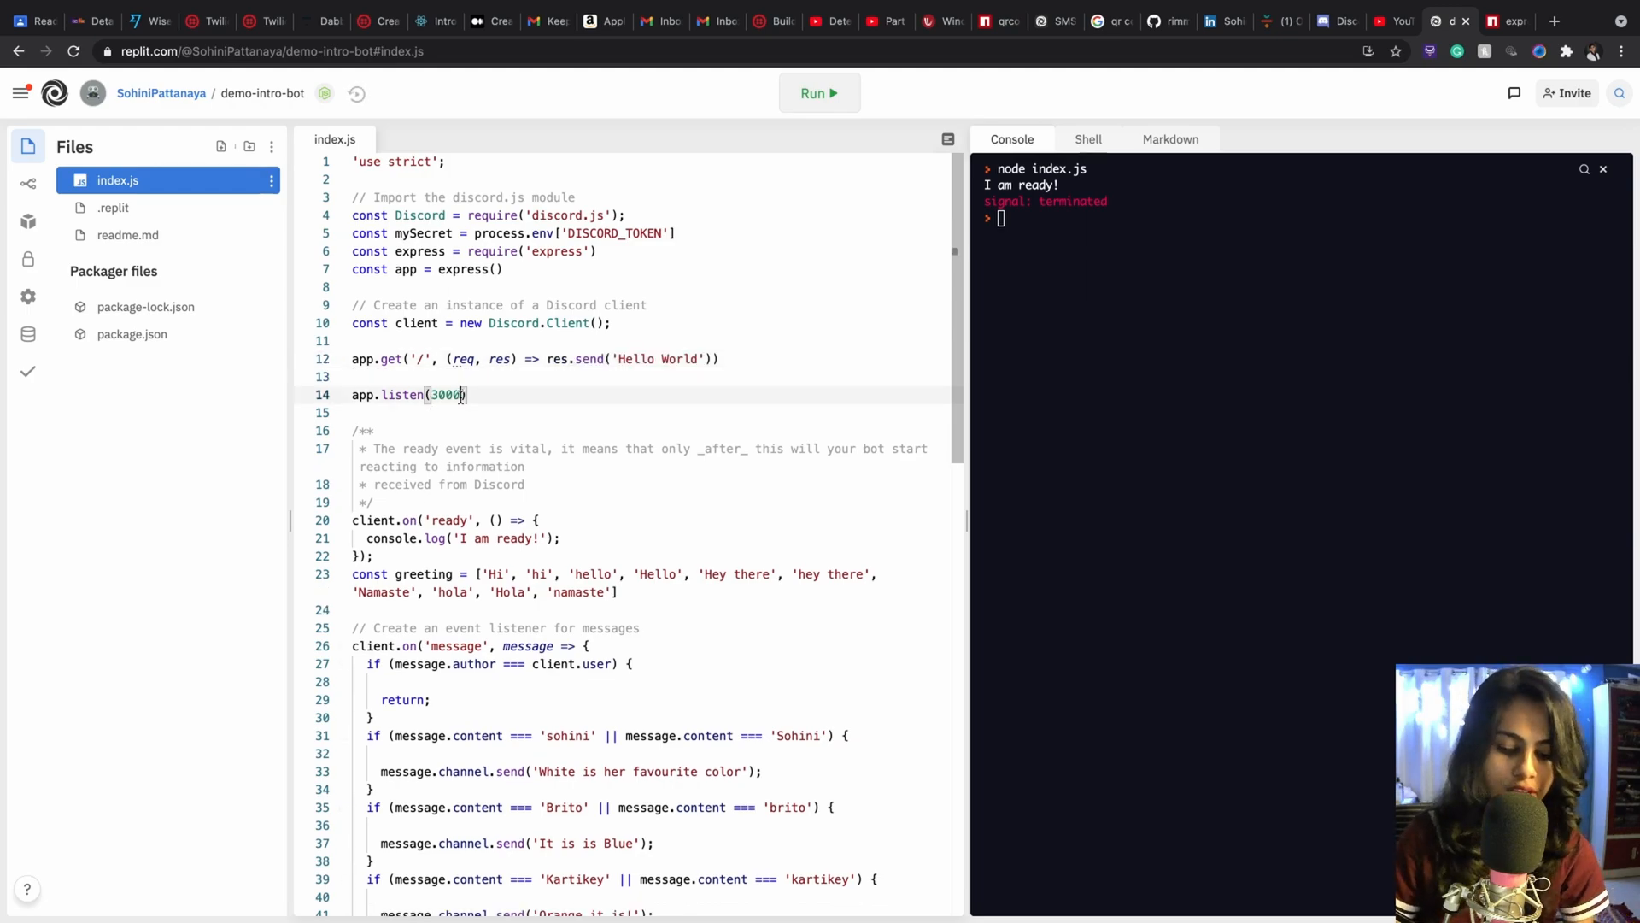
type(", ()")
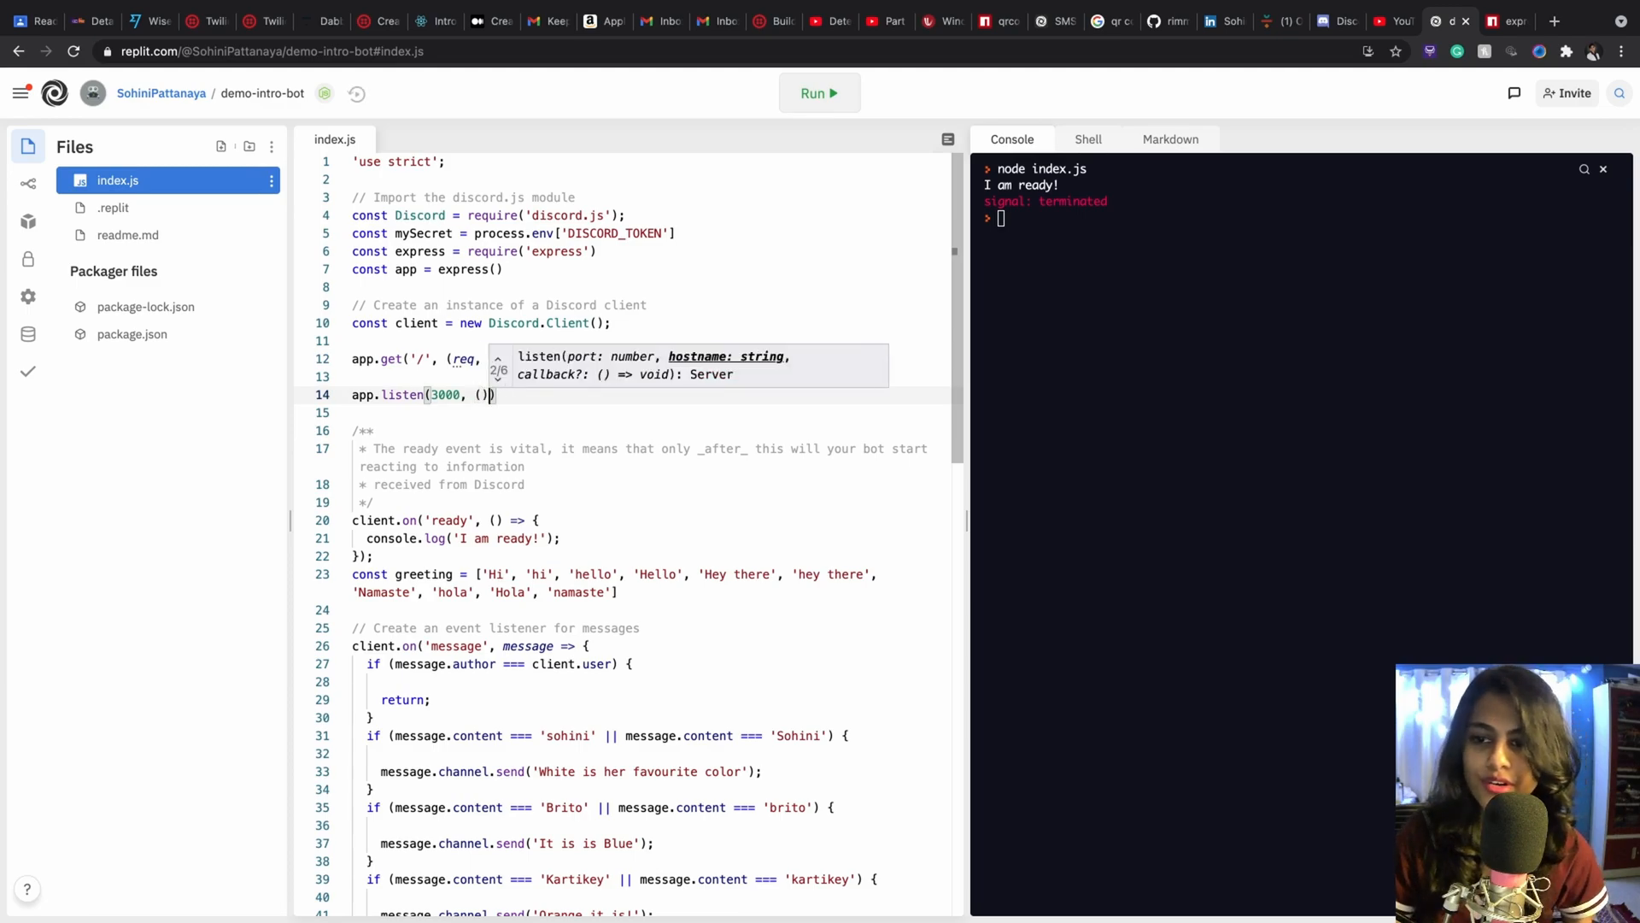
type("=>")
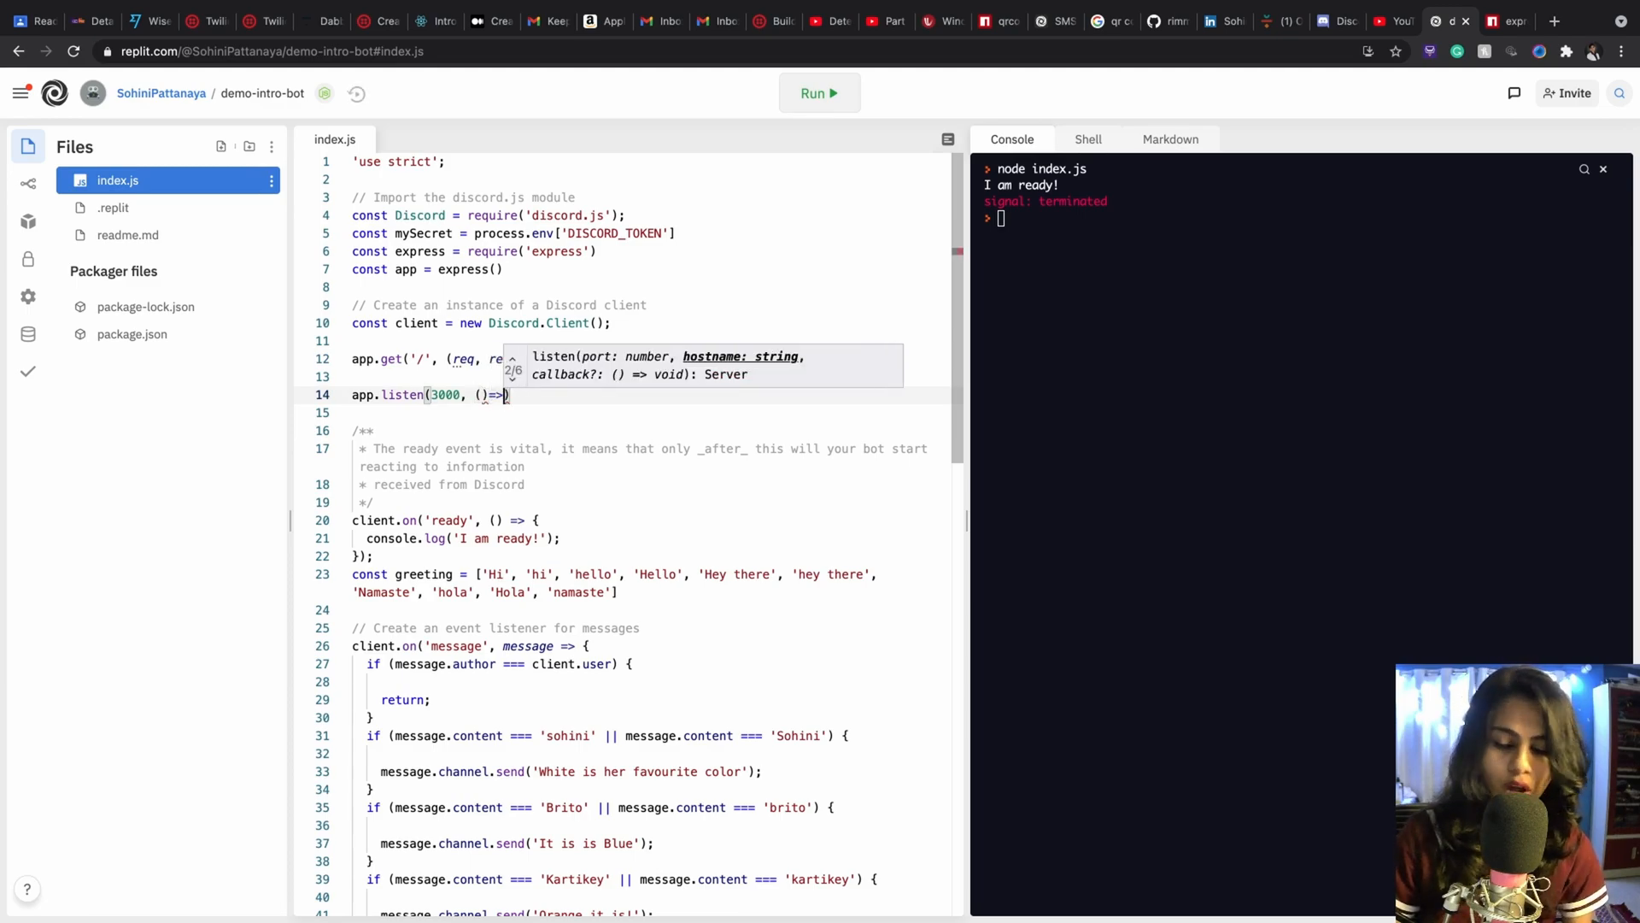
type("console.log(")
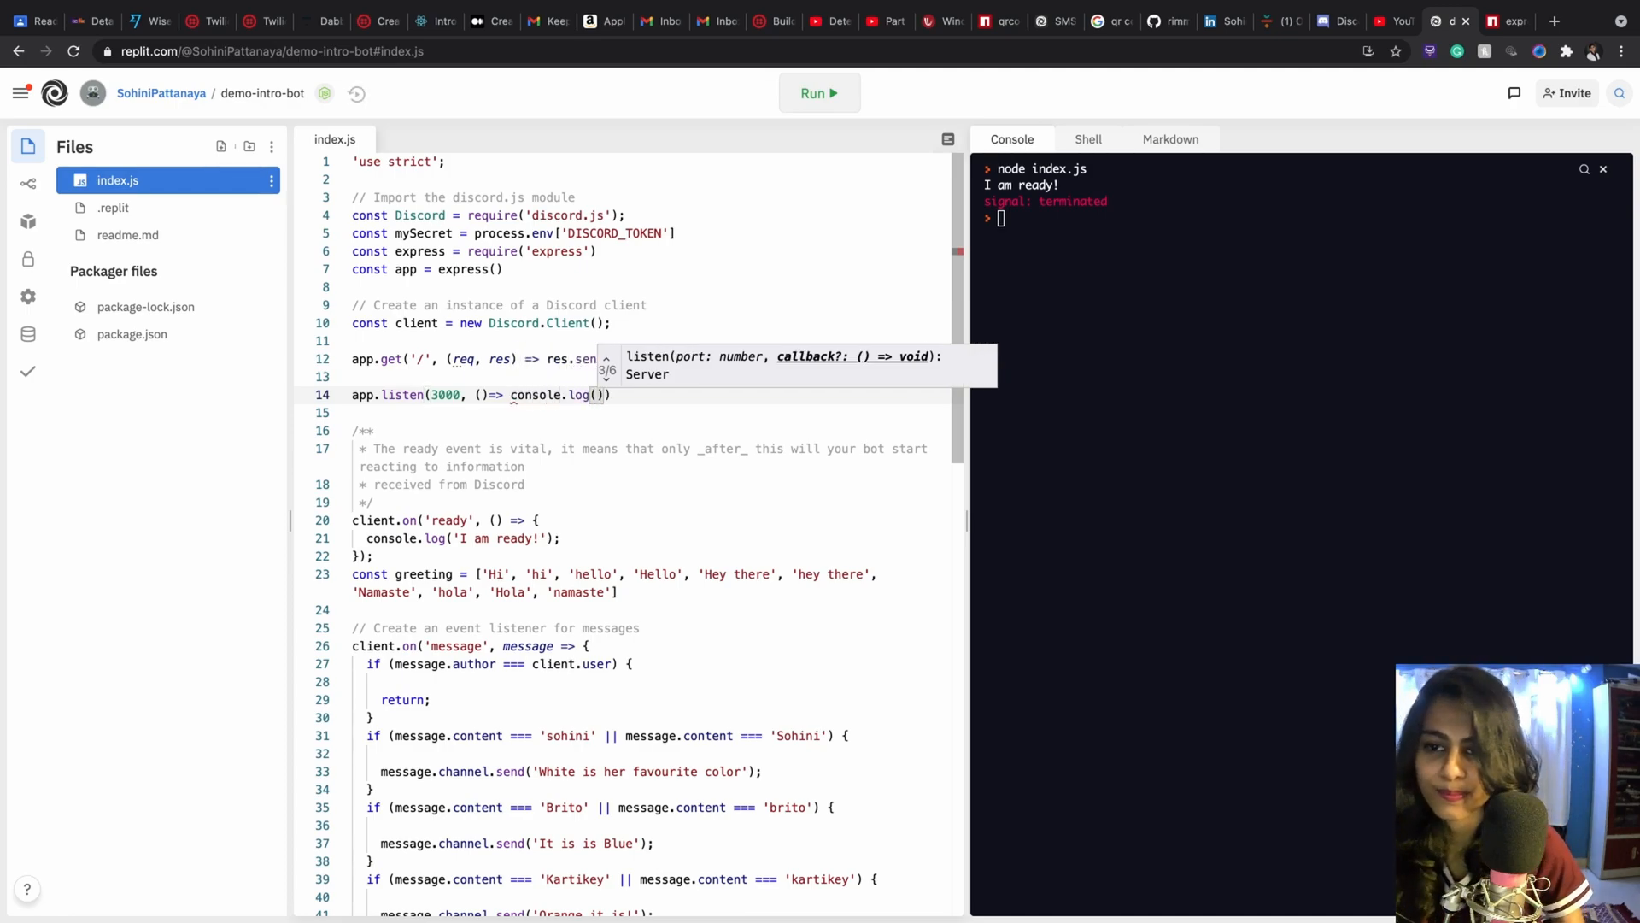
type("'")
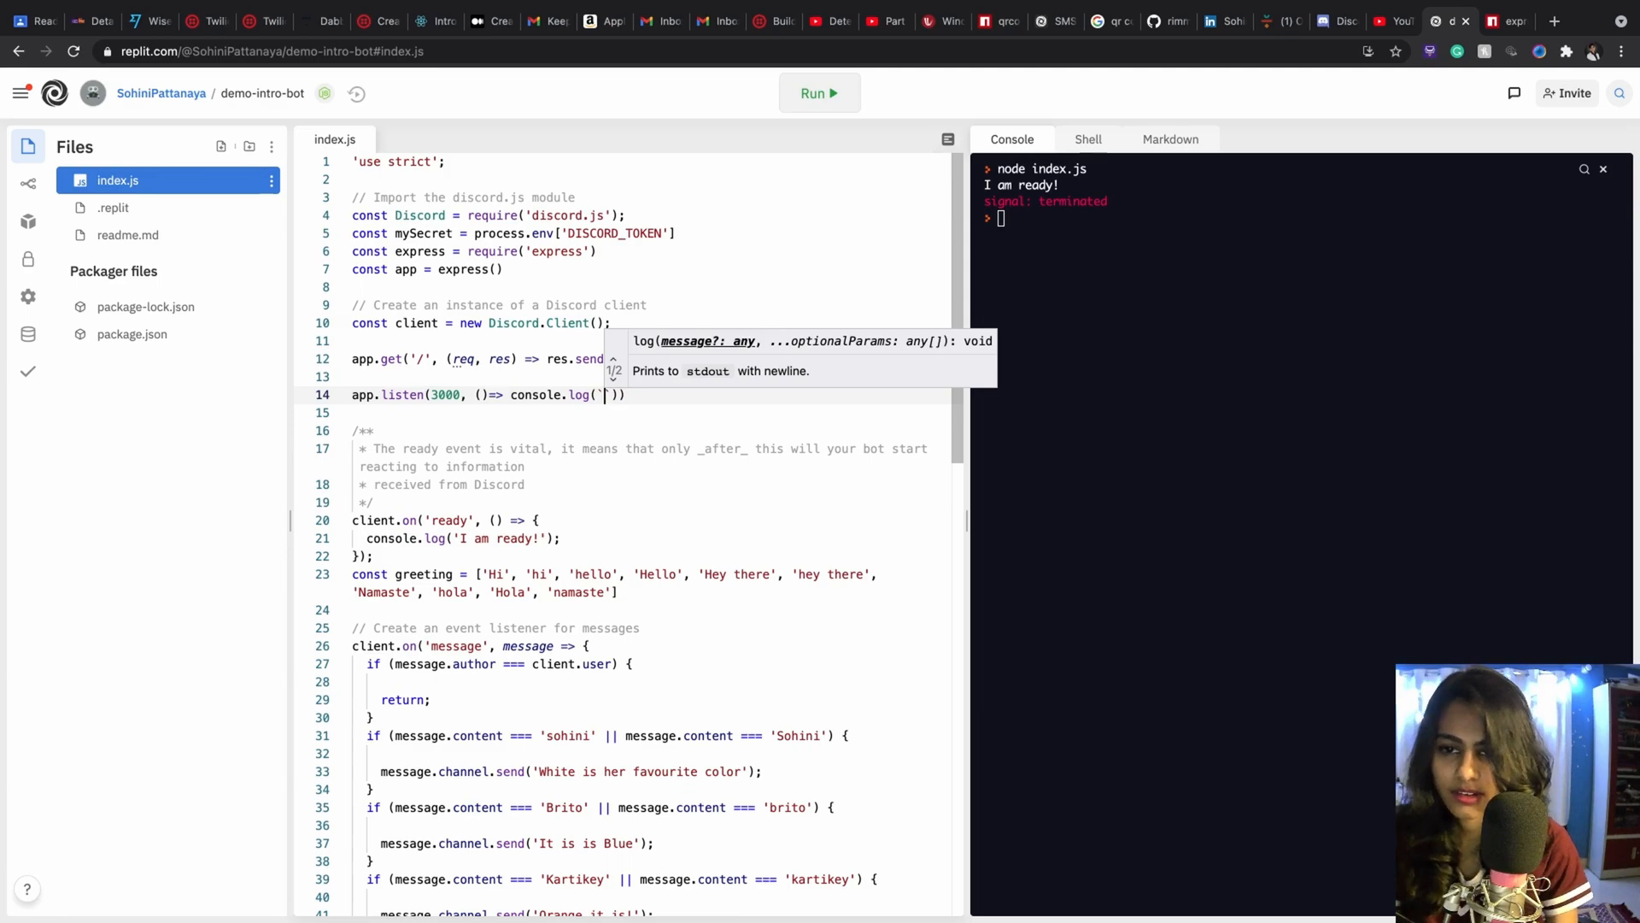
type("Example Server for Intro Bo")
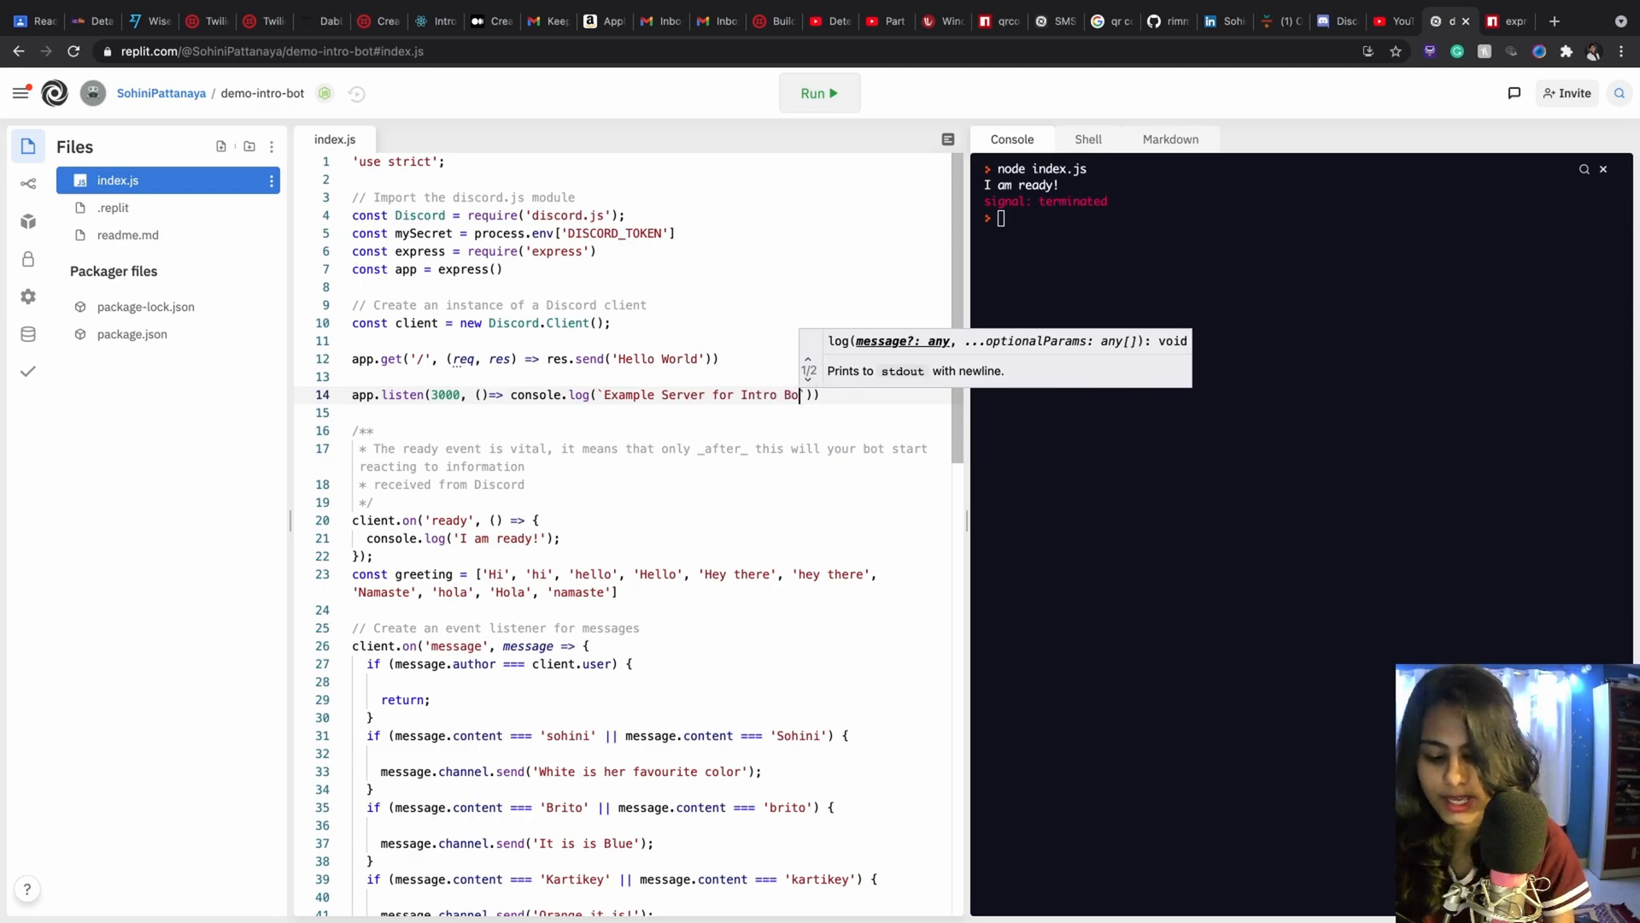
type("t")
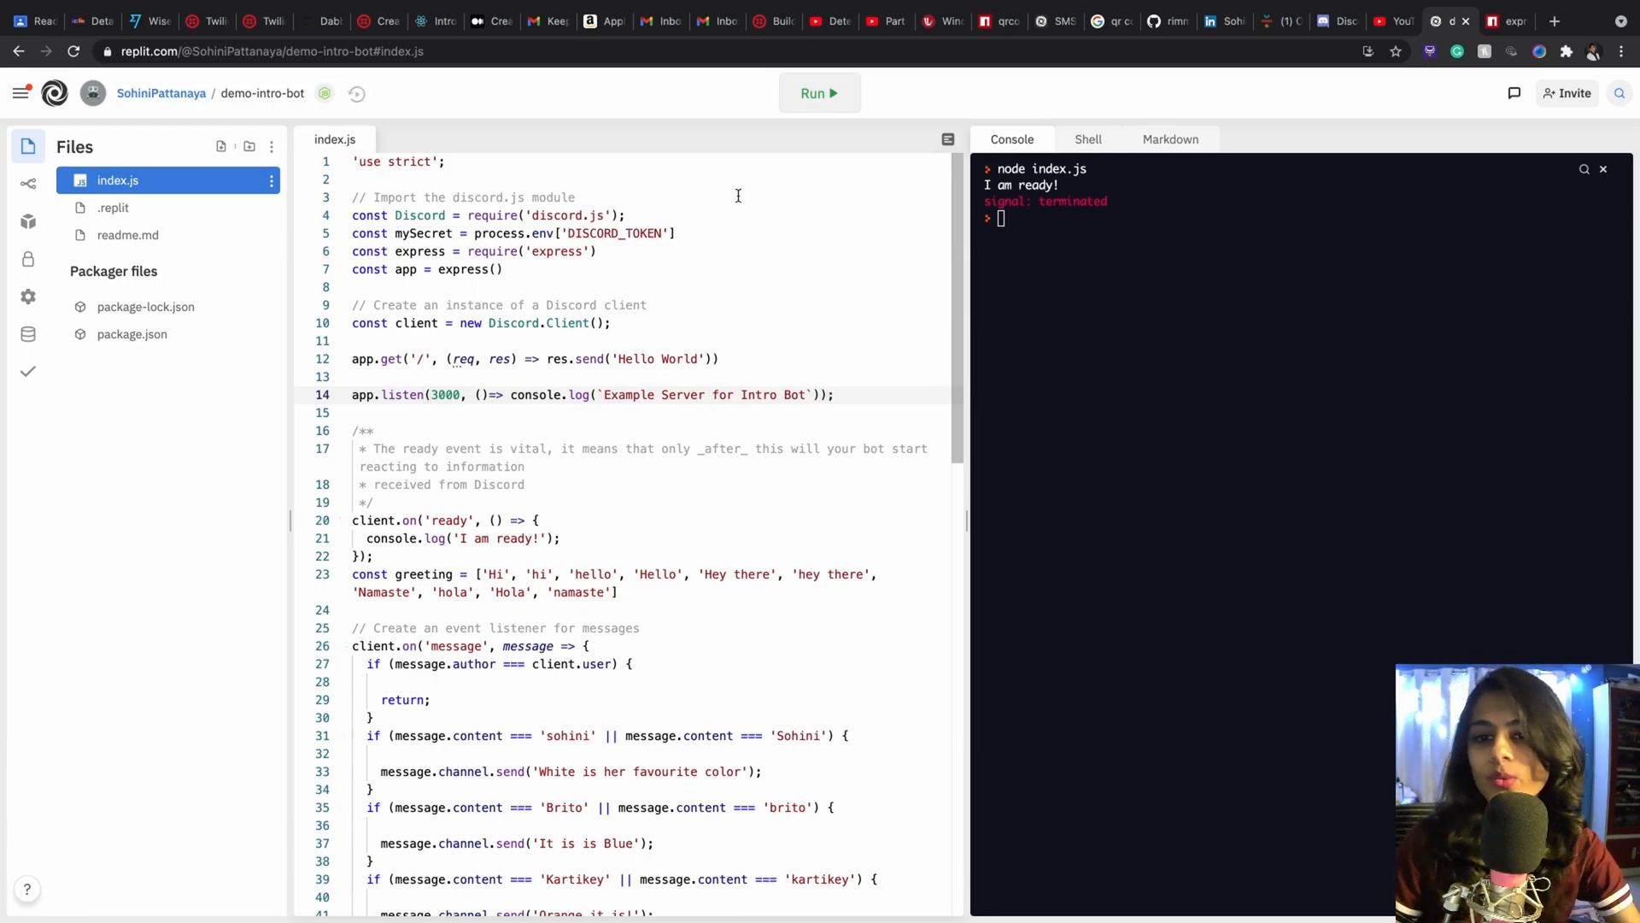
left_click(818, 93)
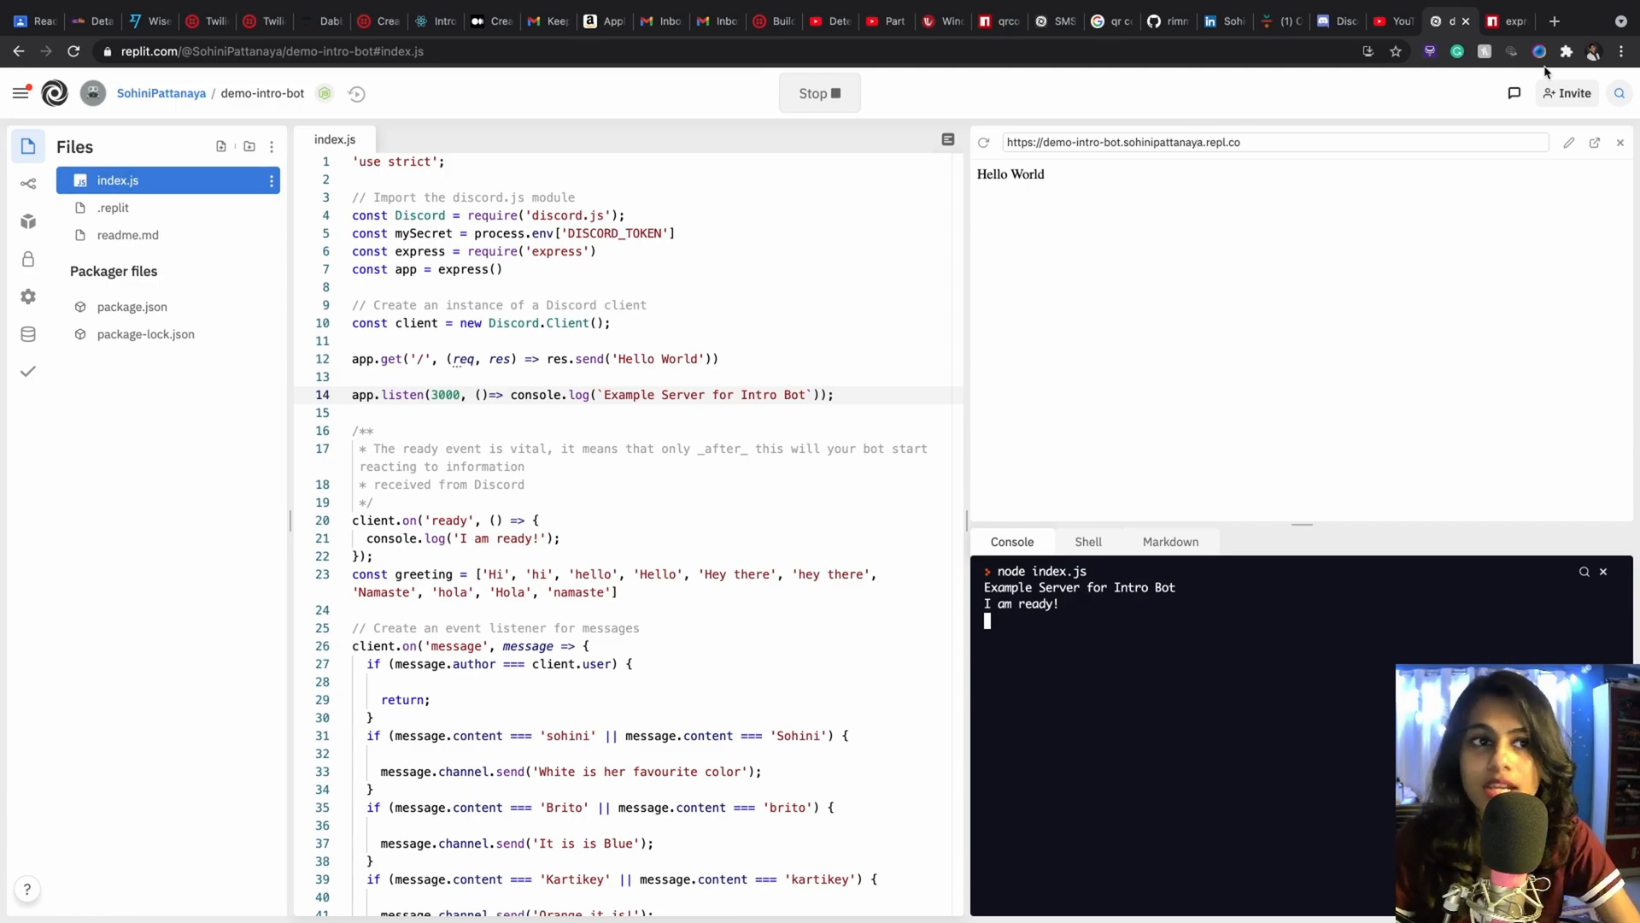
Go to uptimerobot.com in a new tab and log in to the monitoring dashboard.
left_click(1555, 21)
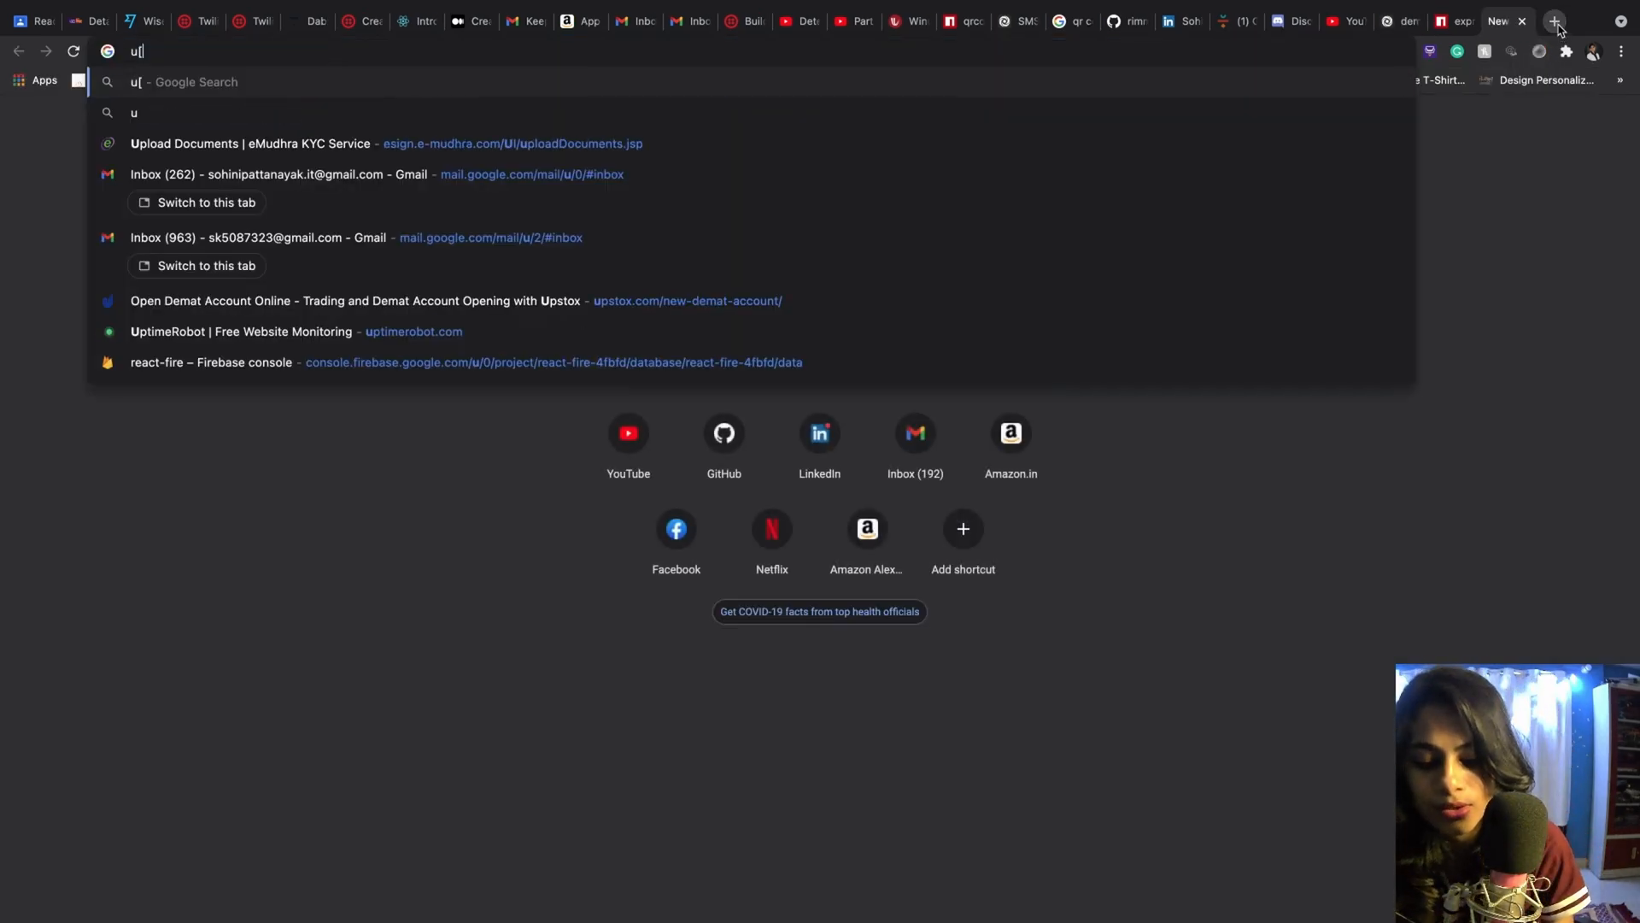
type("ptimerobot.com")
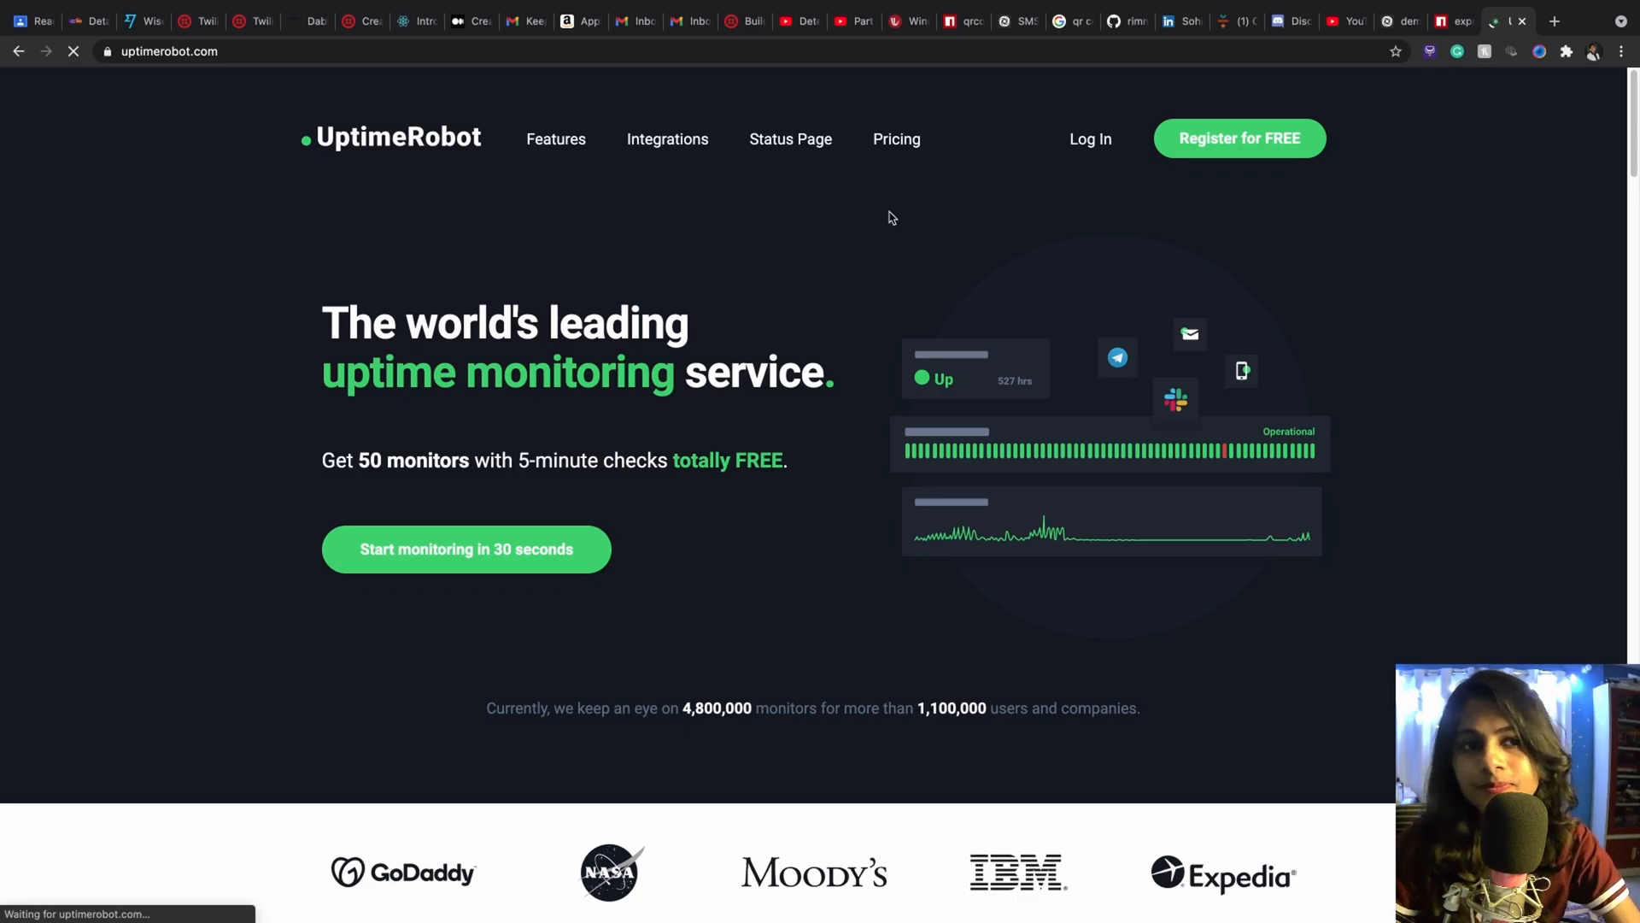
left_click(1089, 139)
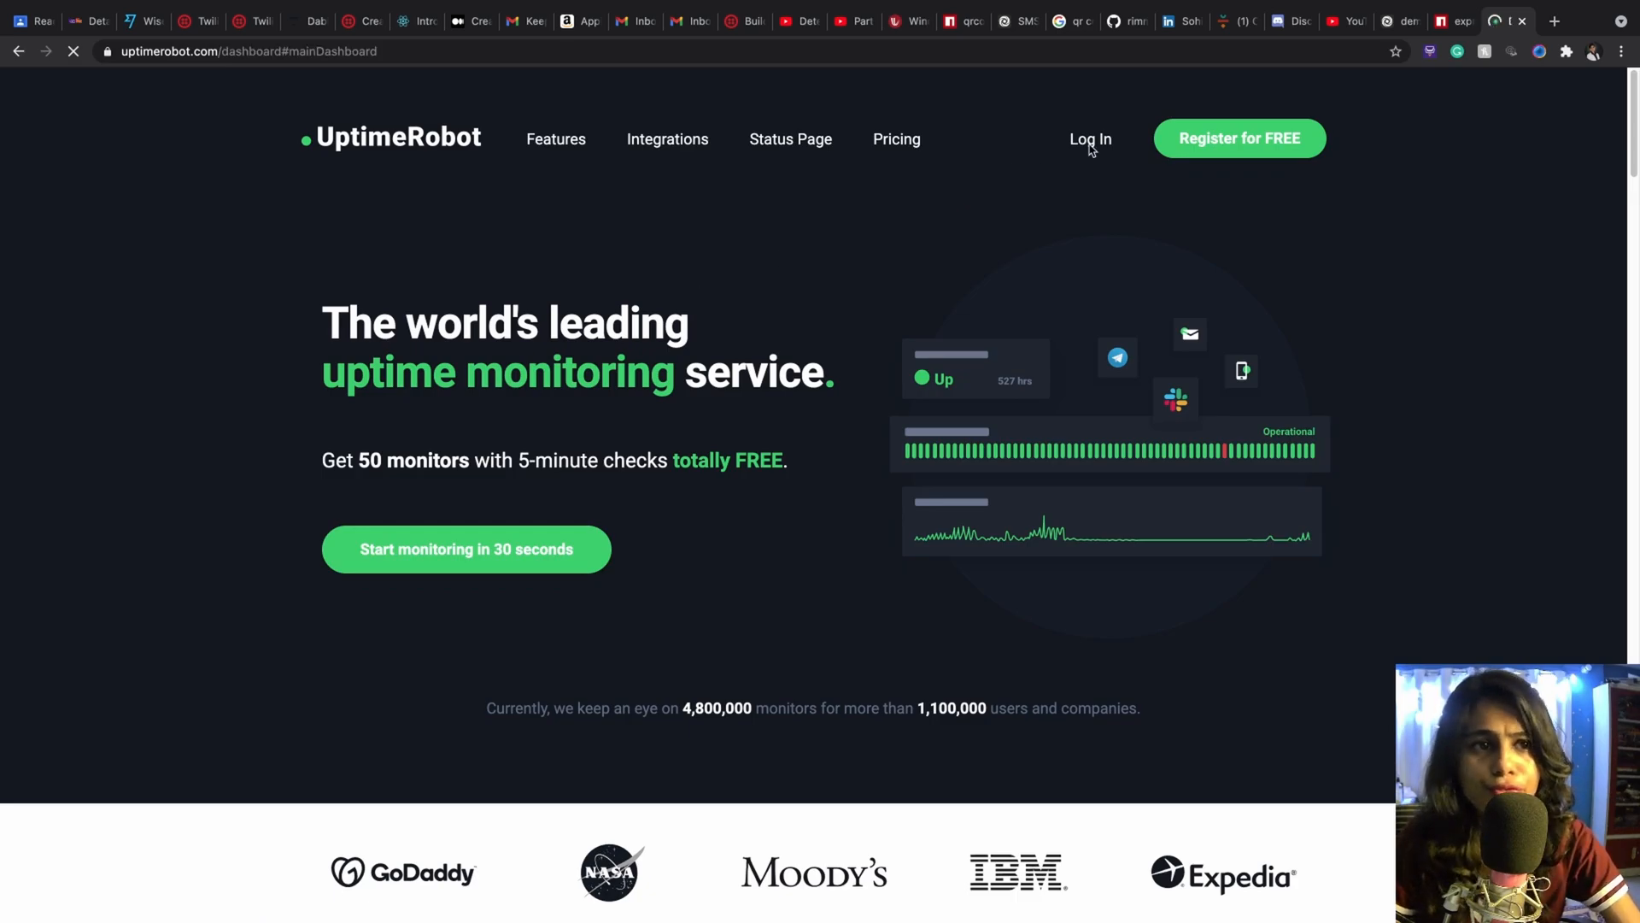
left_click(1089, 138)
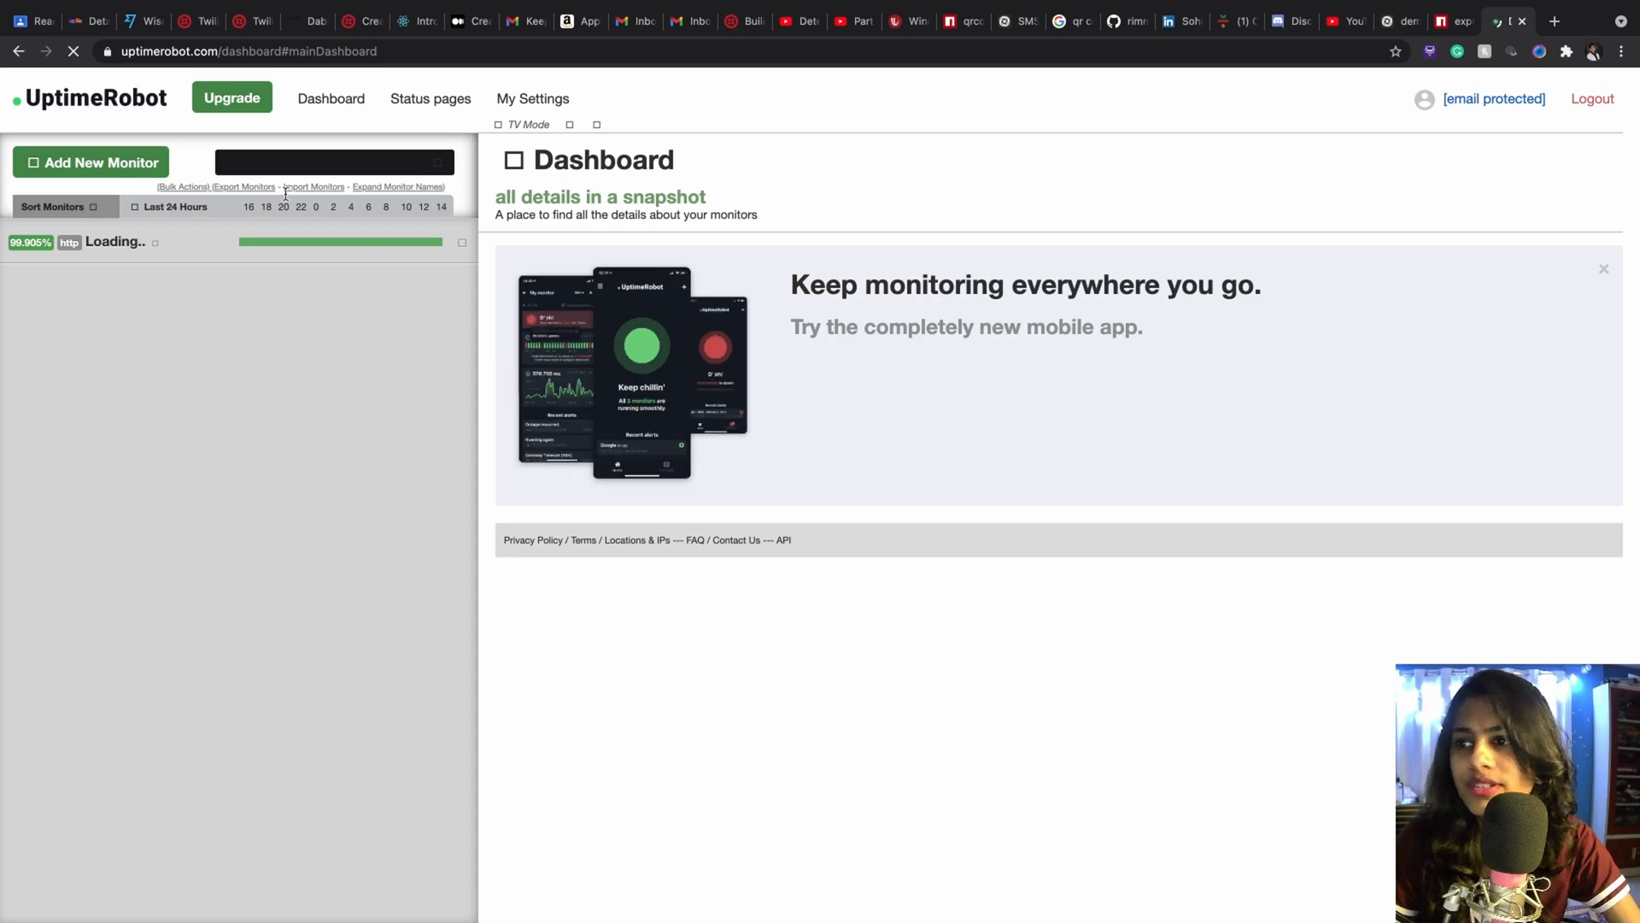
left_click(90, 162)
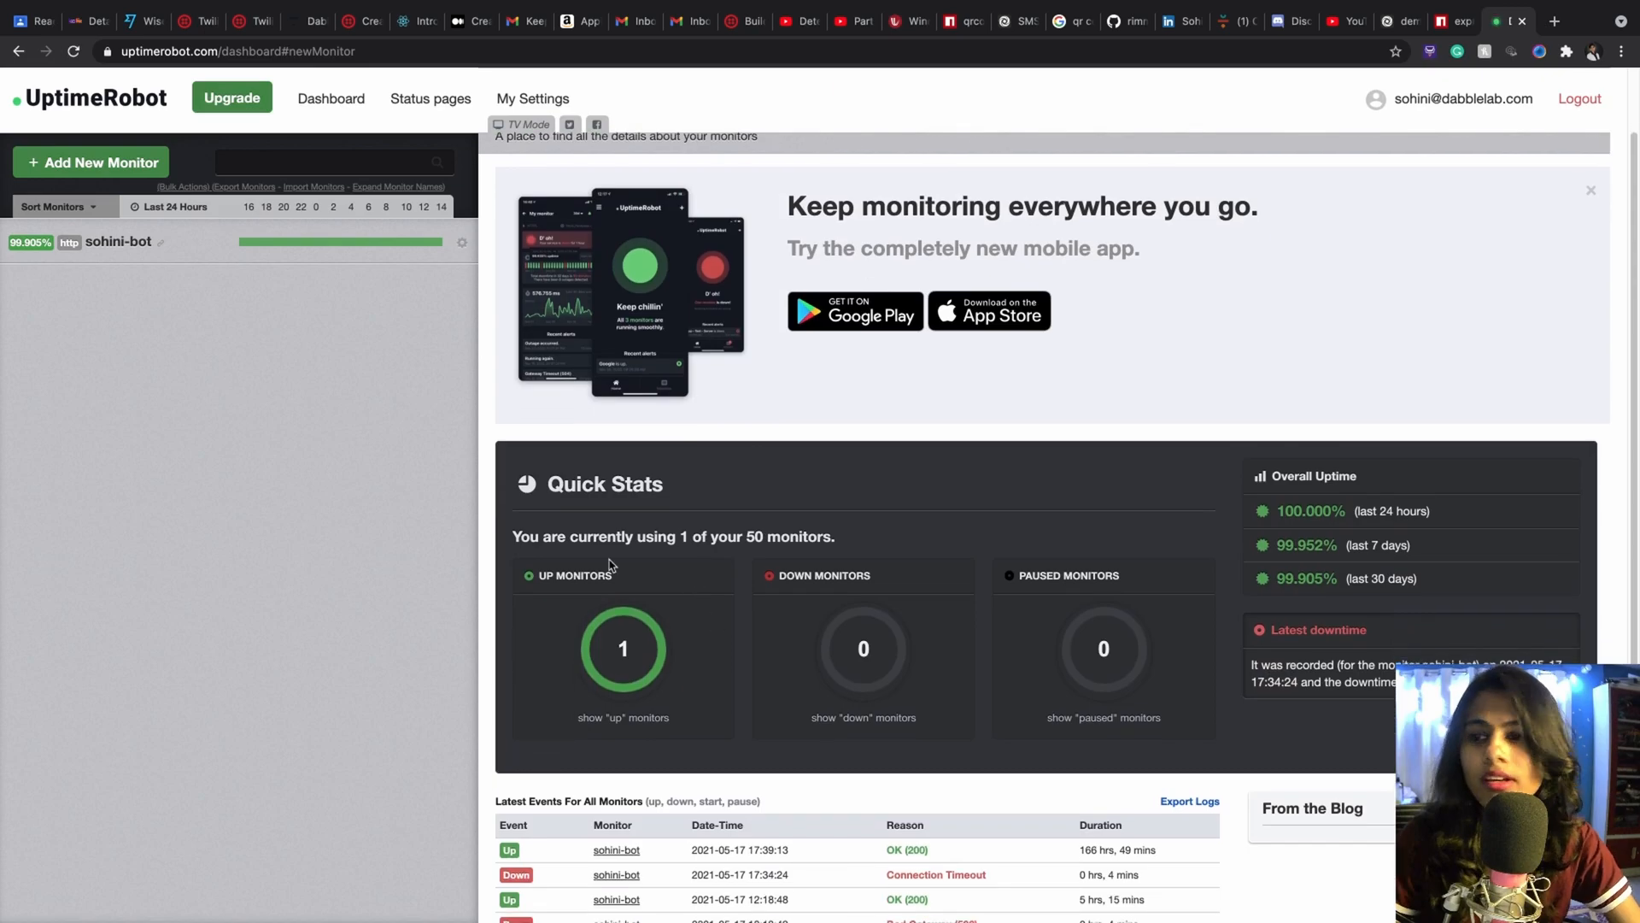
Start a new HTTP(s) monitor named Color Bot pointing at the bot's repl URL.
left_click(93, 162)
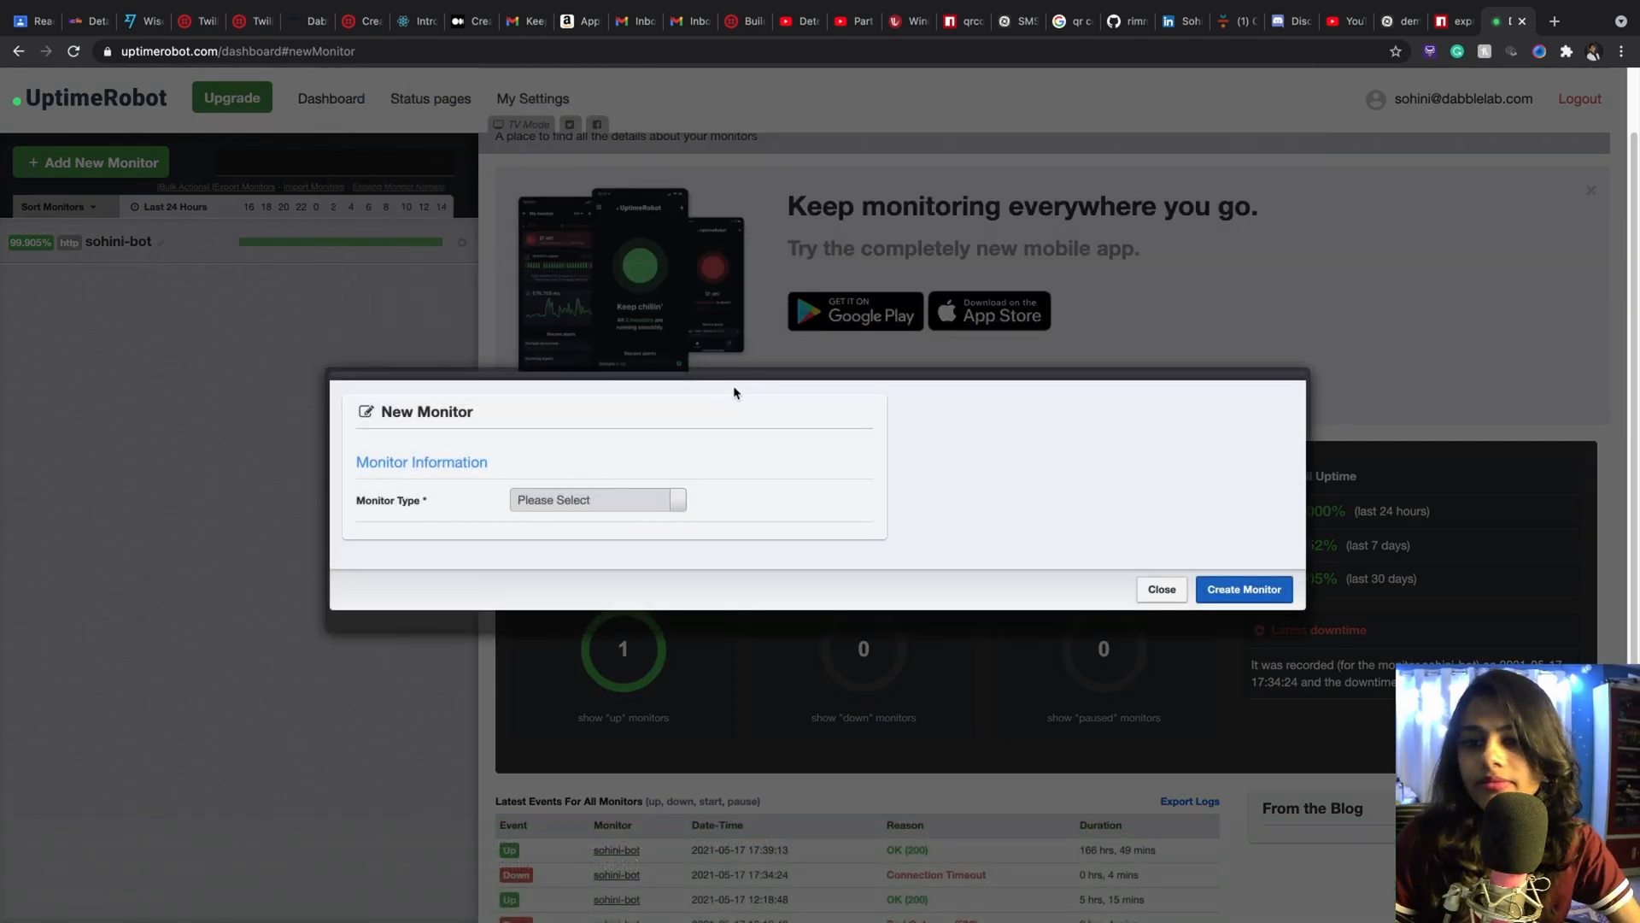
left_click(597, 499)
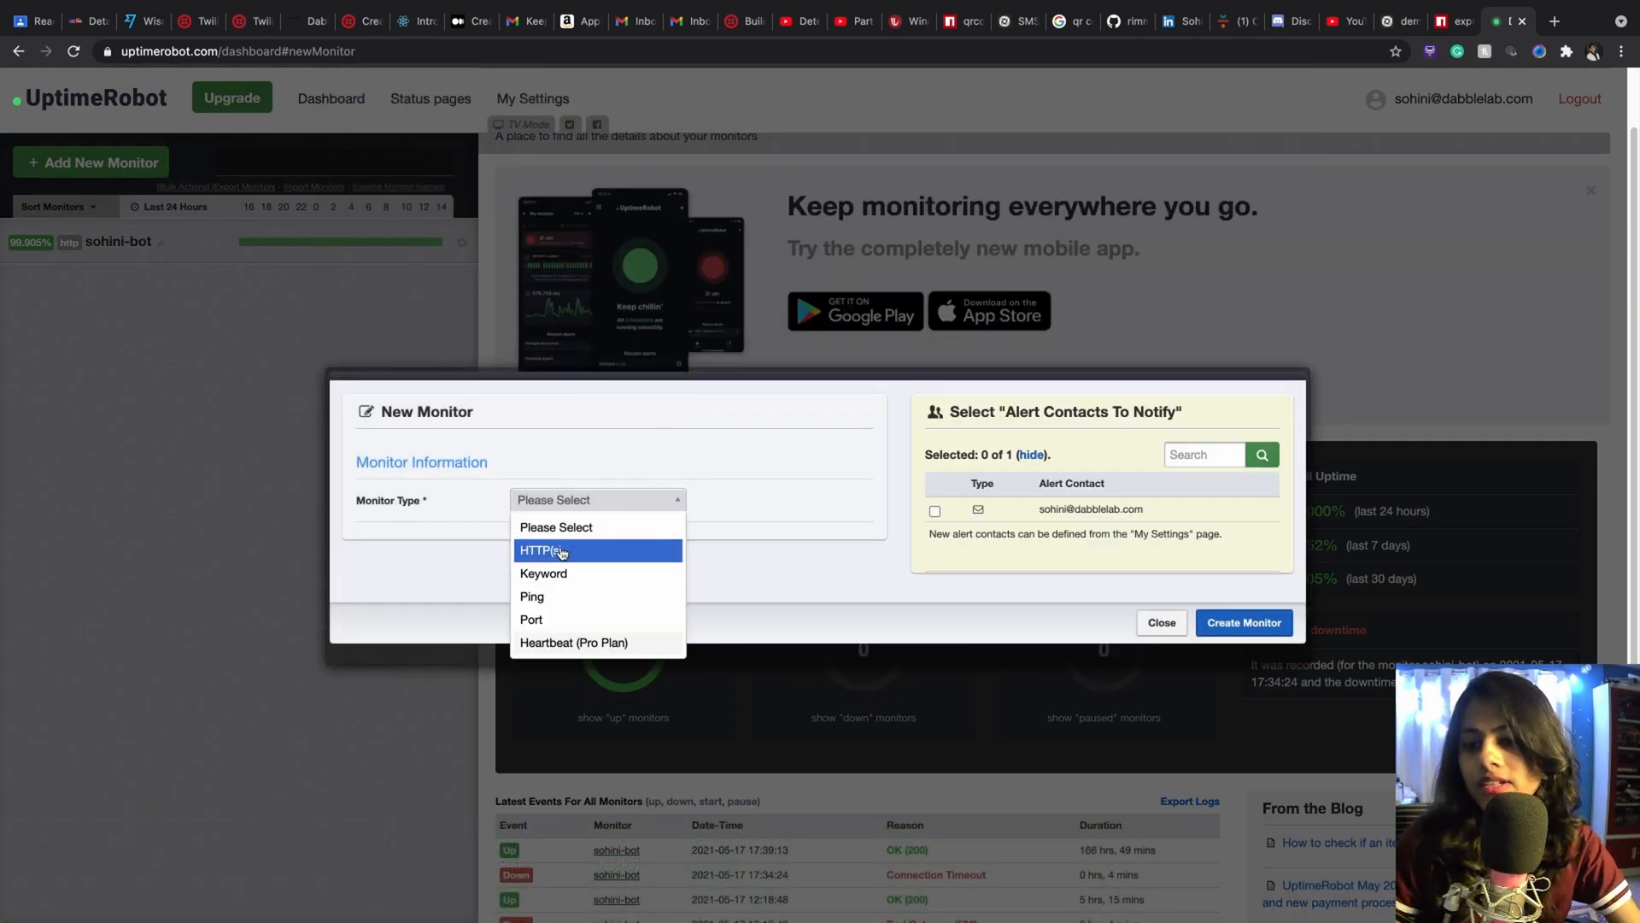
left_click(541, 550)
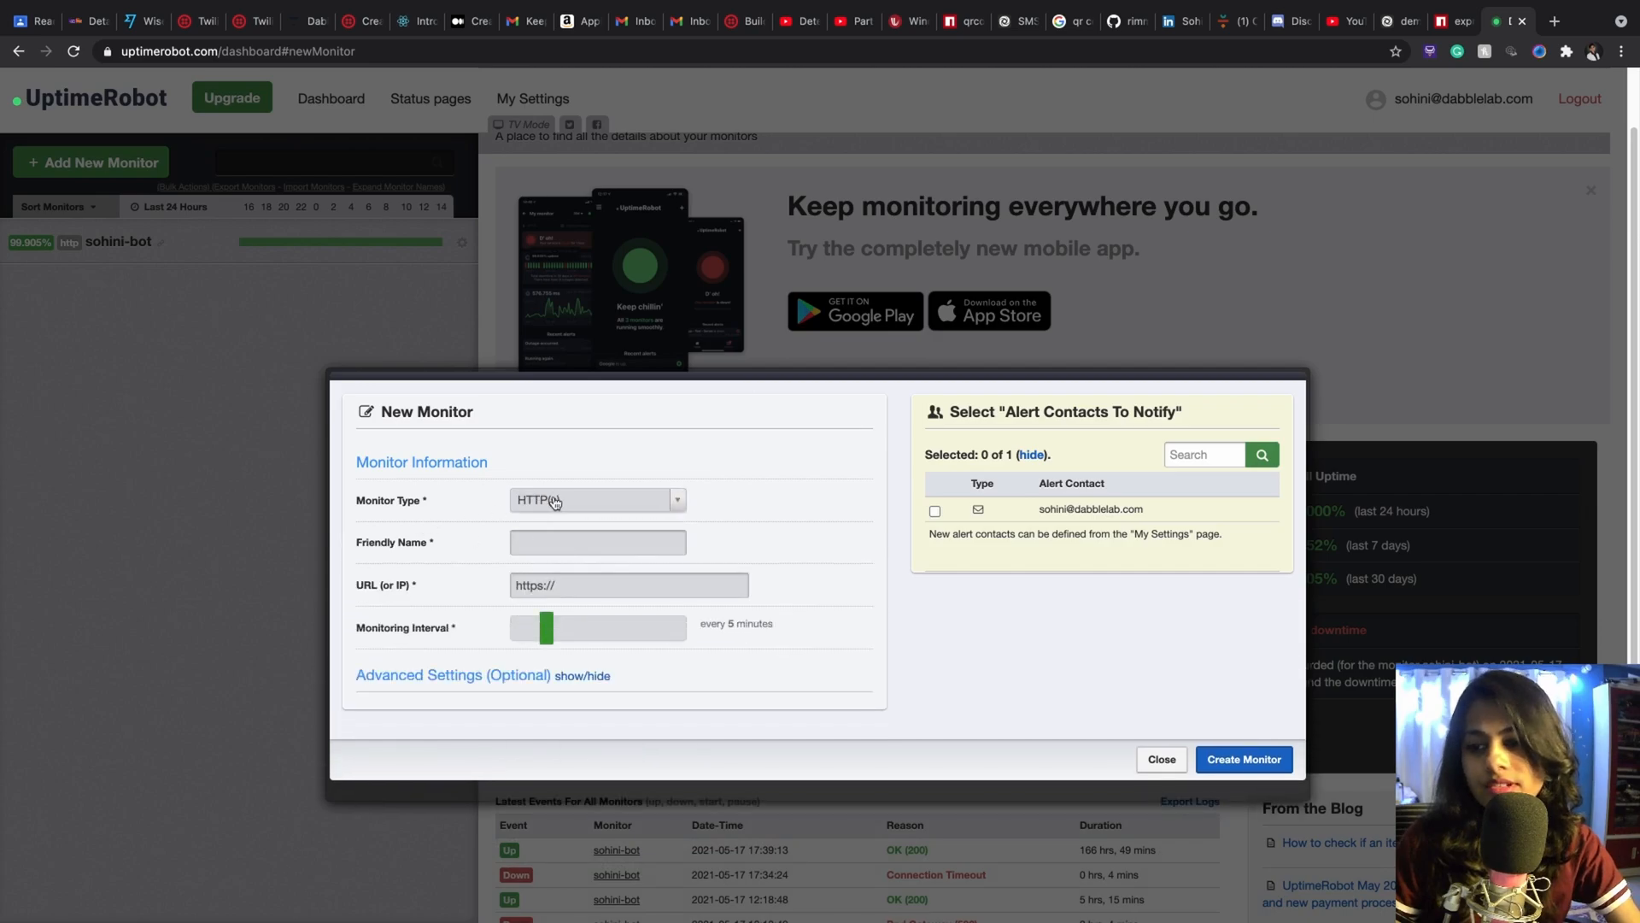
left_click(598, 541)
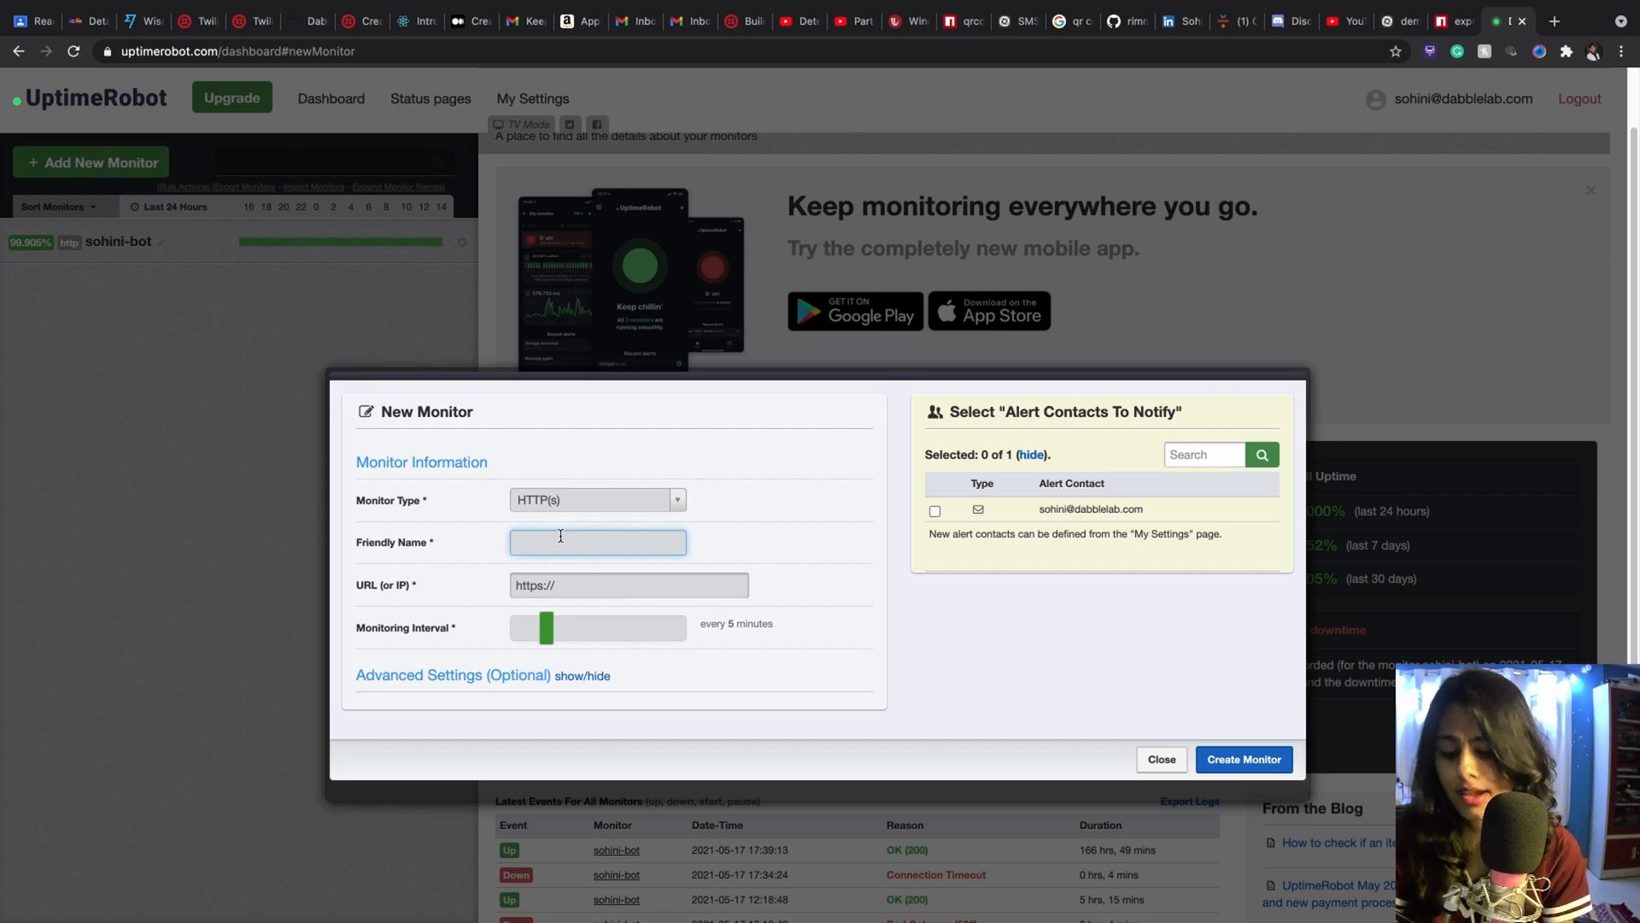
type("Col")
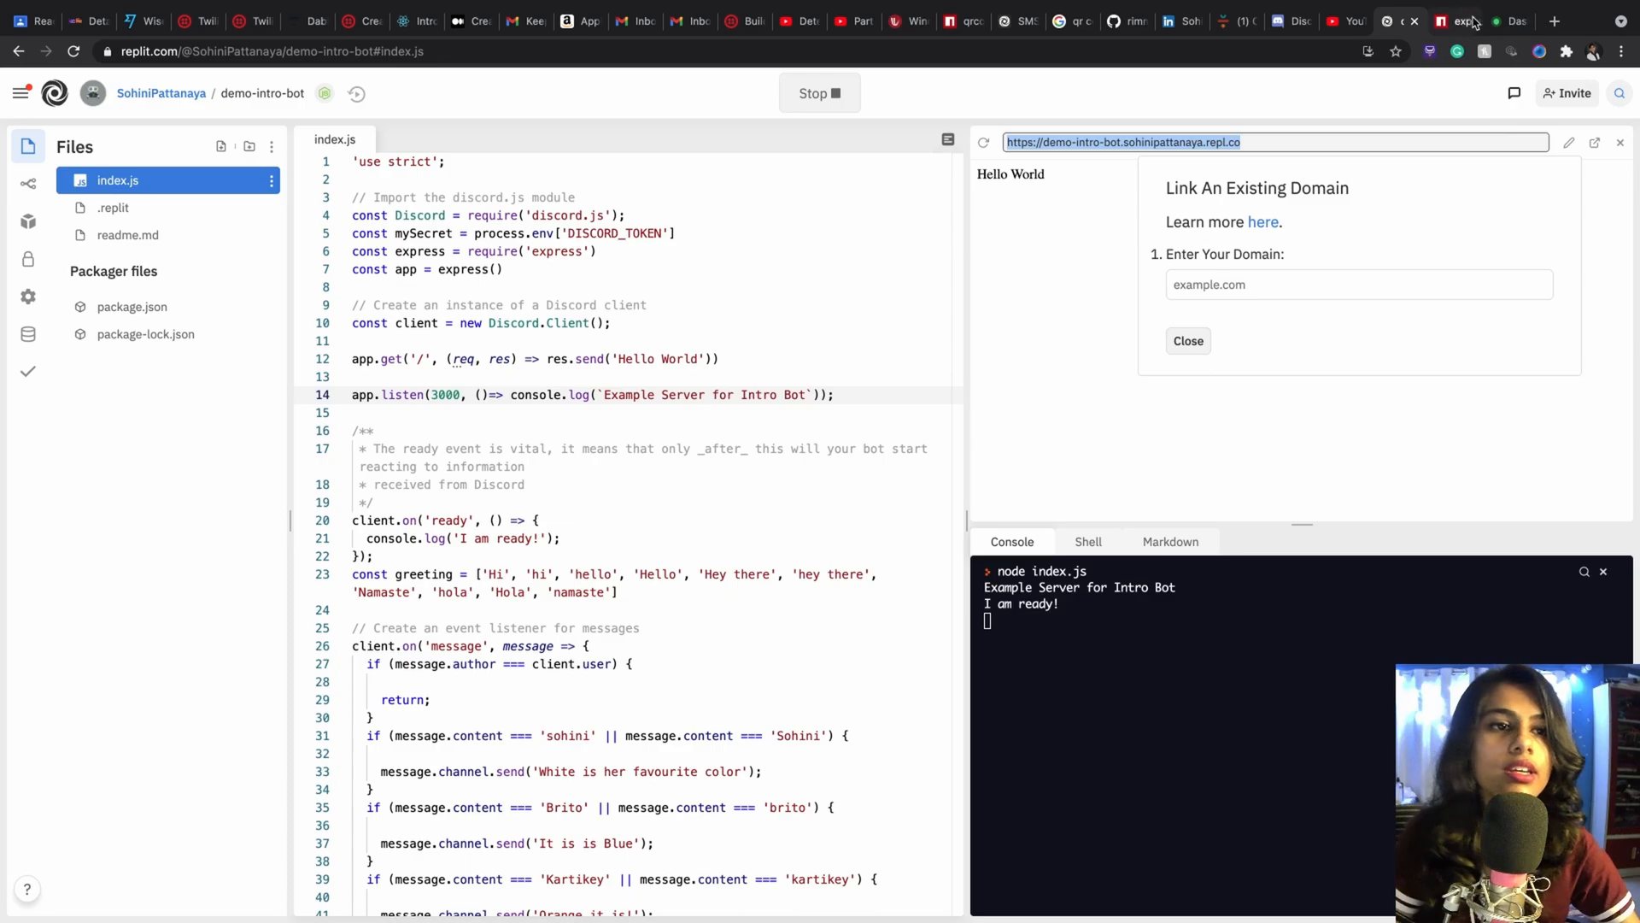
left_click(1458, 21)
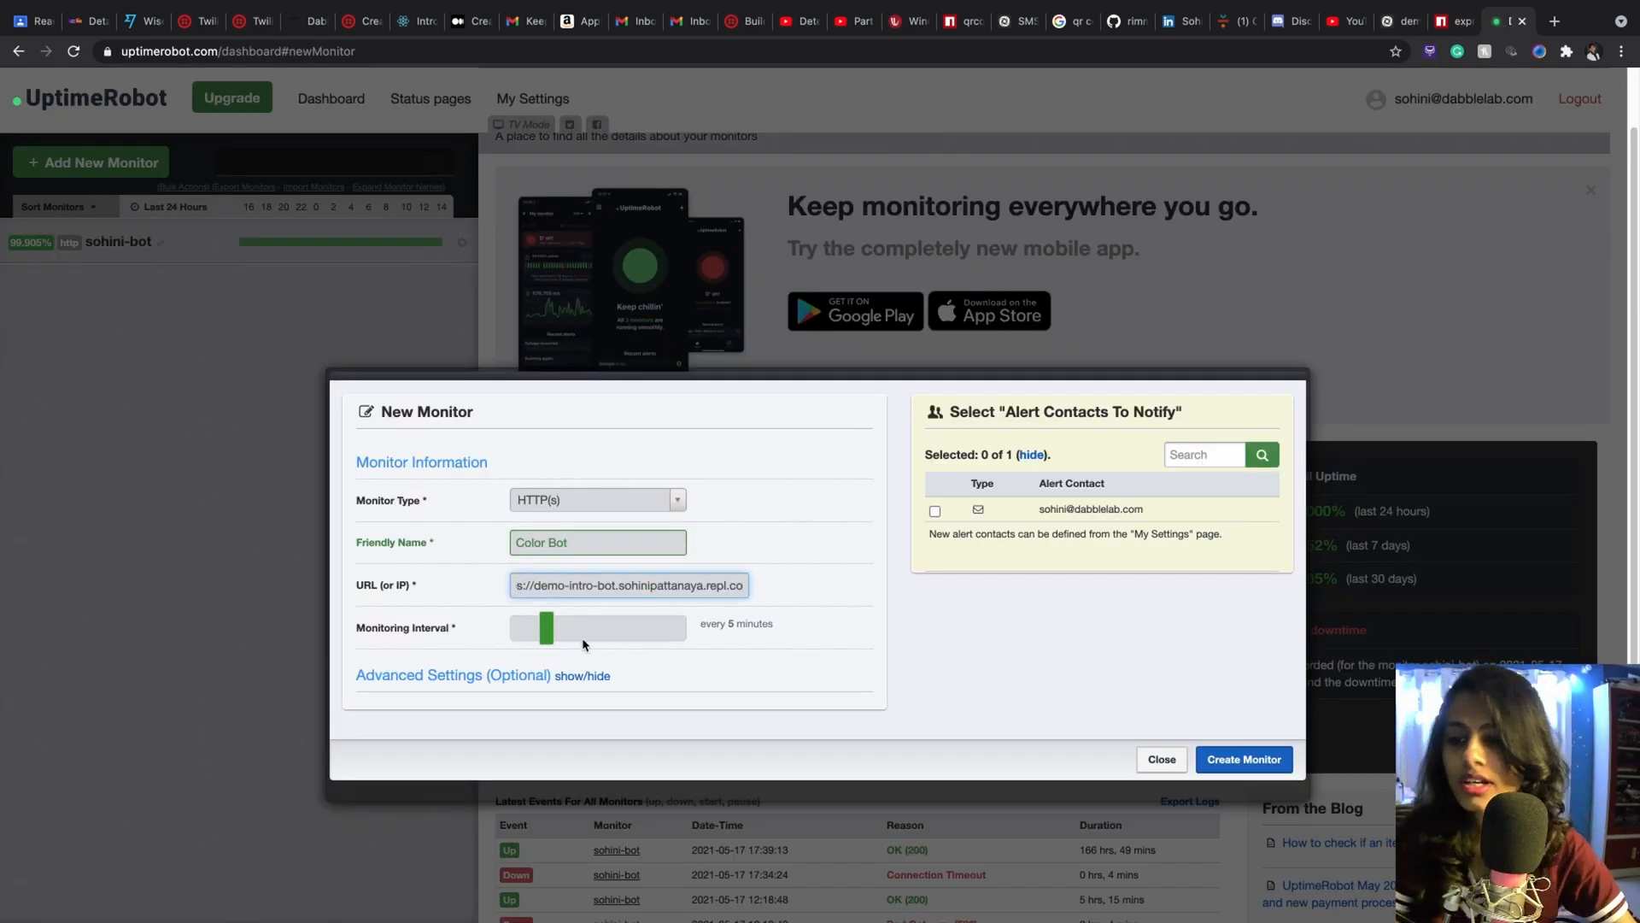
Keep the 5-minute check interval, enable email alerts and create the Color Bot monitor.
left_click_drag(545, 627, 595, 627)
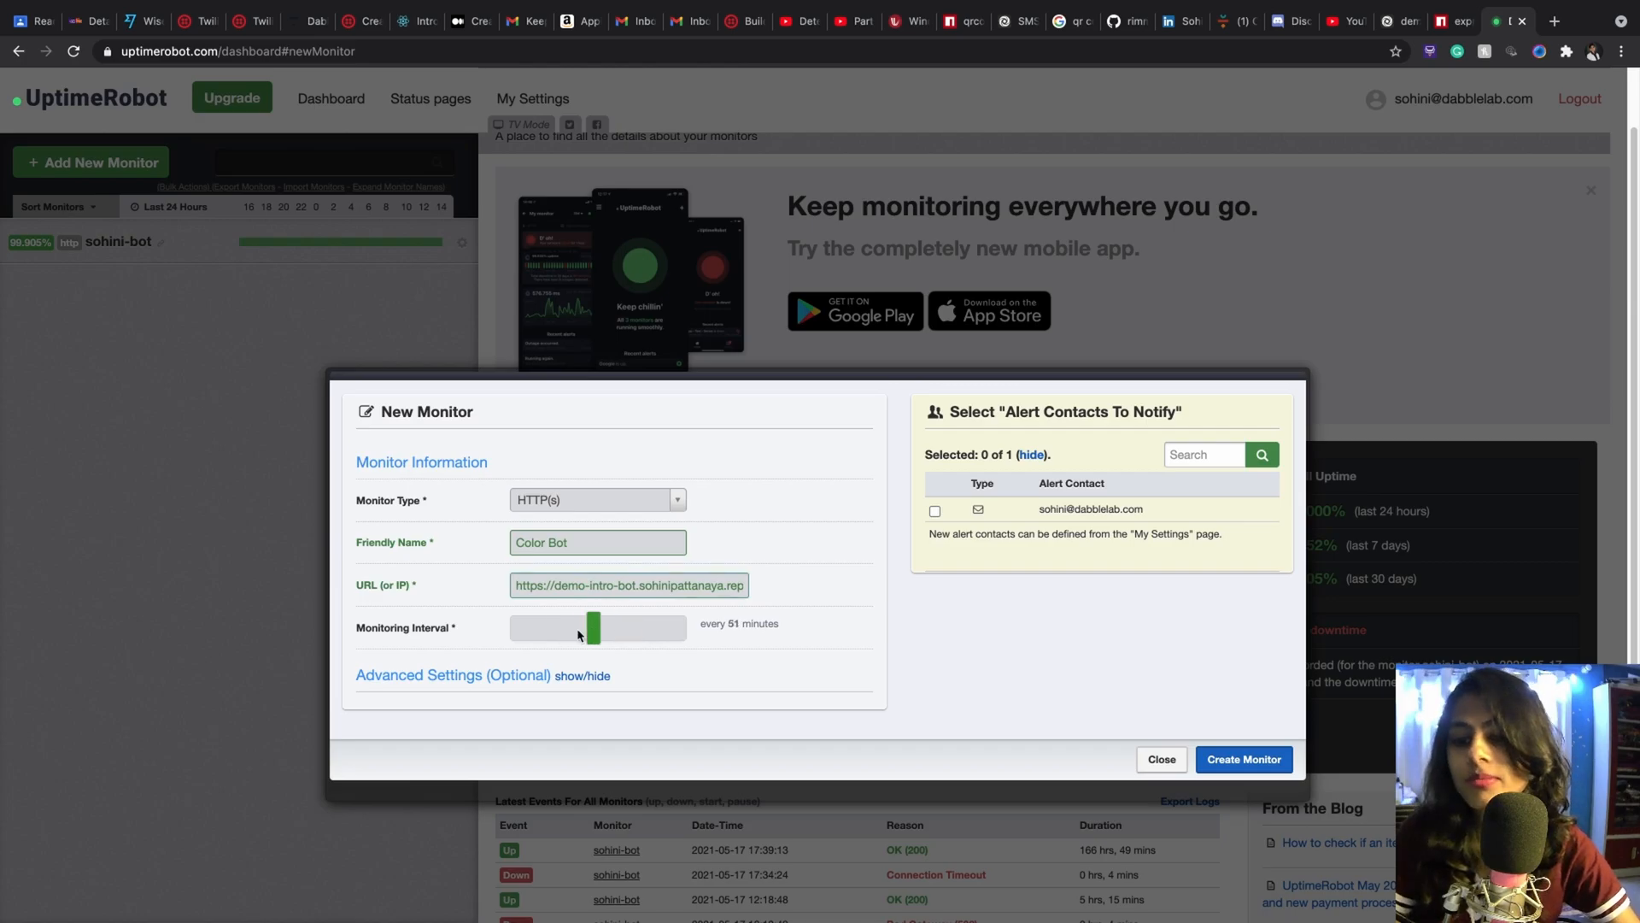
left_click_drag(593, 626, 545, 625)
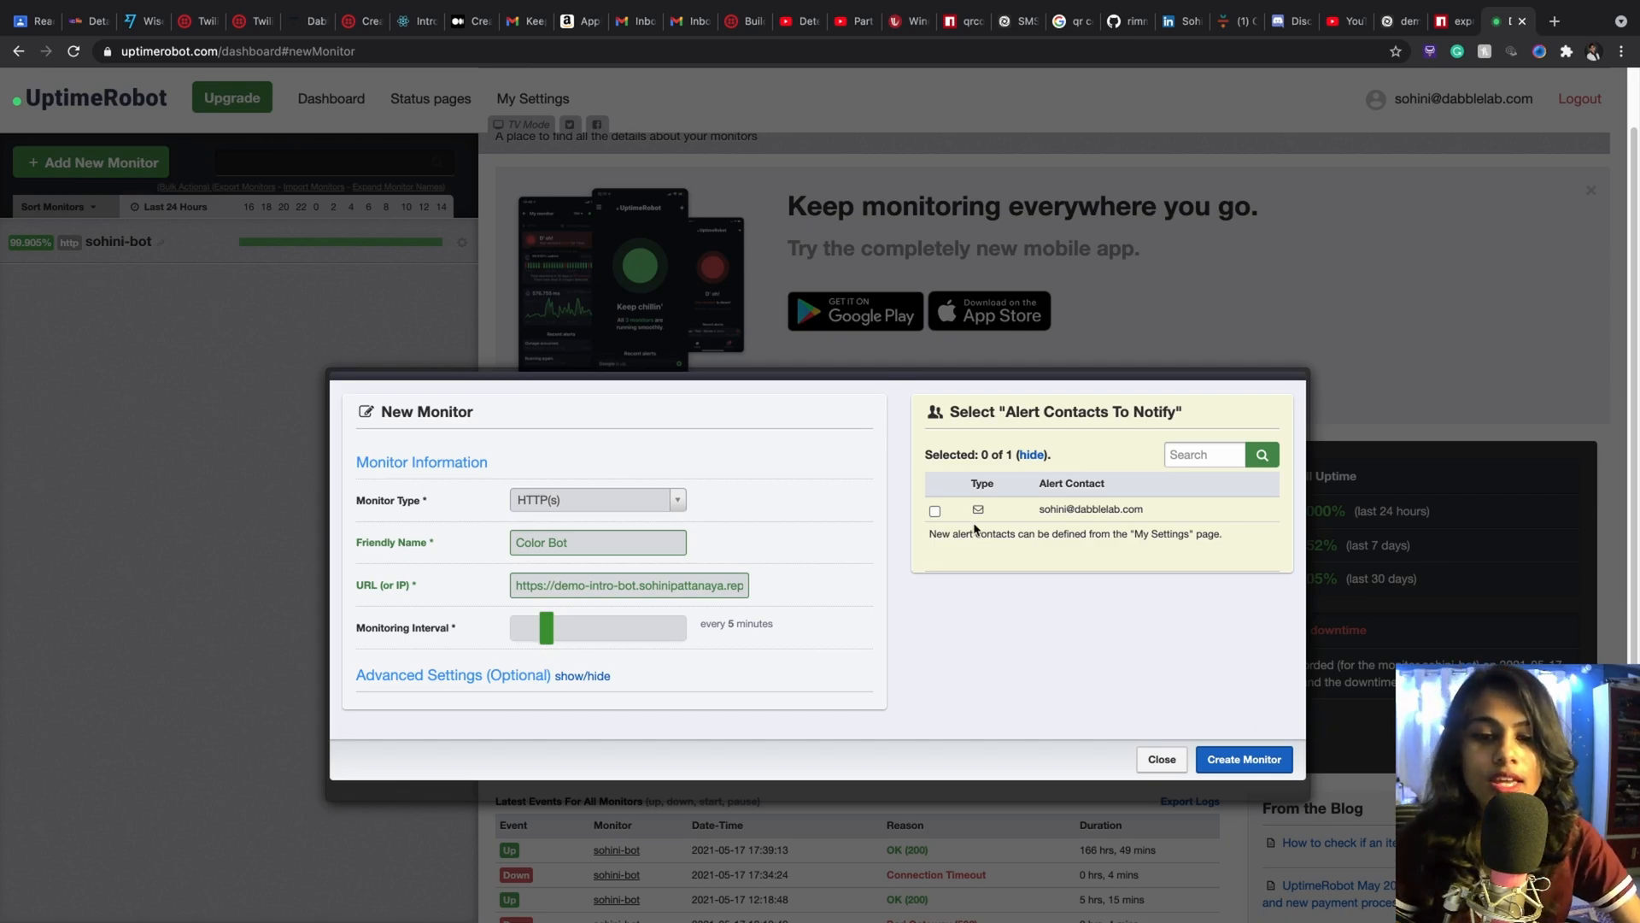
left_click(934, 511)
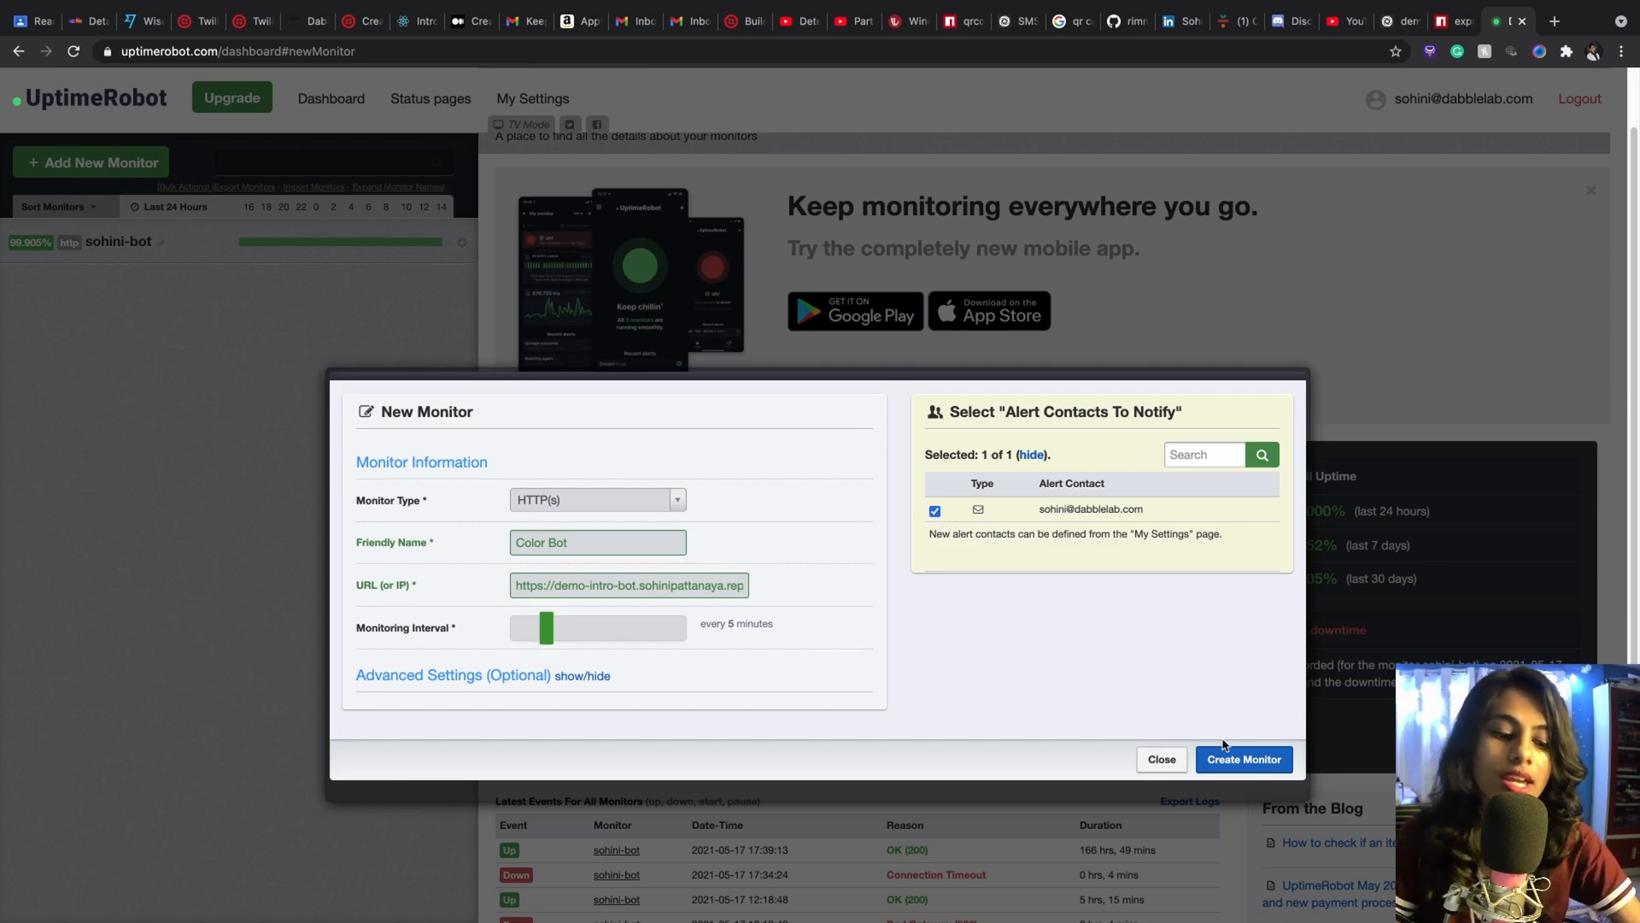
left_click(1243, 758)
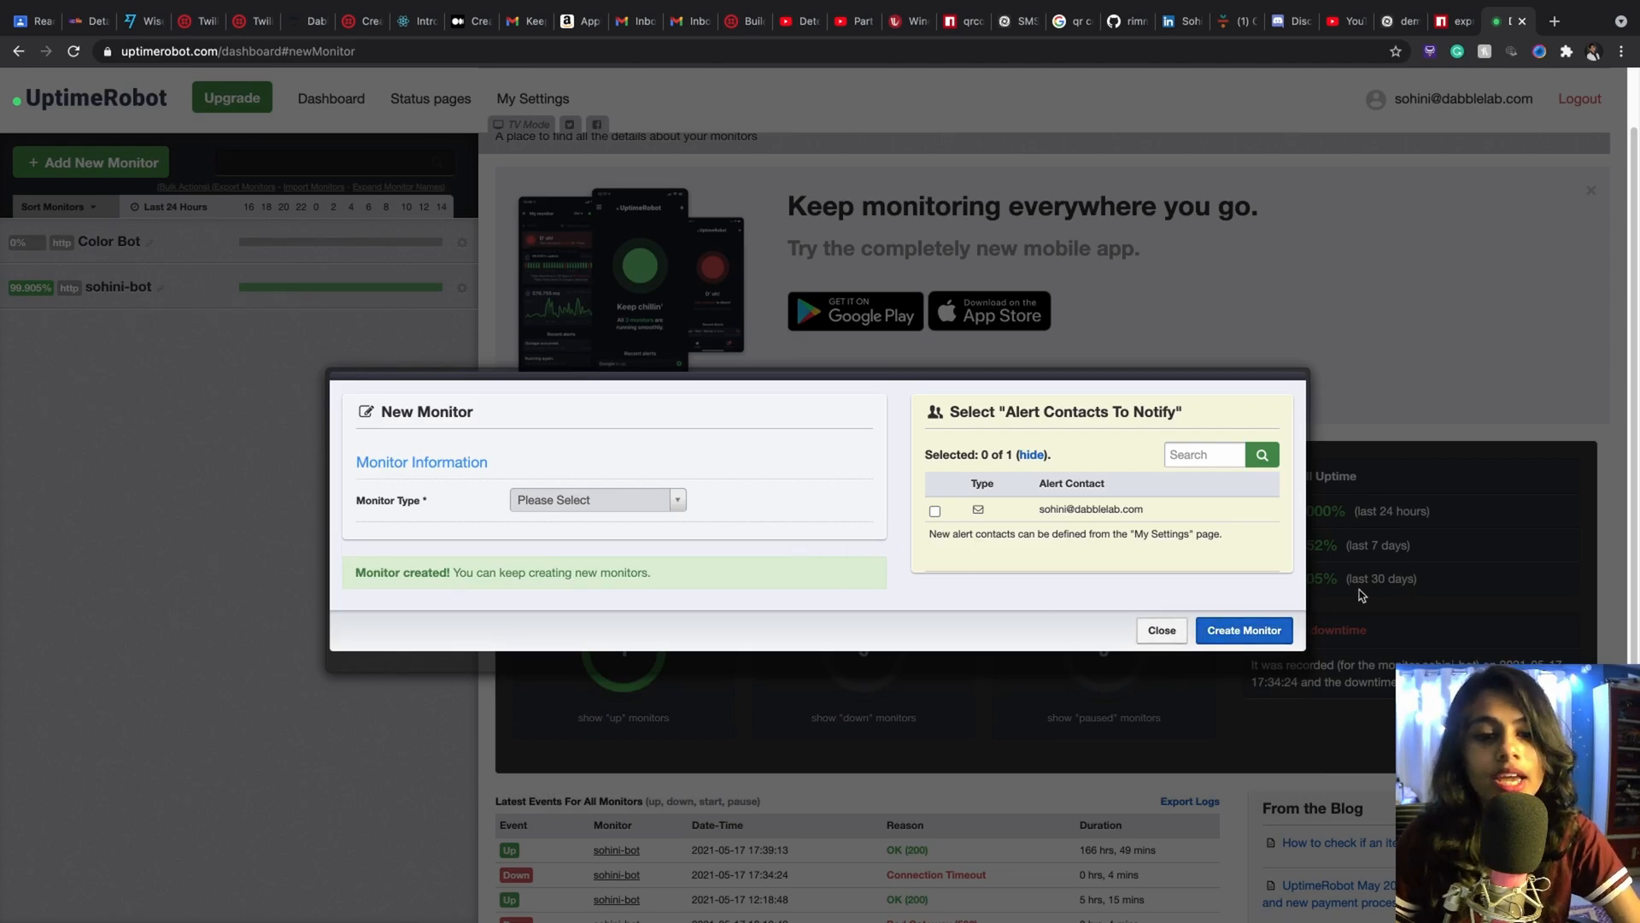
left_click(1160, 630)
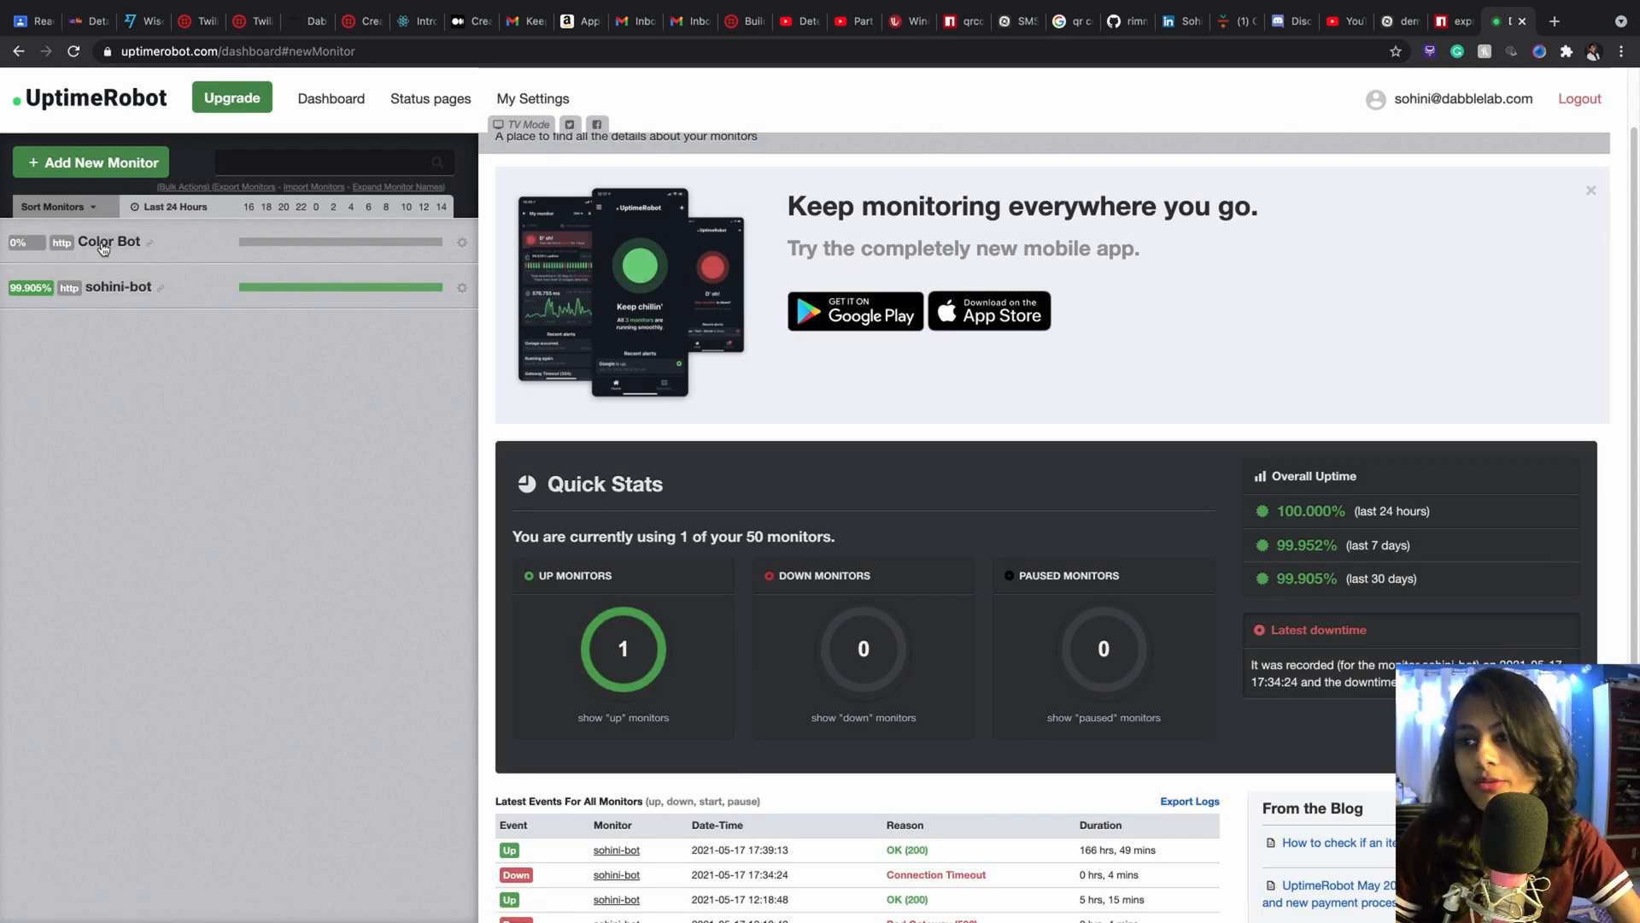
View the new Color Bot monitor, which shows 0% uptime so far.
left_click(109, 241)
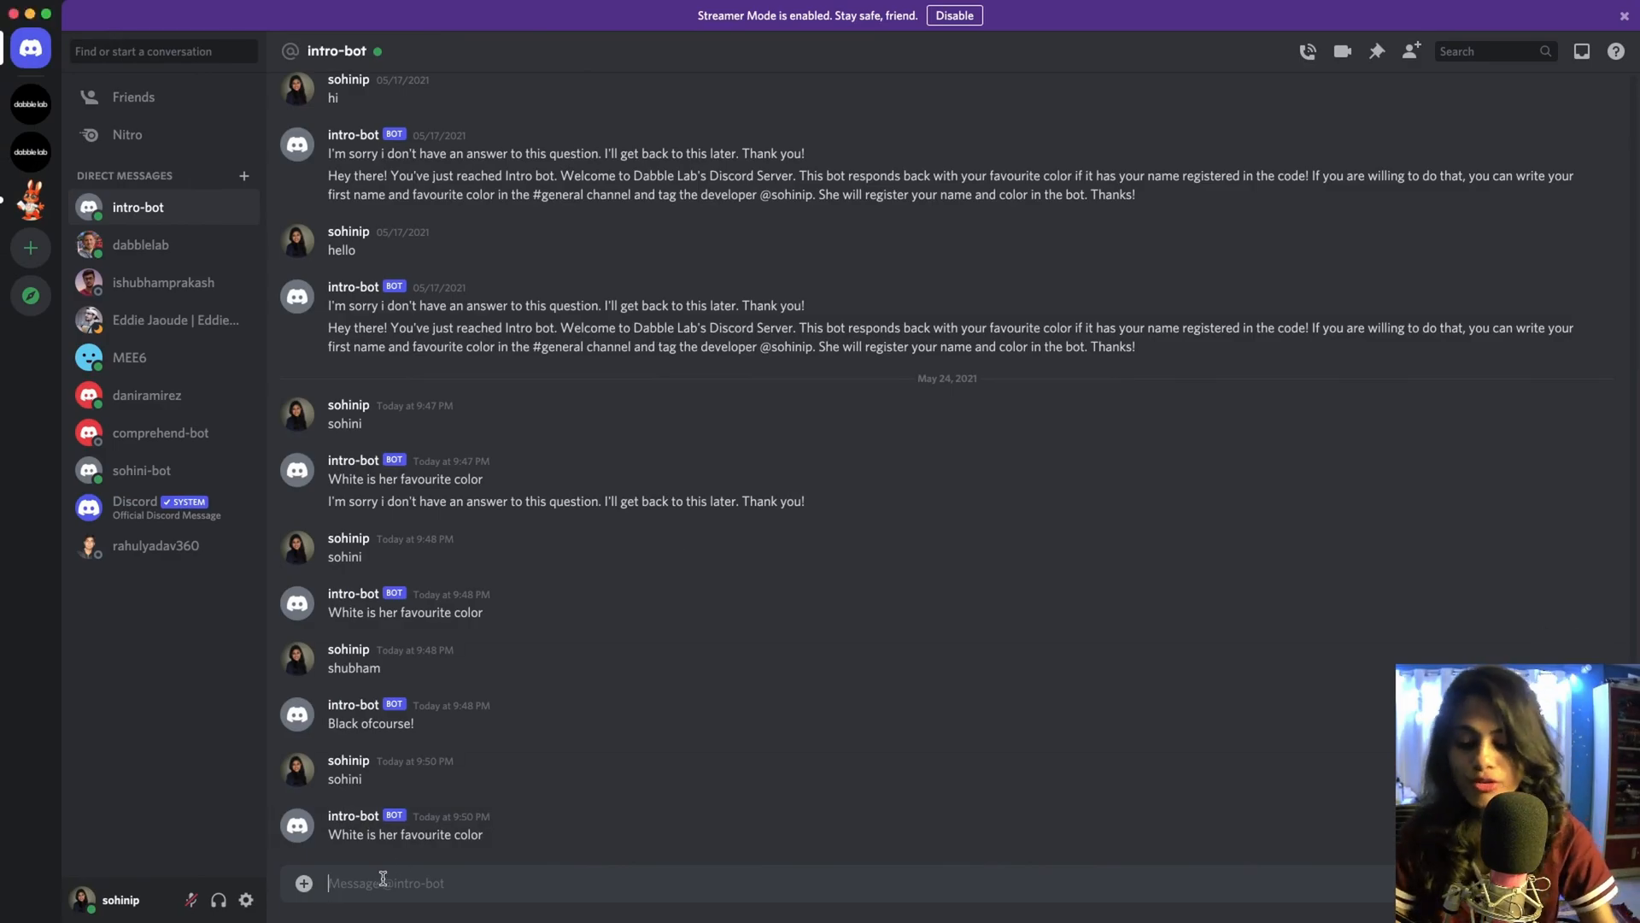
Send 'sohini' and 'brito' to intro-bot to confirm it still replies.
type("sohini")
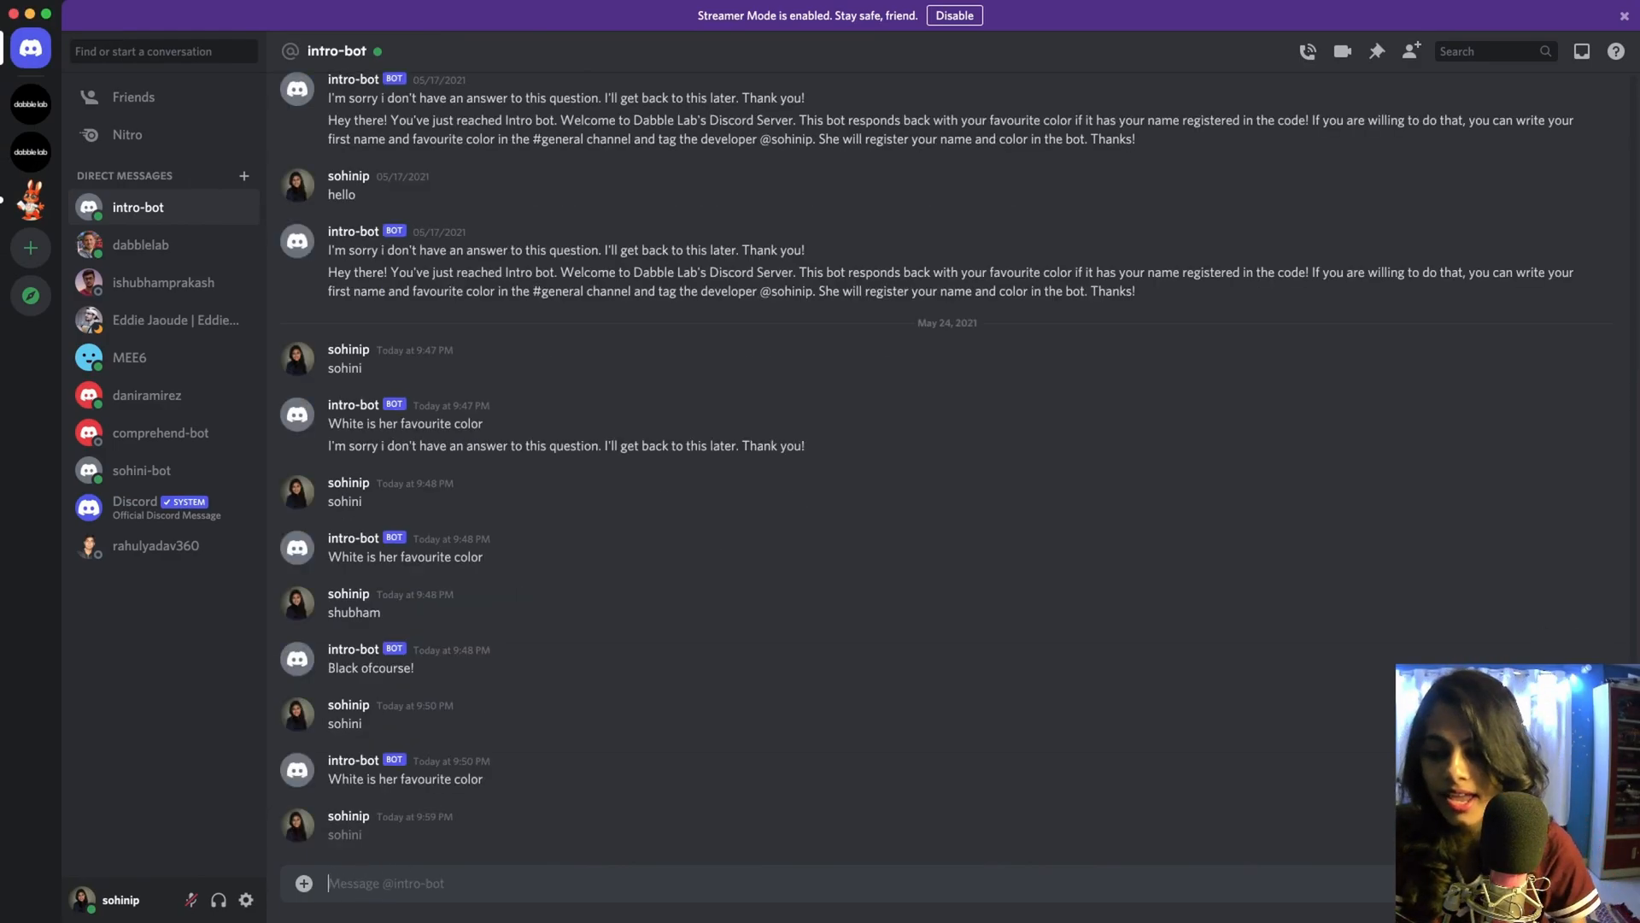
type("bri")
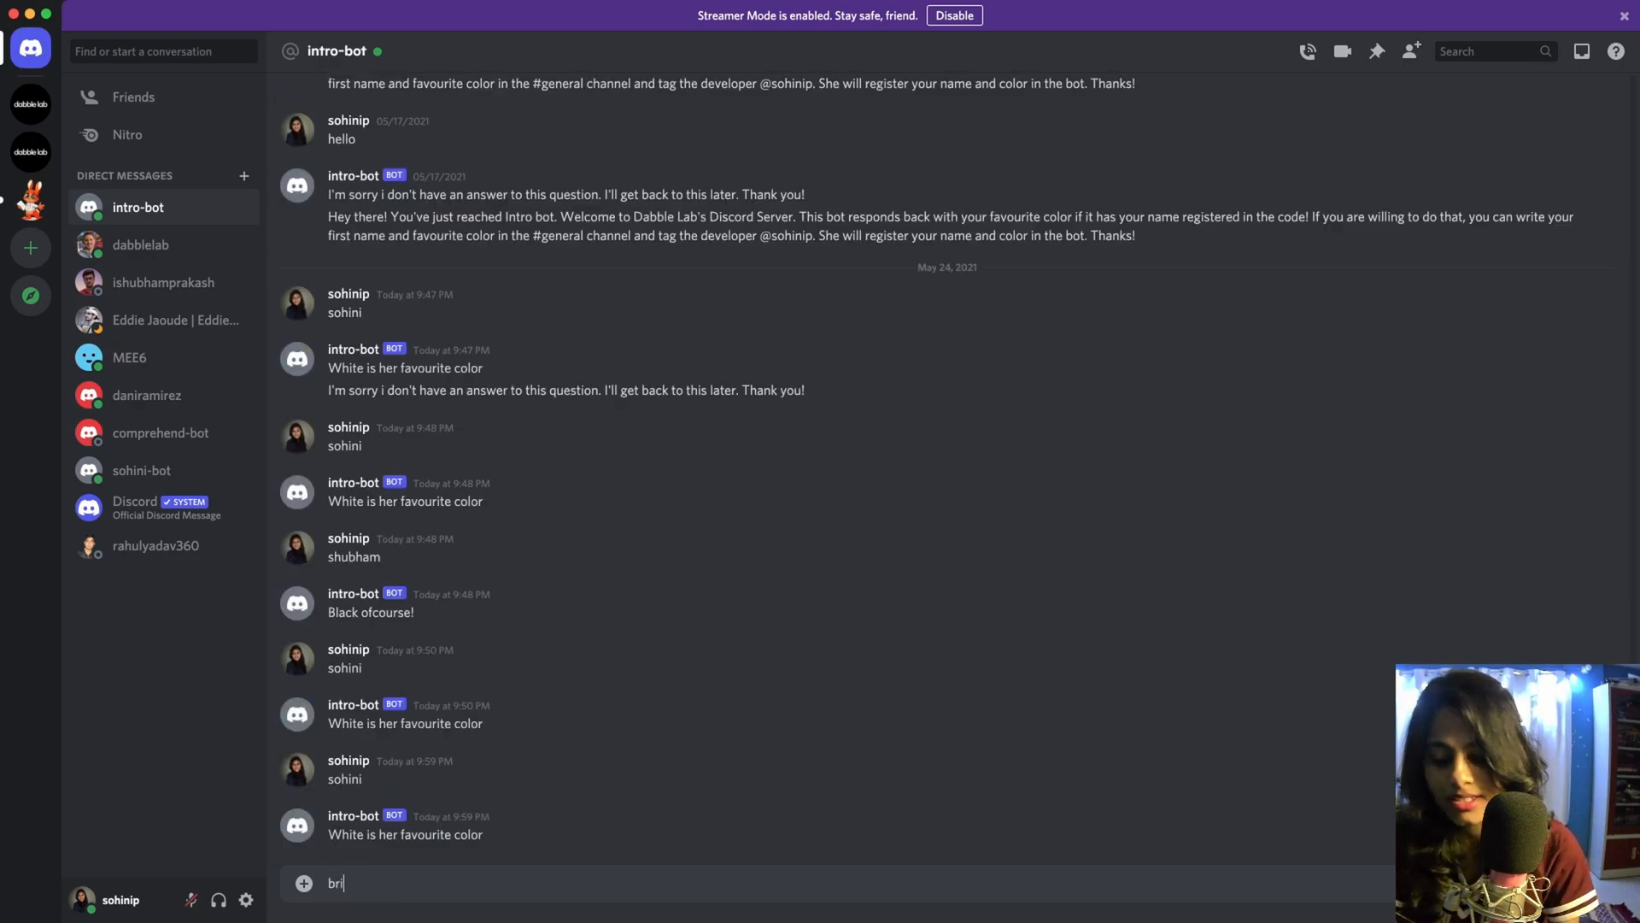
type("tp")
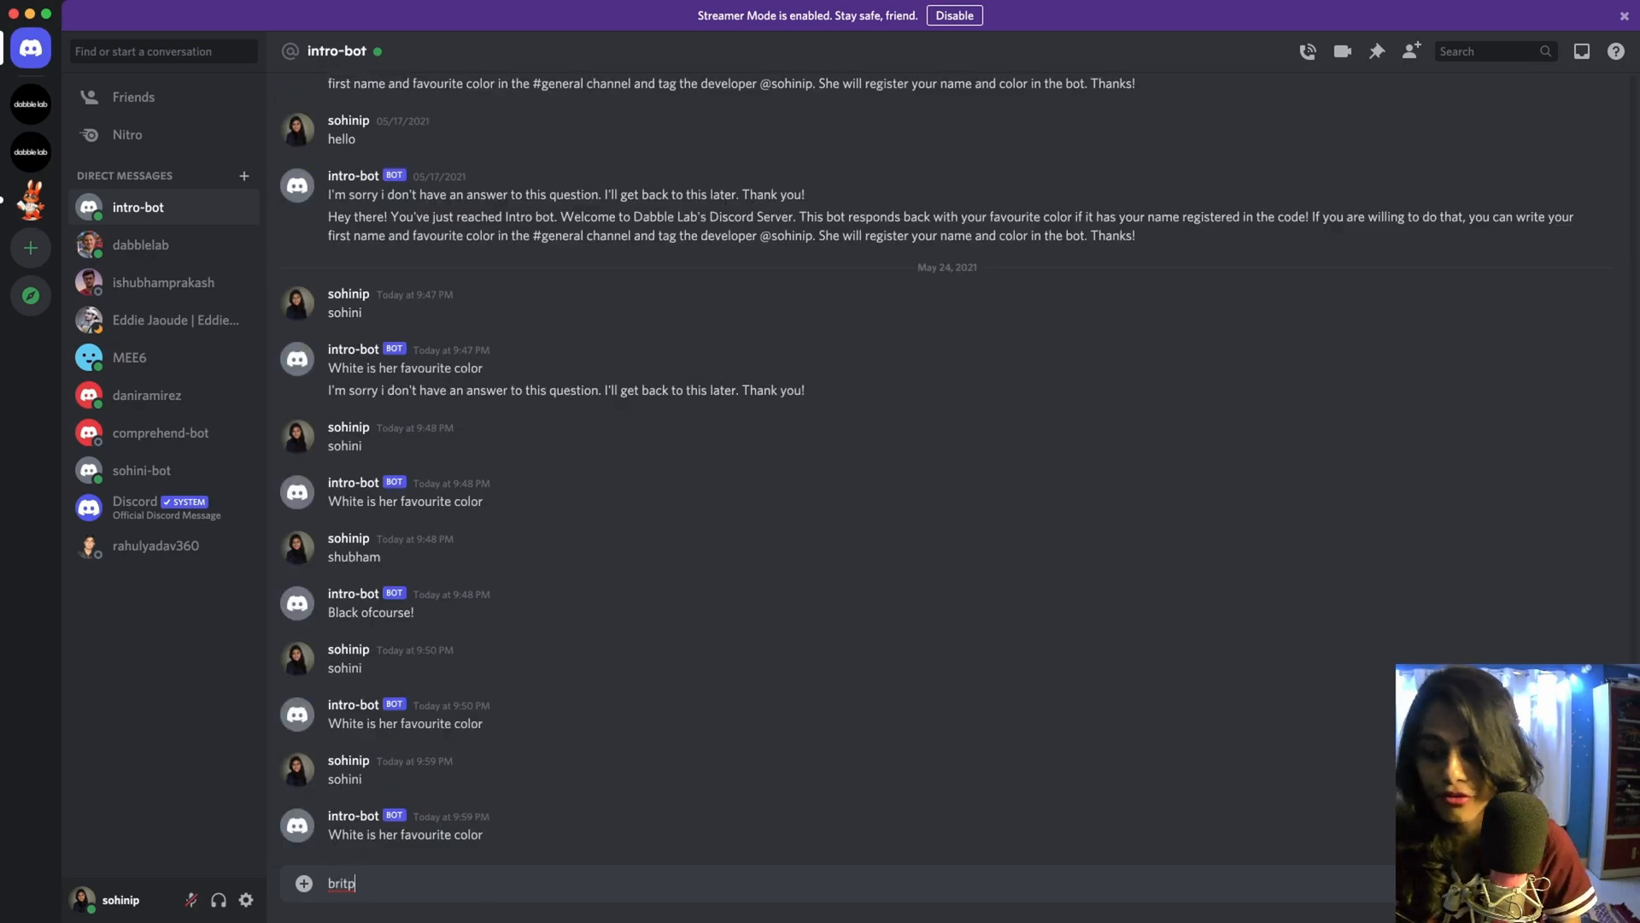
key("enter")
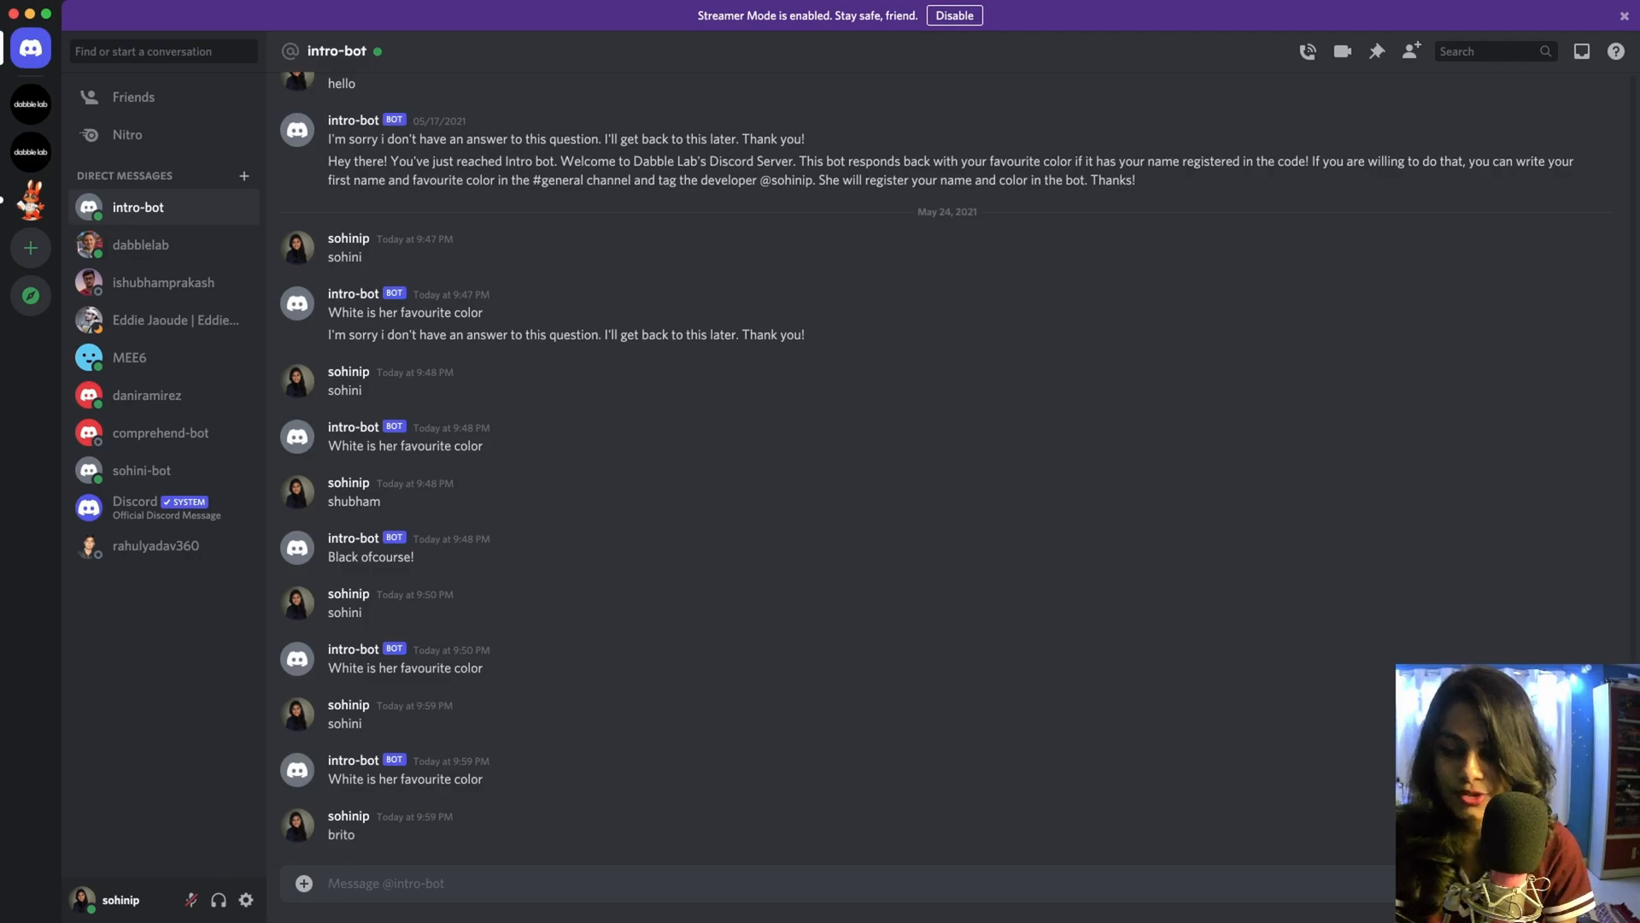
type("shubha")
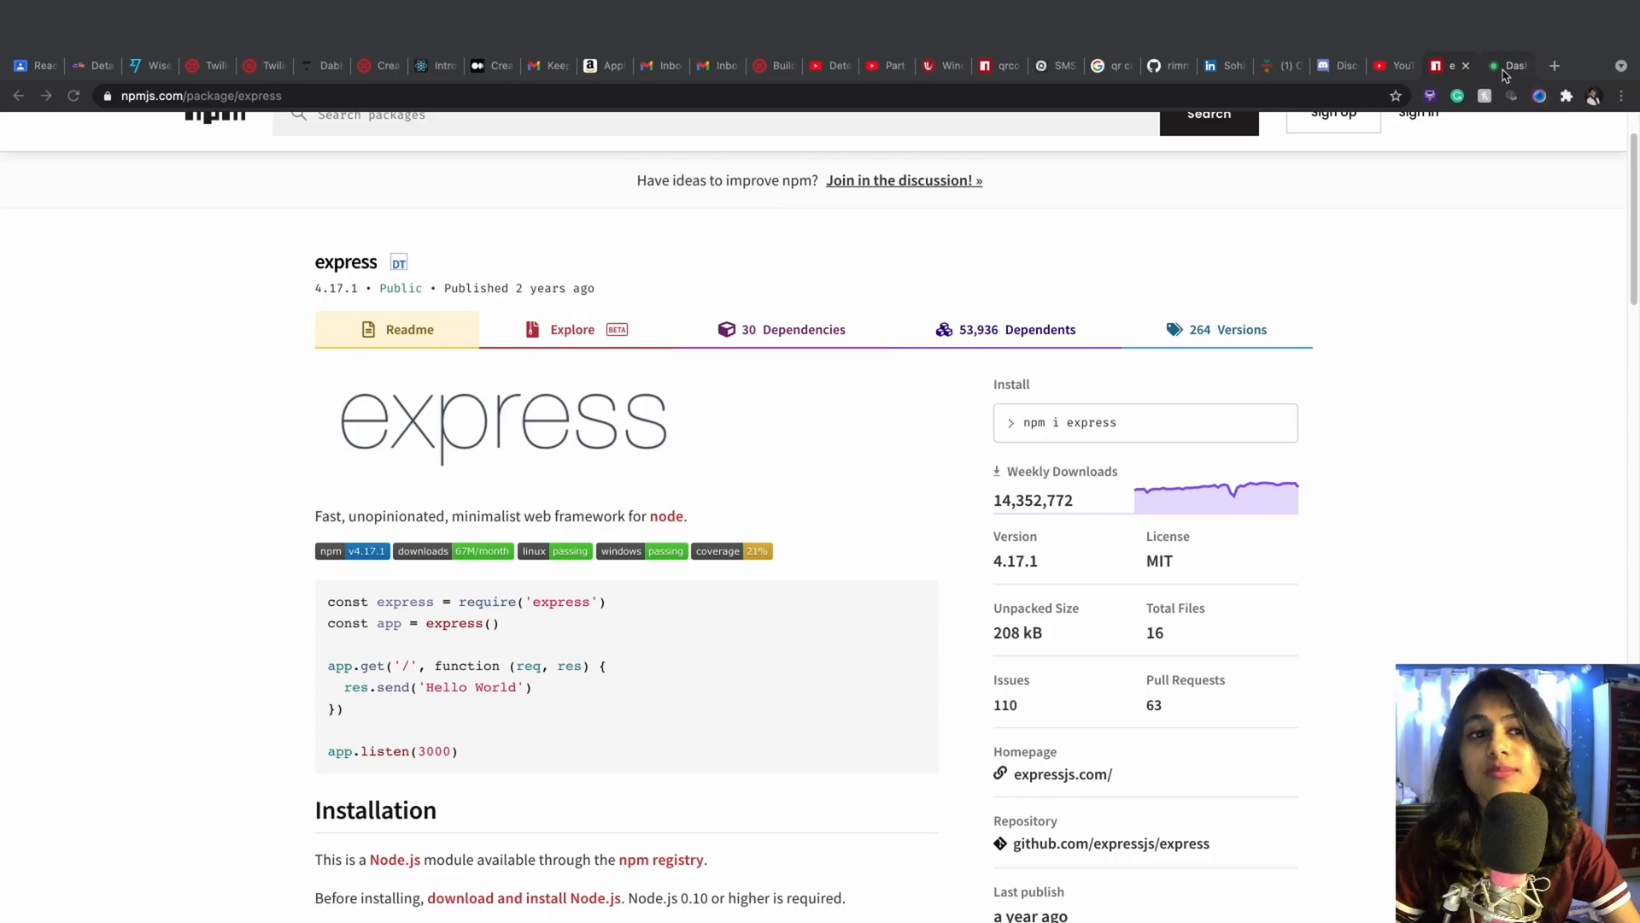
Return to the UptimeRobot tab showing the Color Bot monitor with no data yet.
left_click(1509, 20)
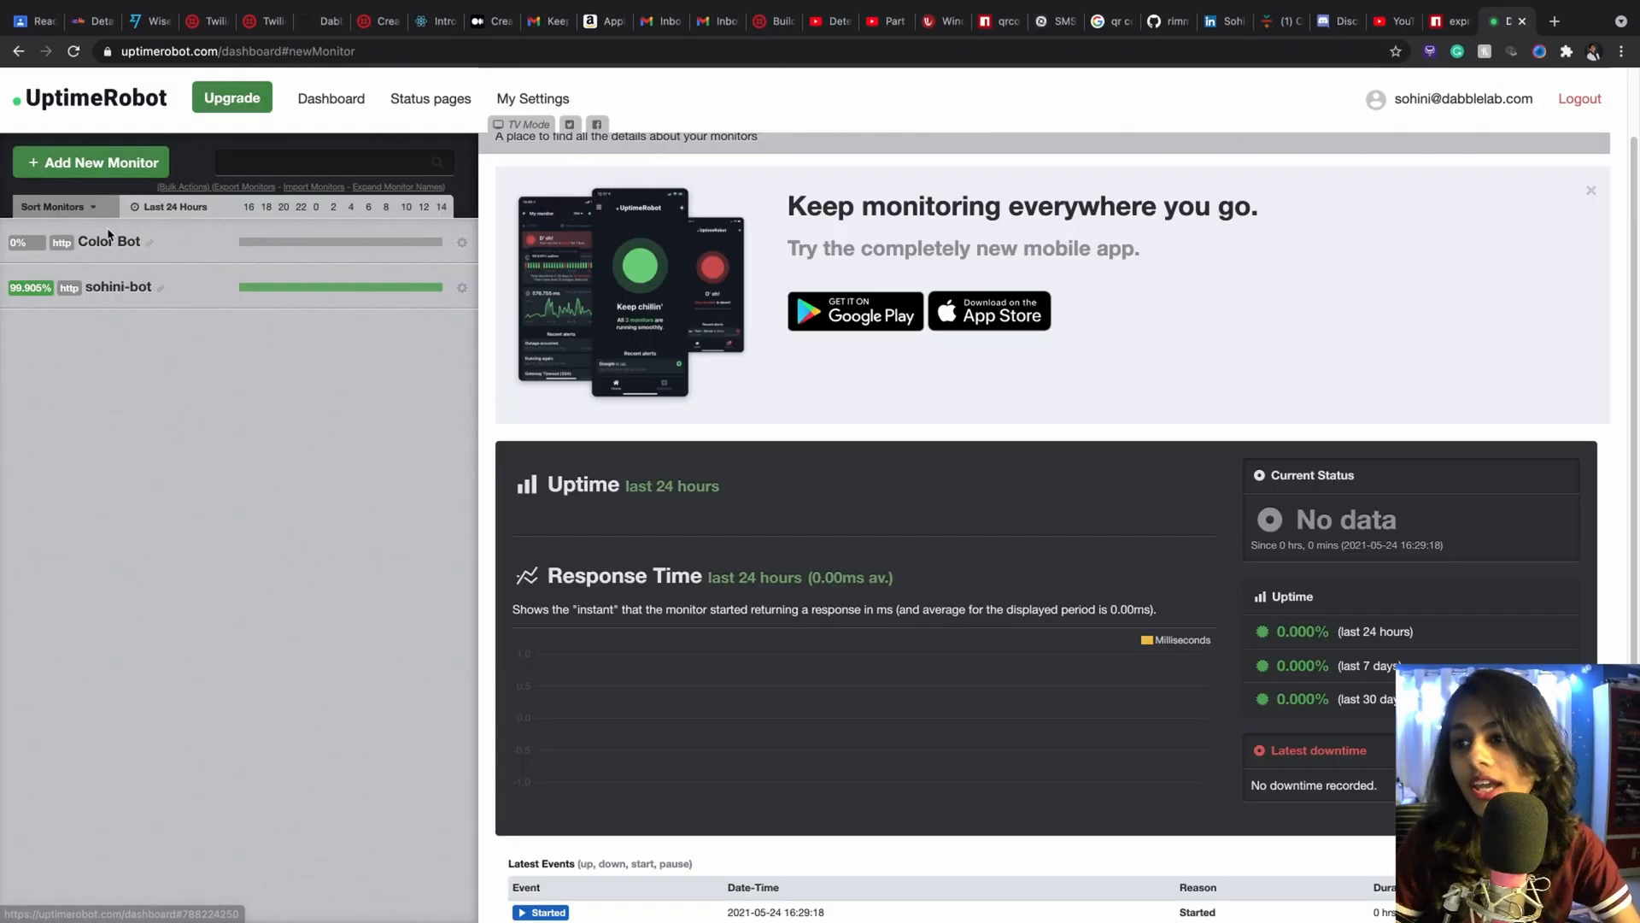